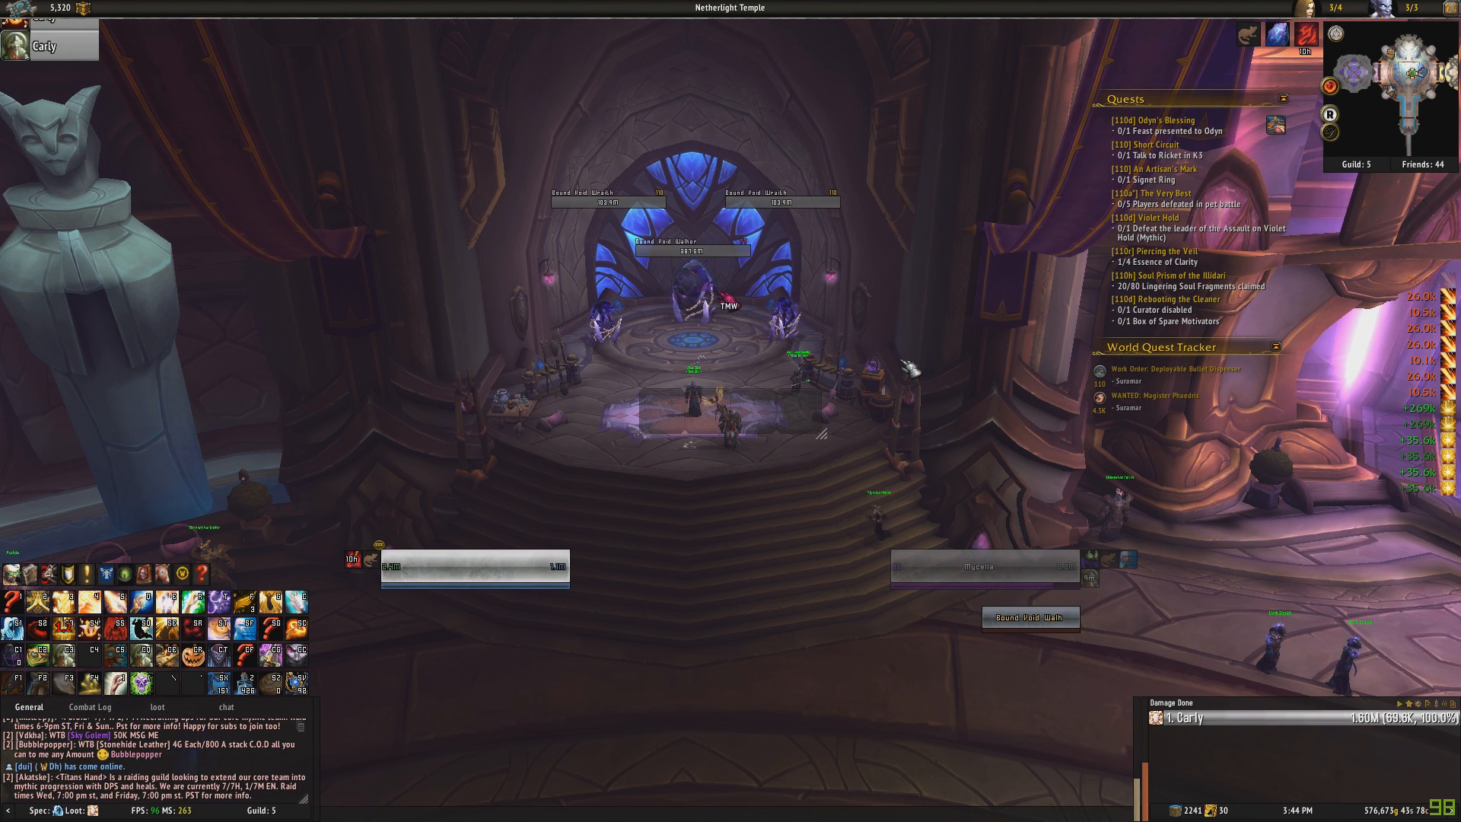
mouse_move(793, 426)
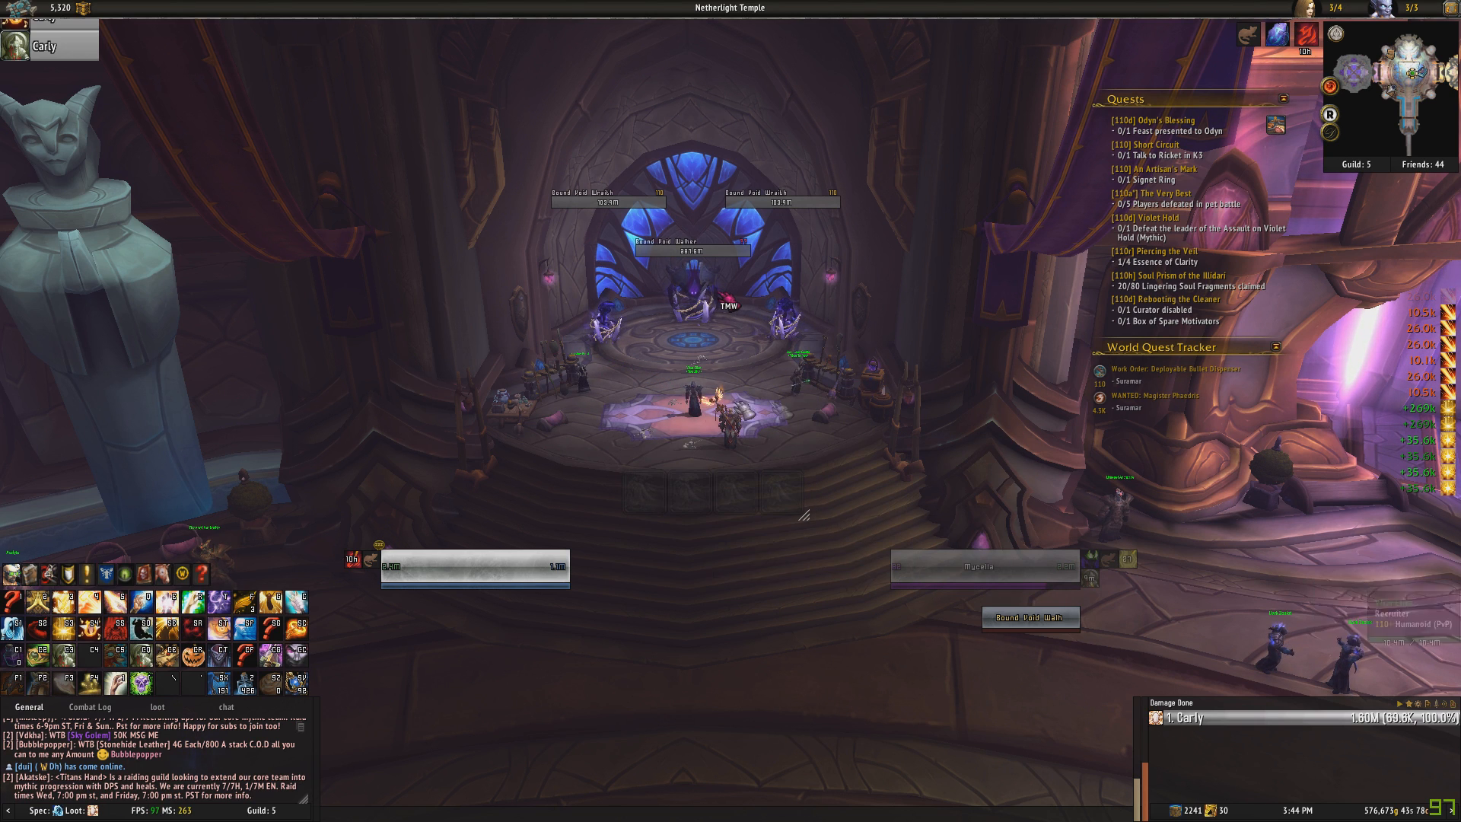
mouse_move(779, 496)
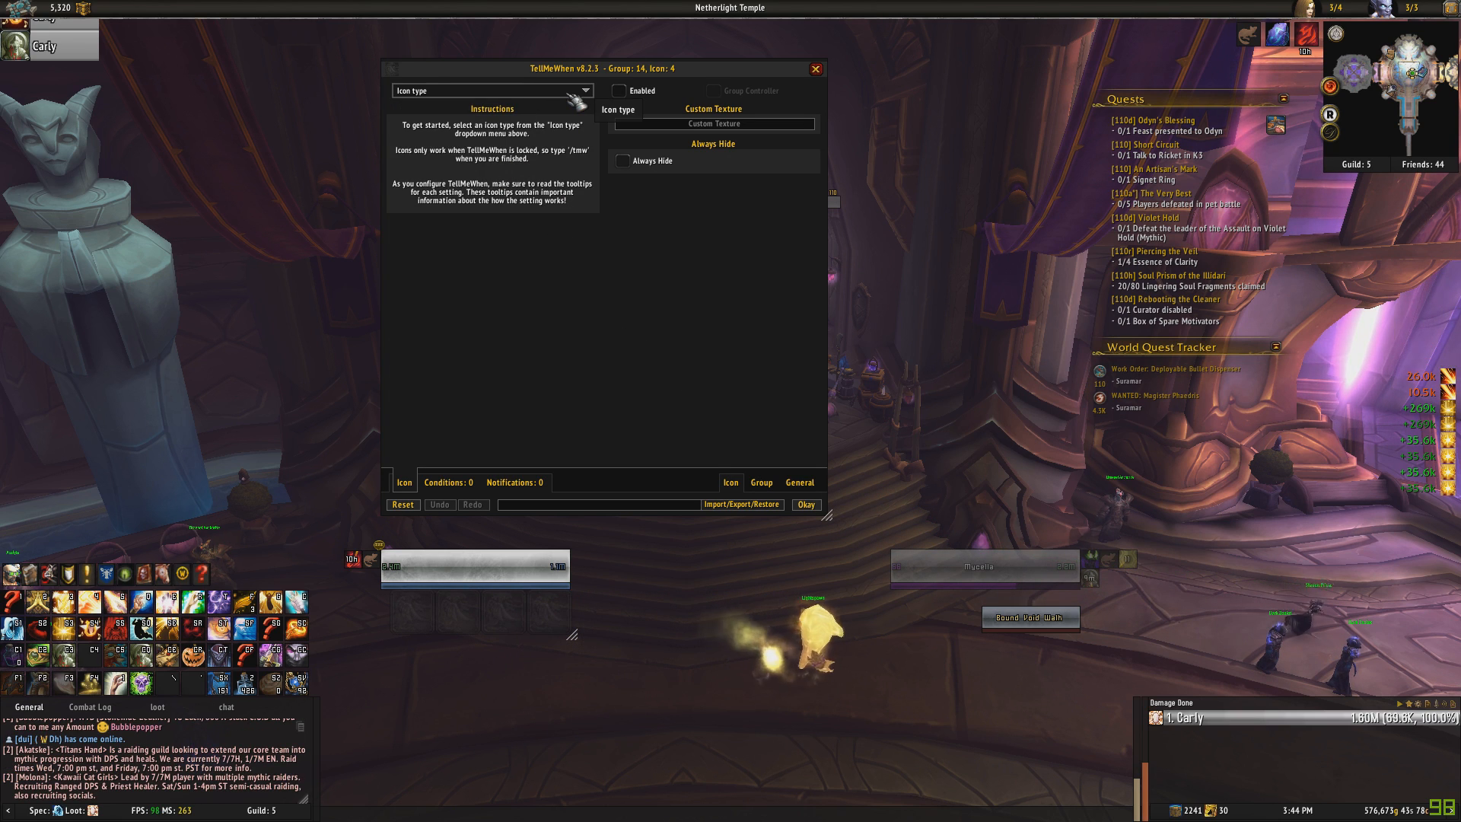
Set group 14's fourth icon type to Spell Cooldown.
left_click(493, 90)
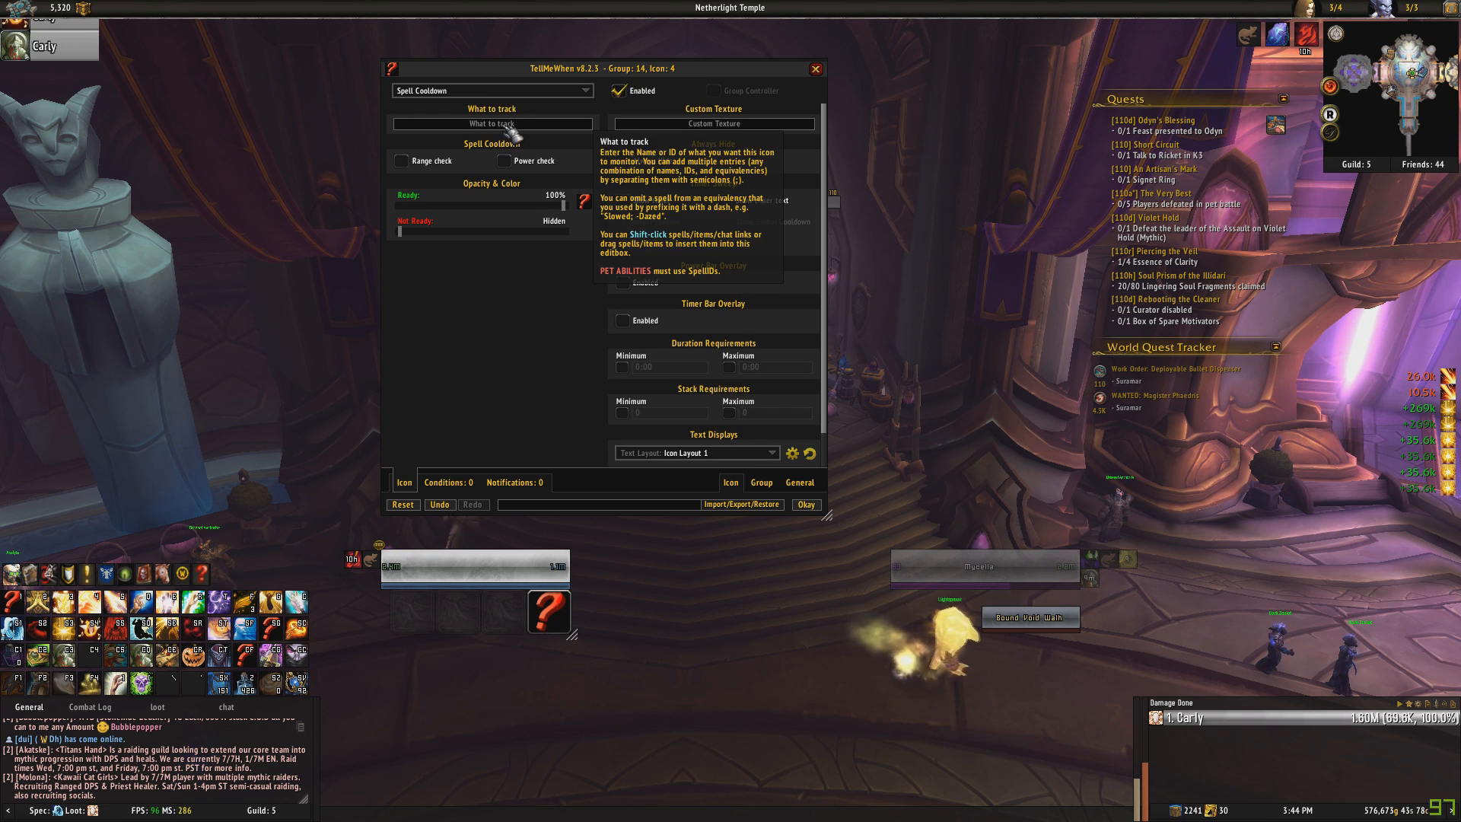
mouse_move(583, 631)
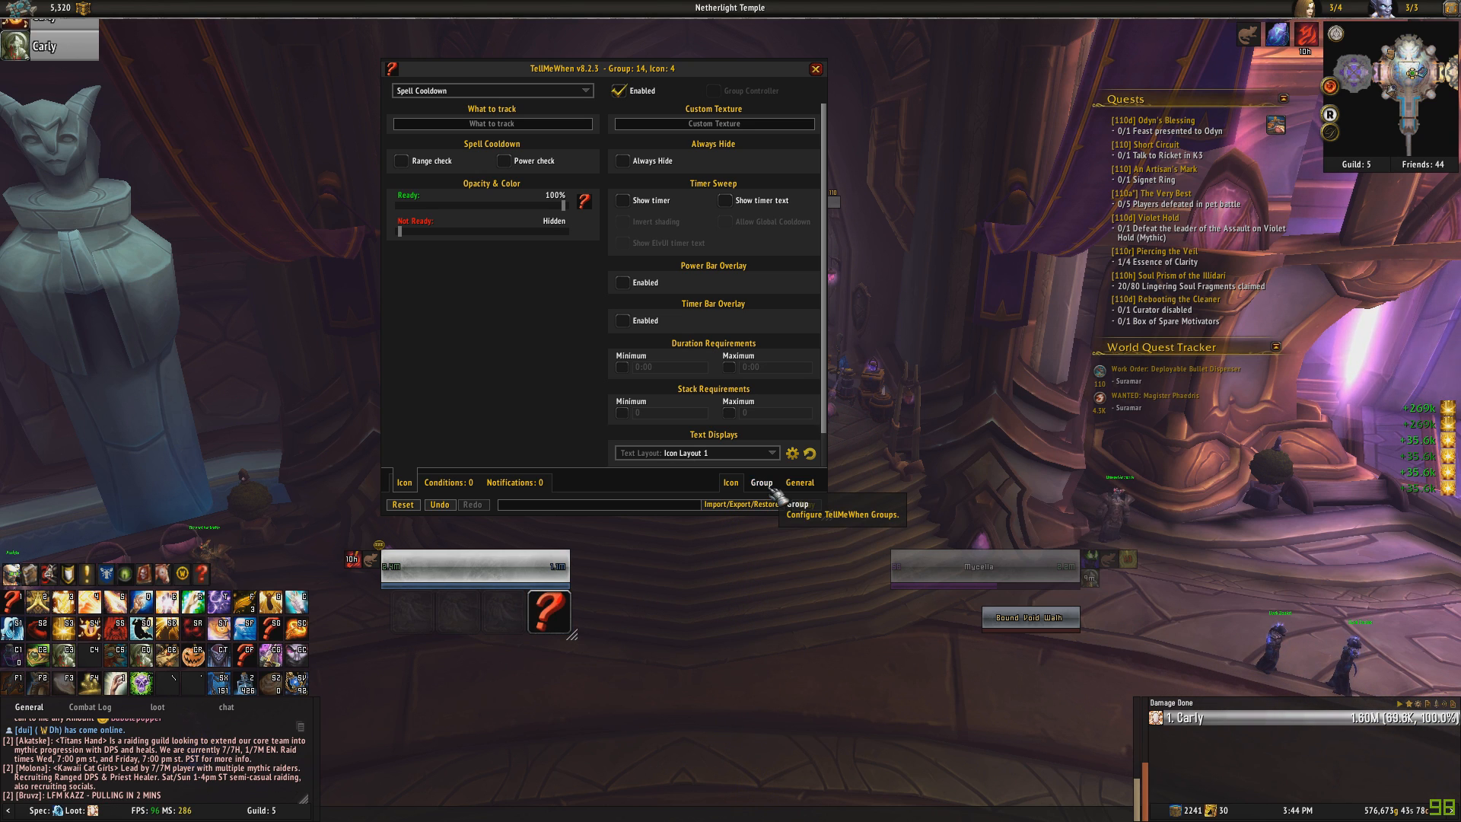
Open group 14's settings, showing a five-by-five grid at 162.5% scale.
left_click(761, 482)
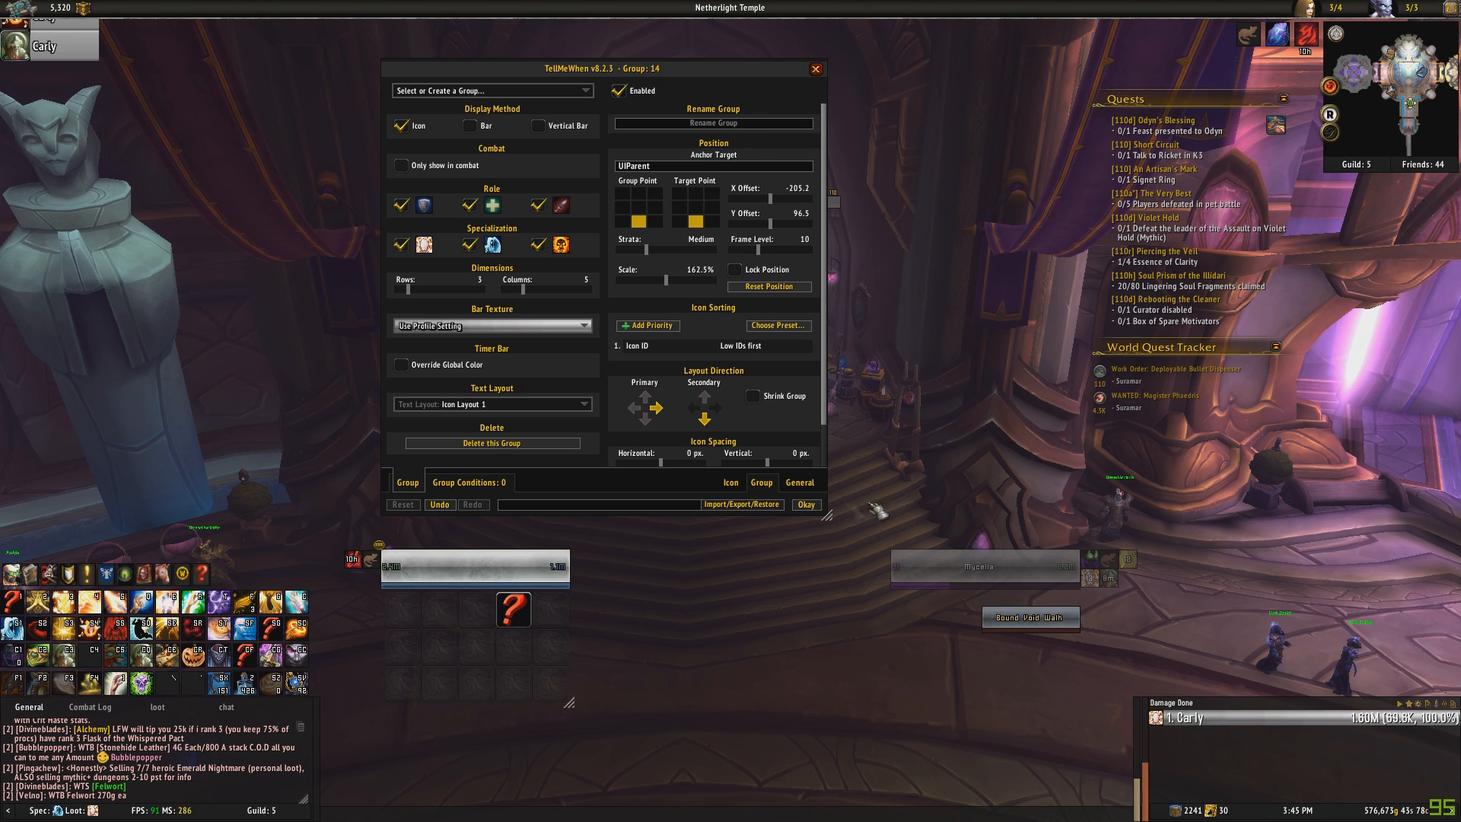
mouse_move(768, 483)
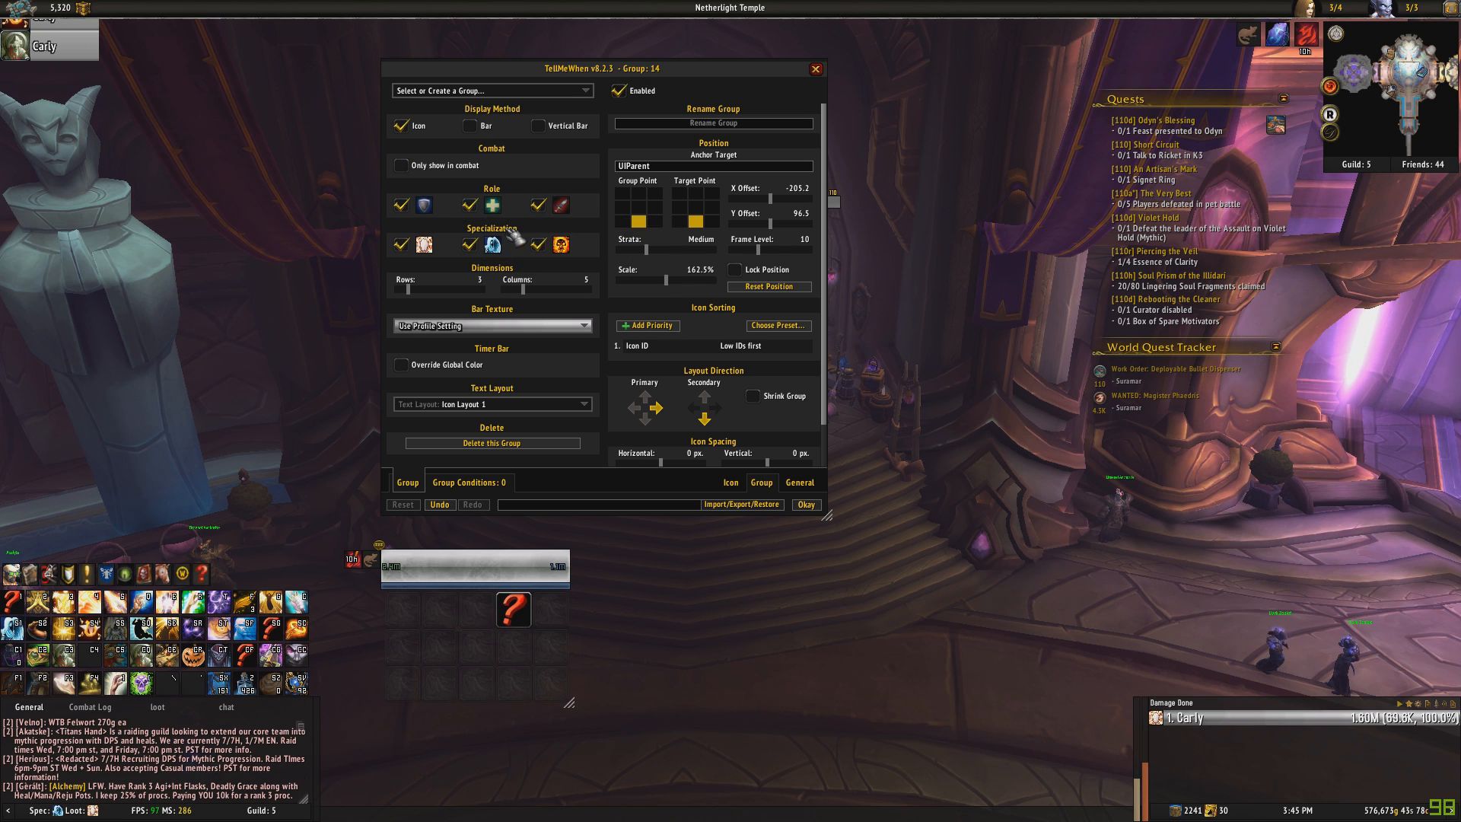
mouse_move(465, 125)
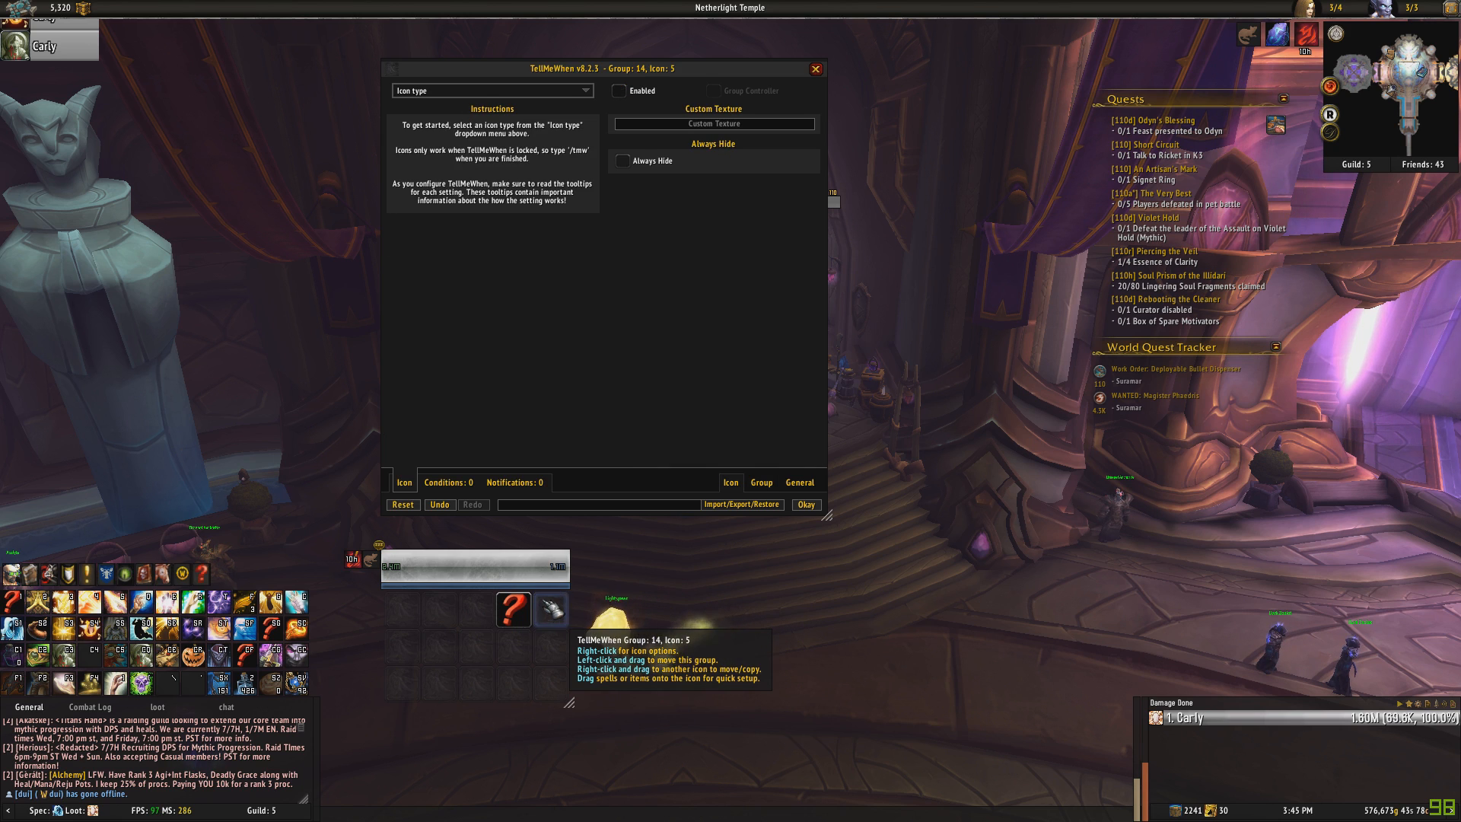
Make icon 5 a Prayer of Mending Spell Cooldown with 20% not-ready opacity and timer sweep.
right_click(550, 610)
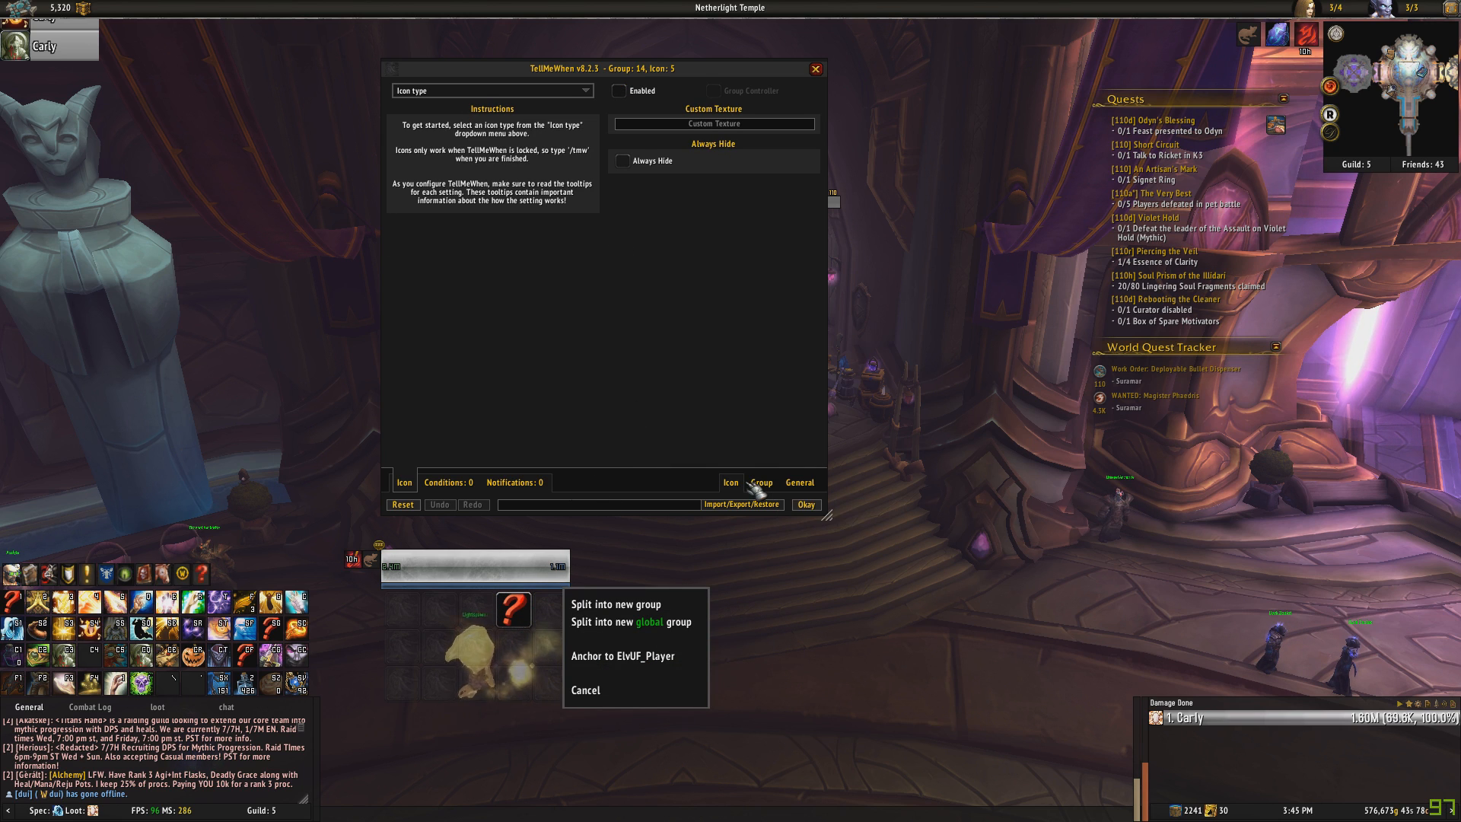
left_click(761, 482)
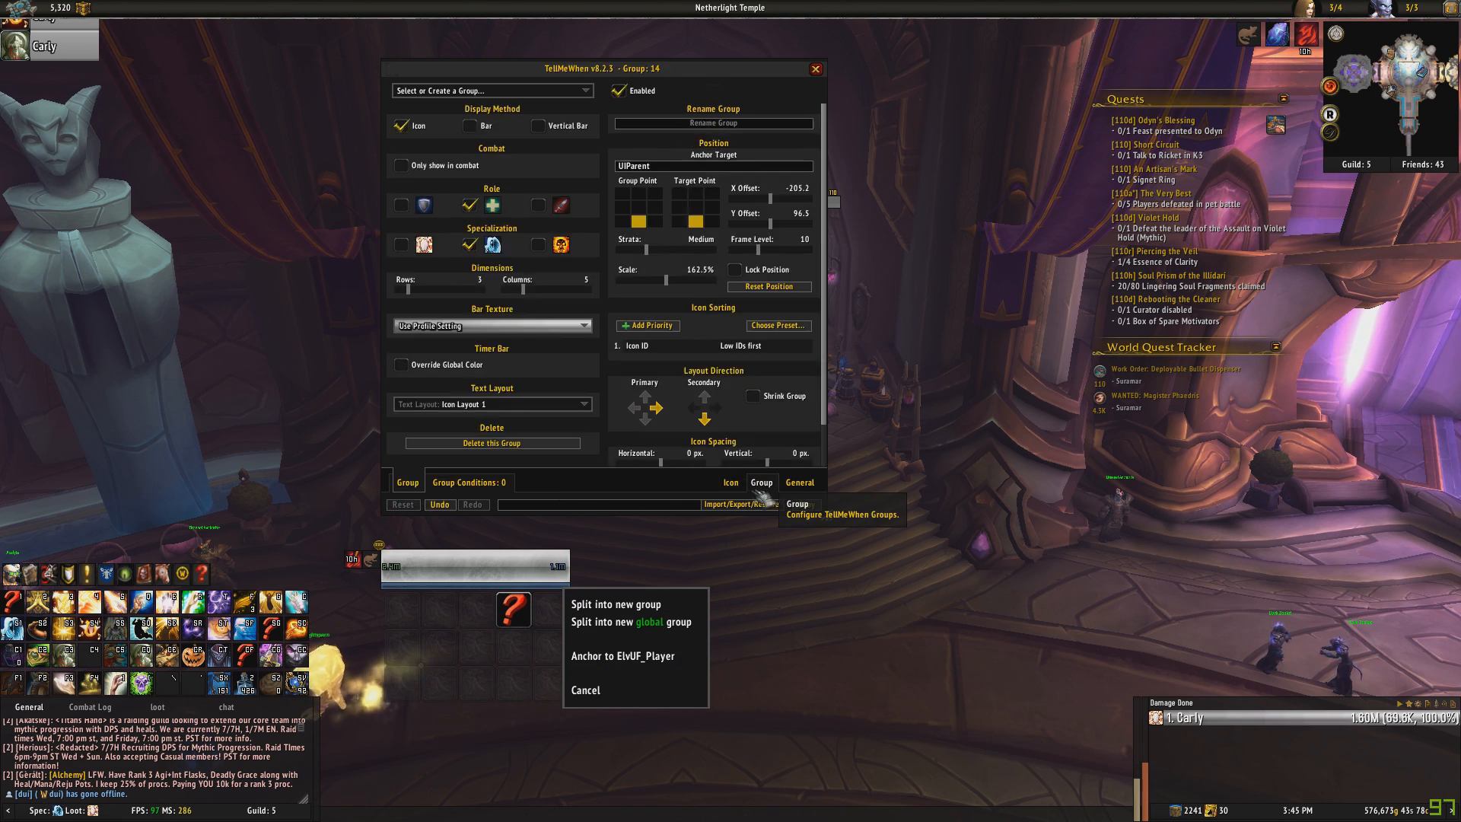
left_click(730, 481)
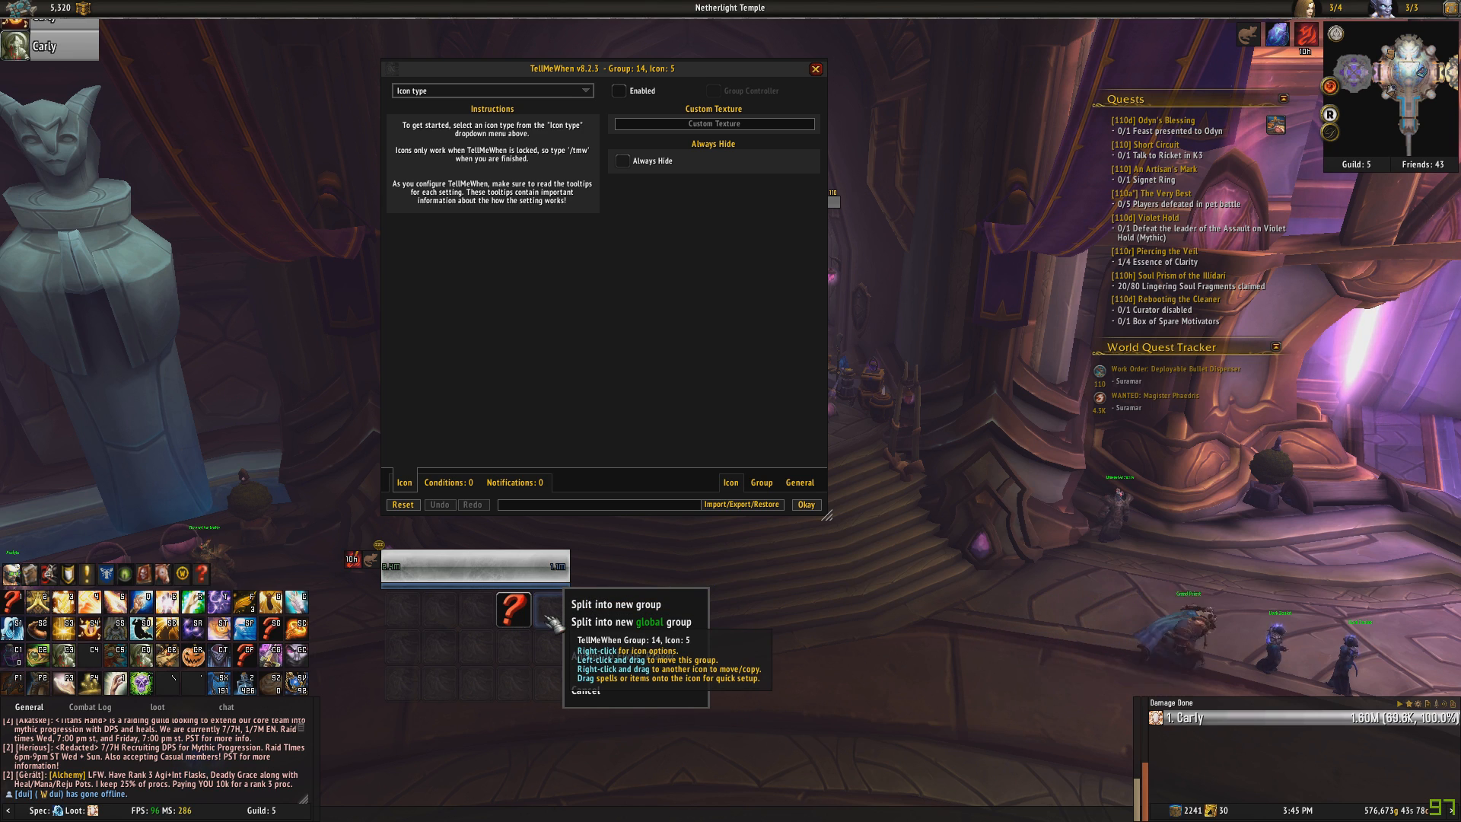
left_click(492, 90)
type("p")
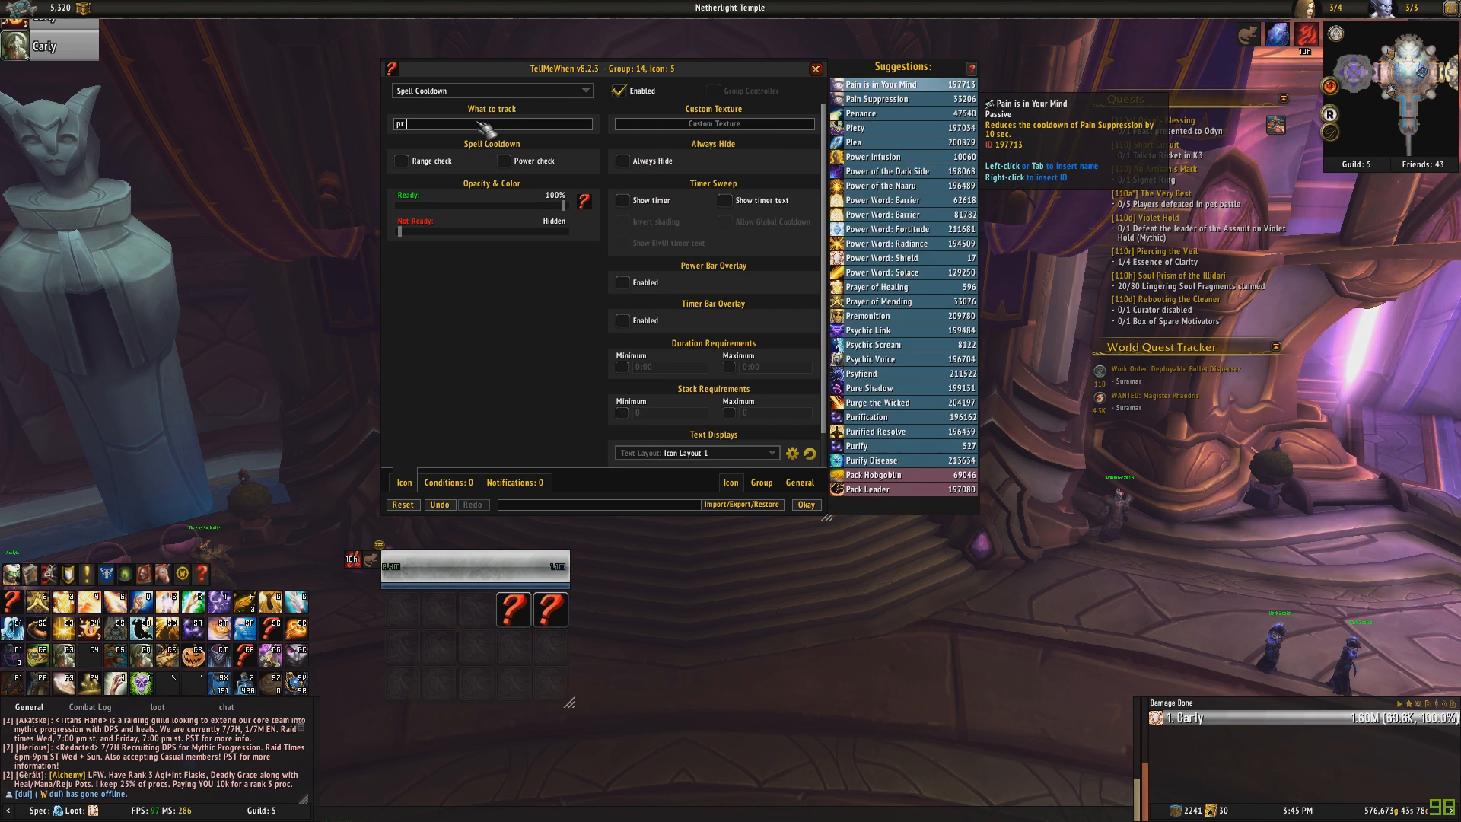
left_click(880, 301)
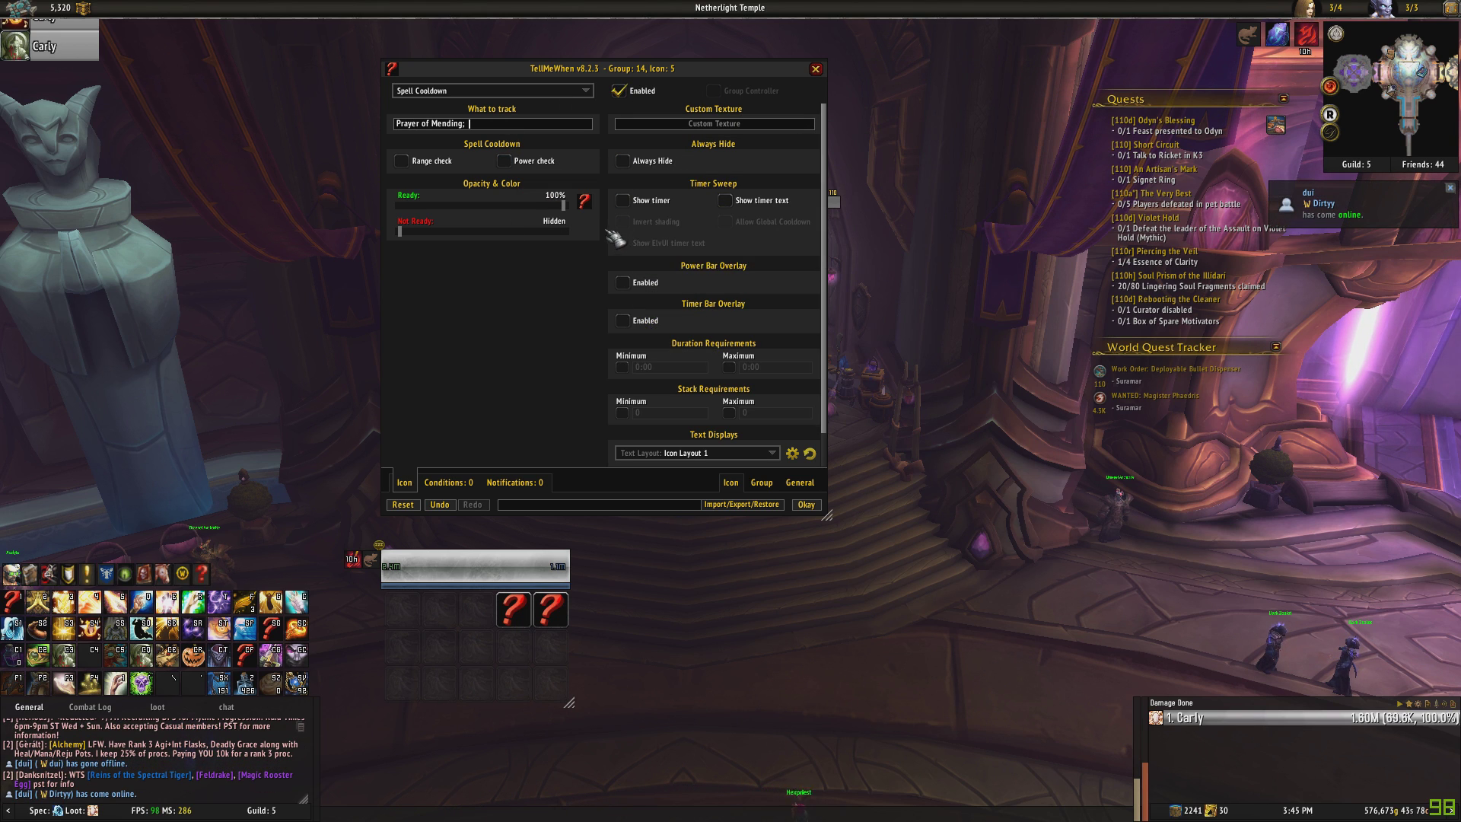
mouse_move(636, 243)
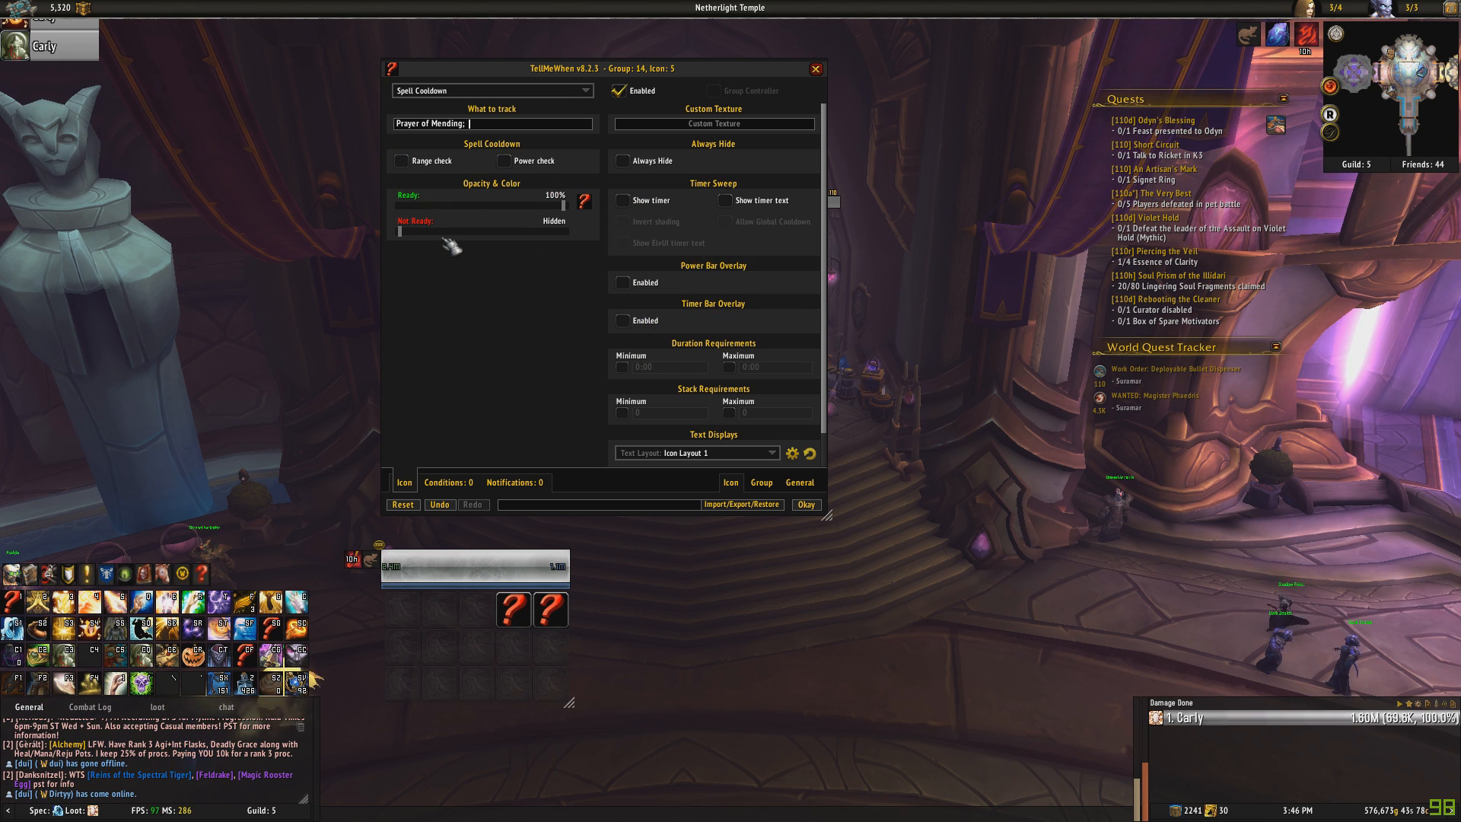
left_click_drag(401, 231, 438, 231)
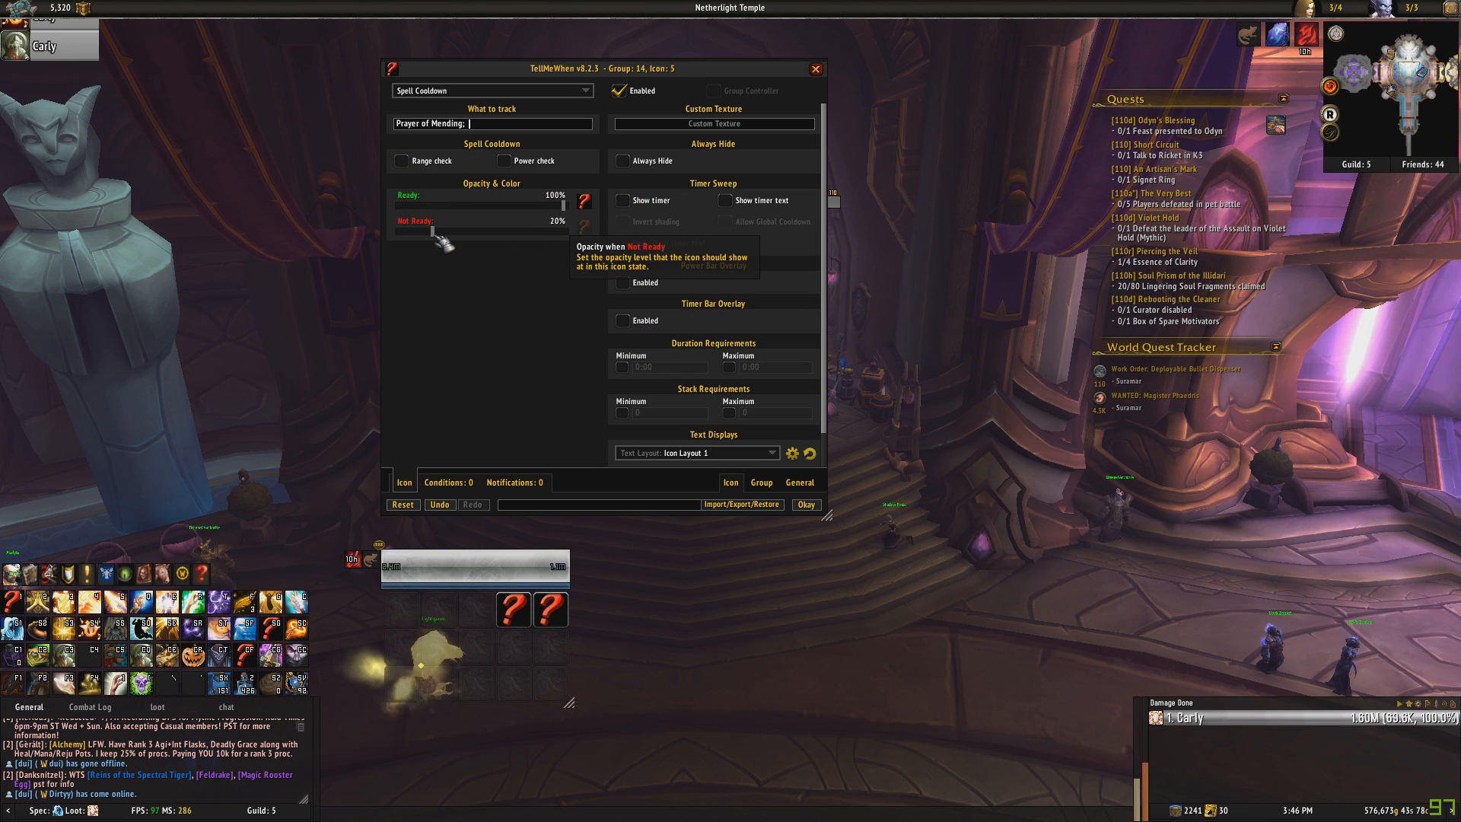
mouse_move(585, 221)
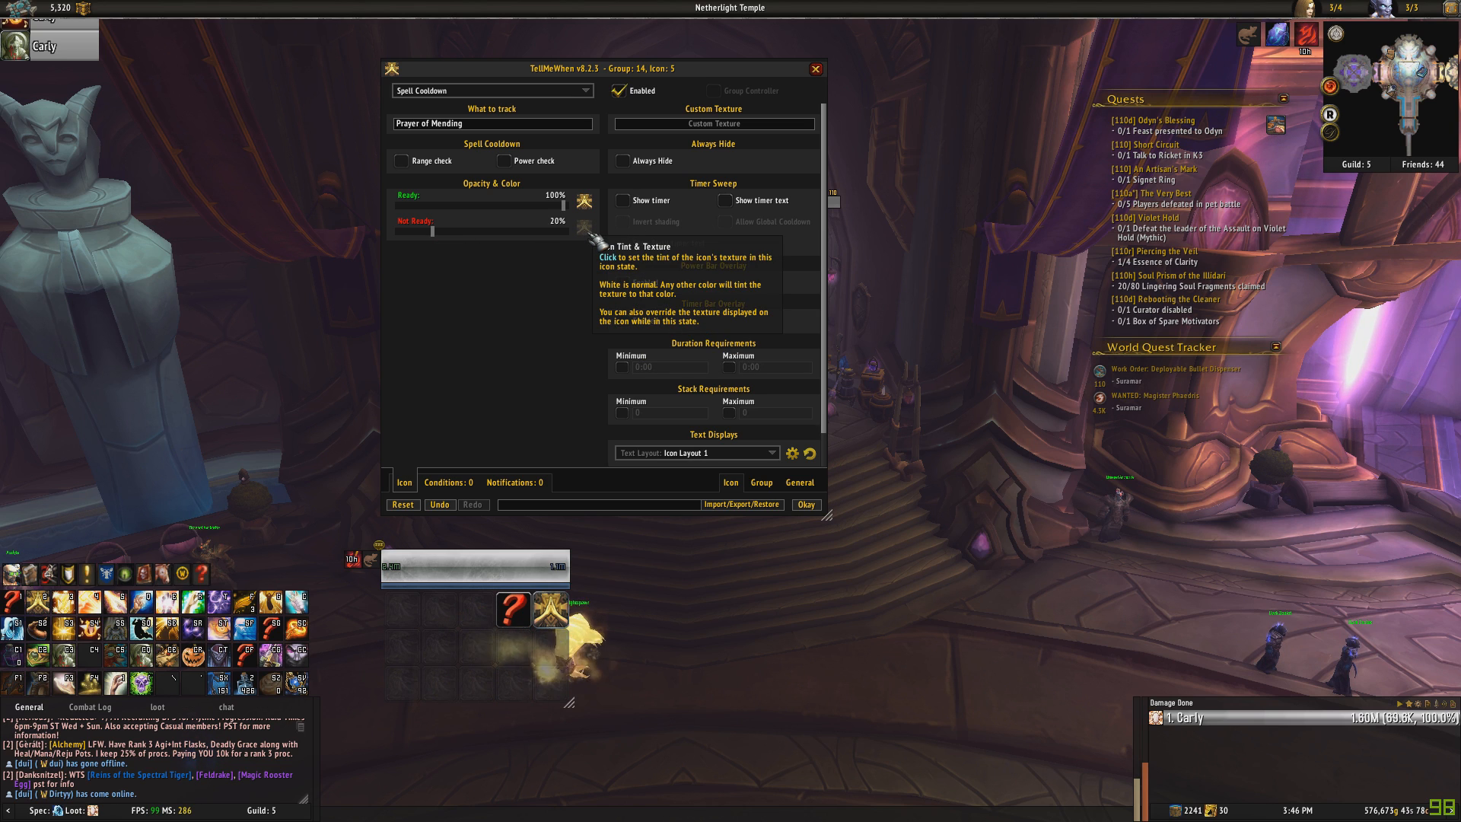
mouse_move(644, 200)
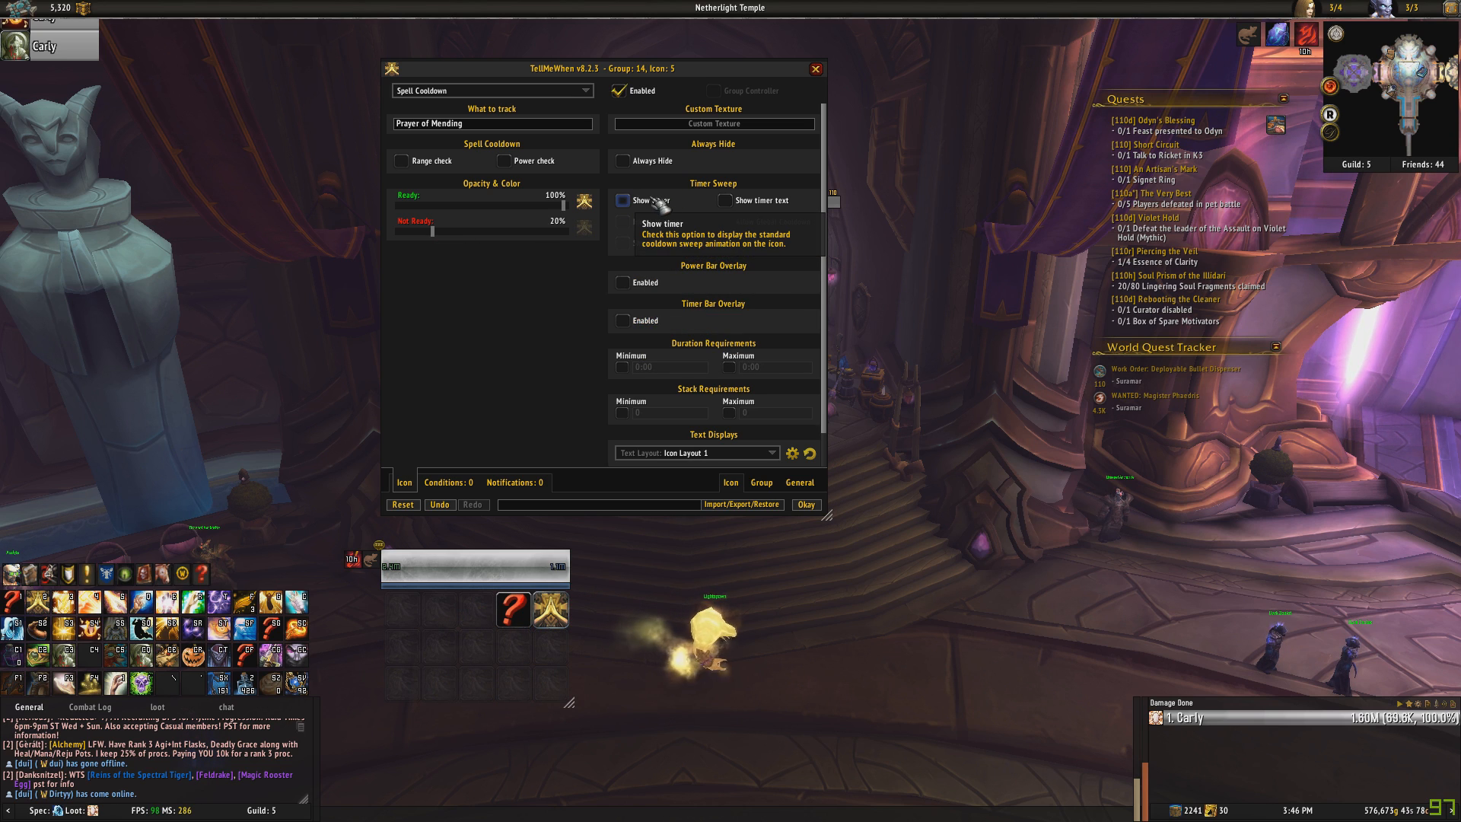
left_click(623, 201)
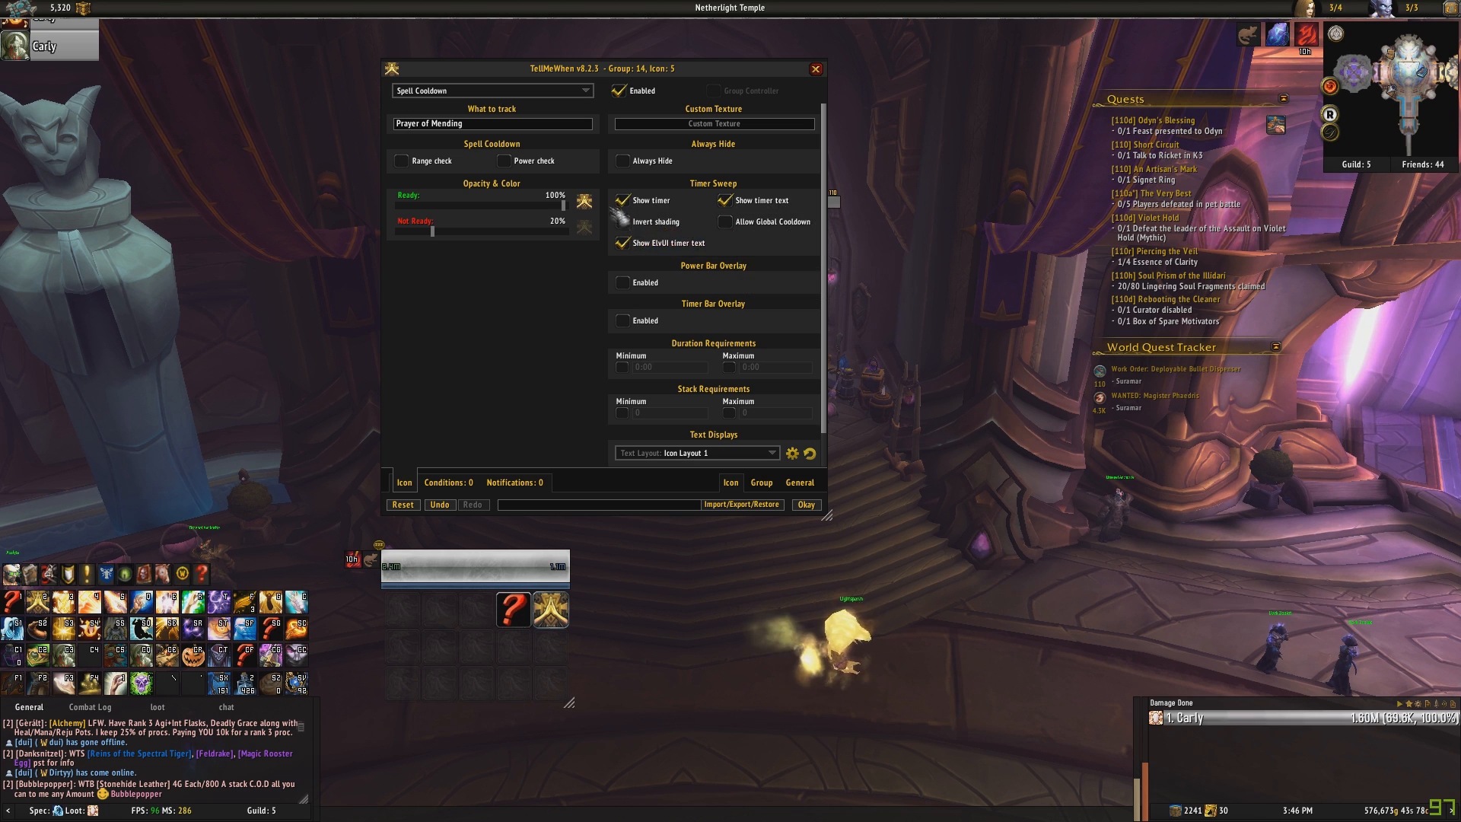
mouse_move(724, 200)
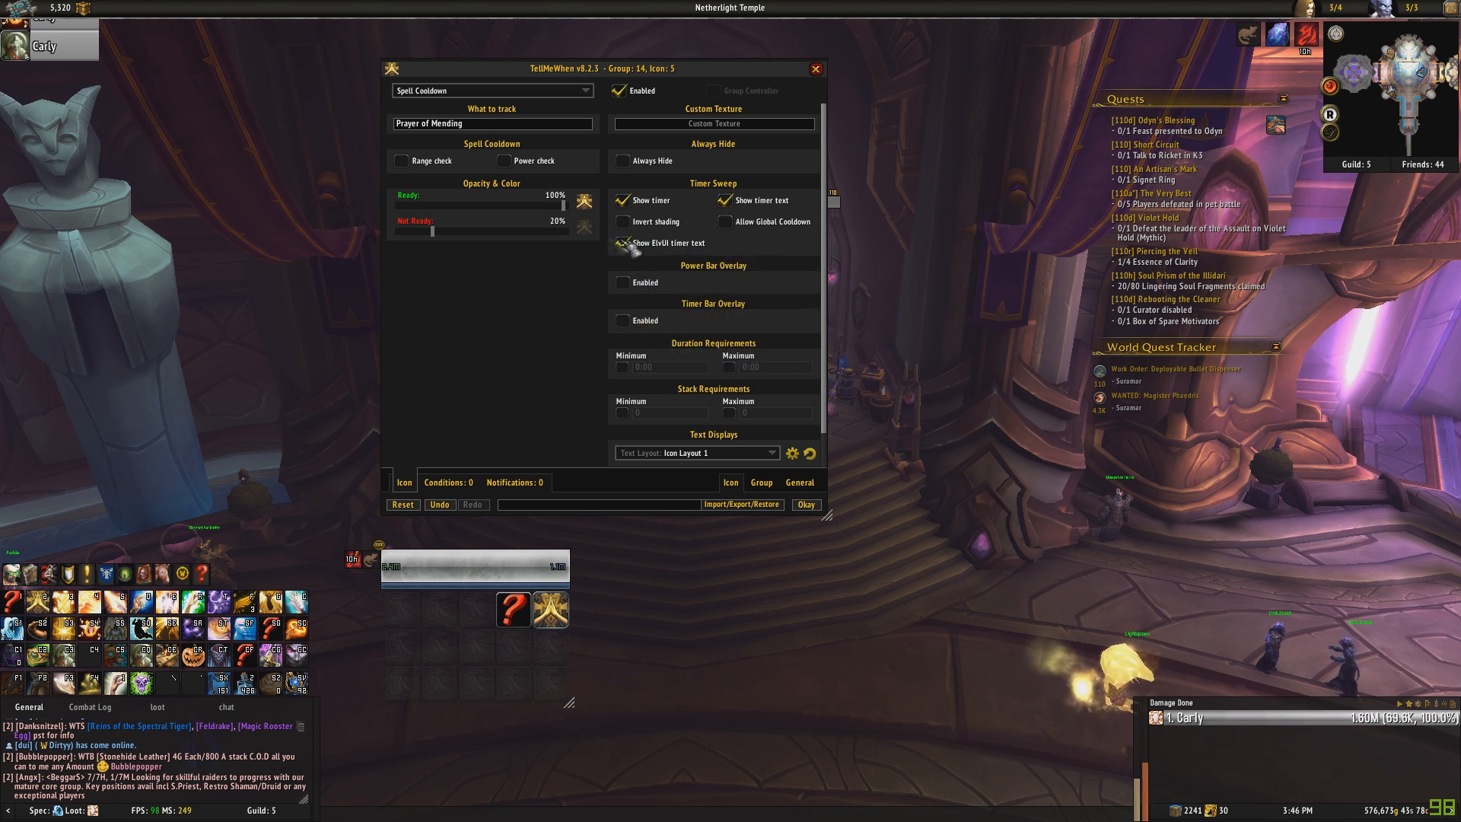
mouse_move(764, 200)
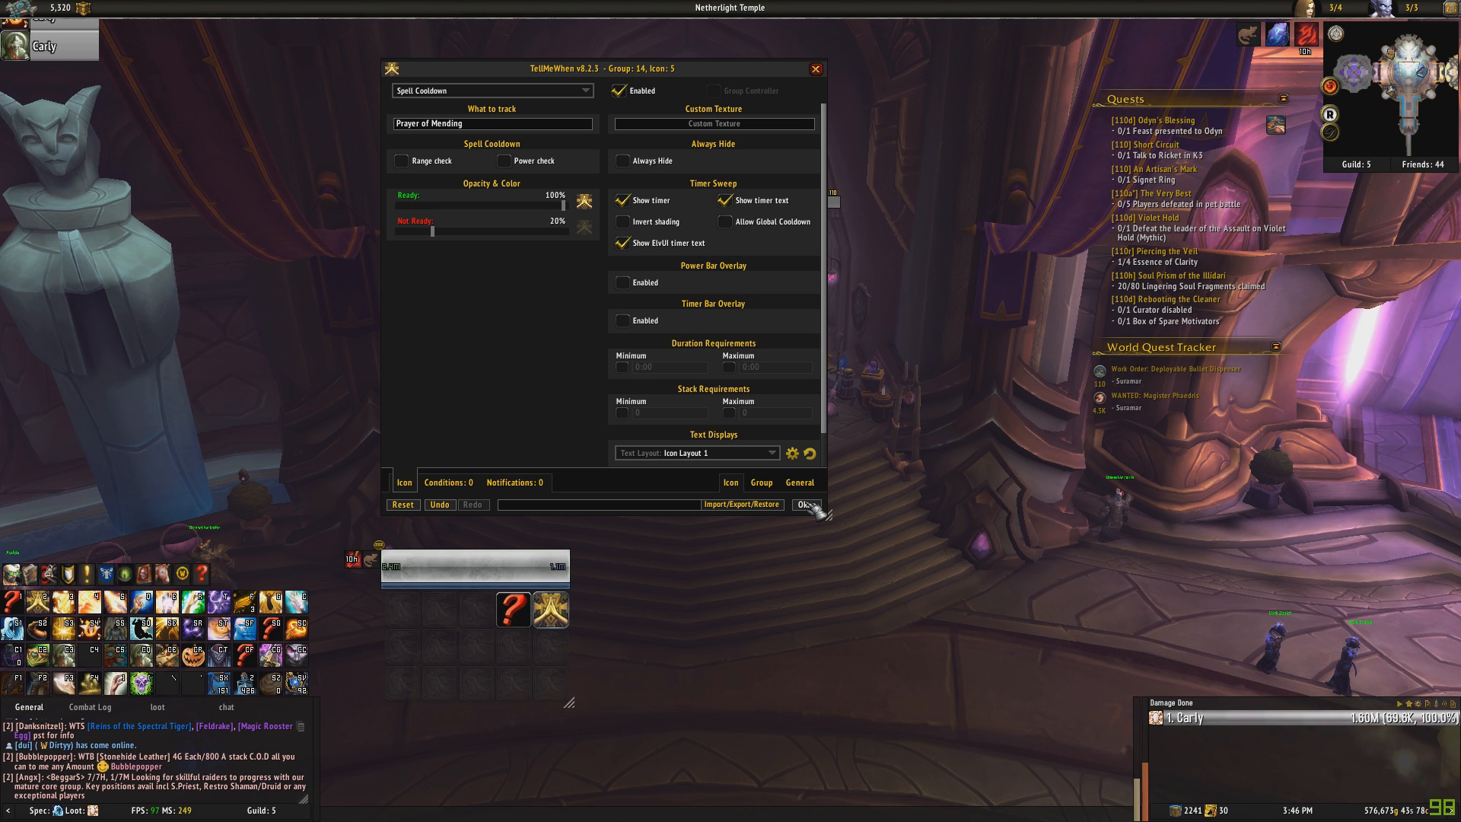
mouse_move(430, 121)
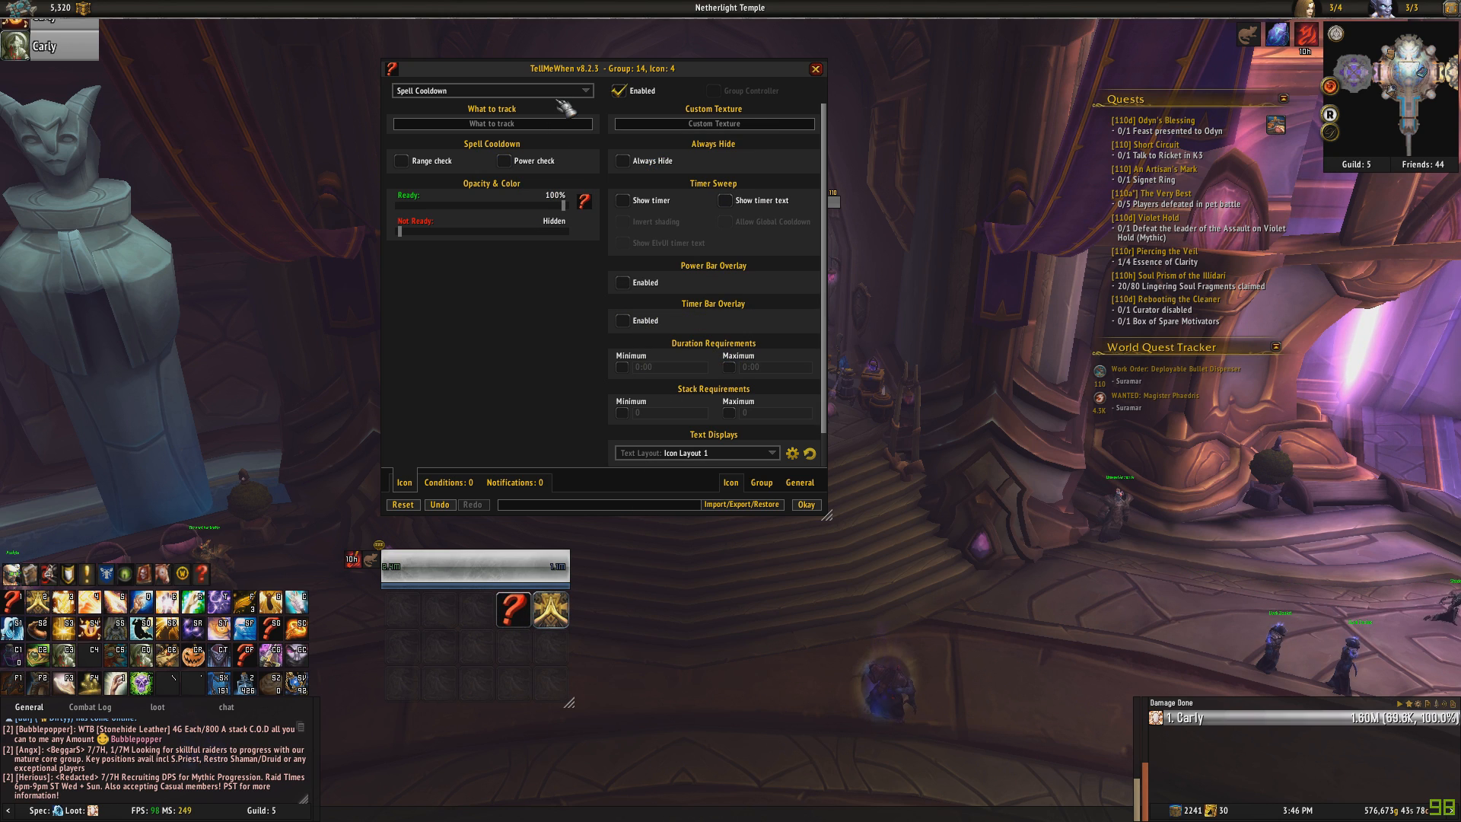
mouse_move(492, 123)
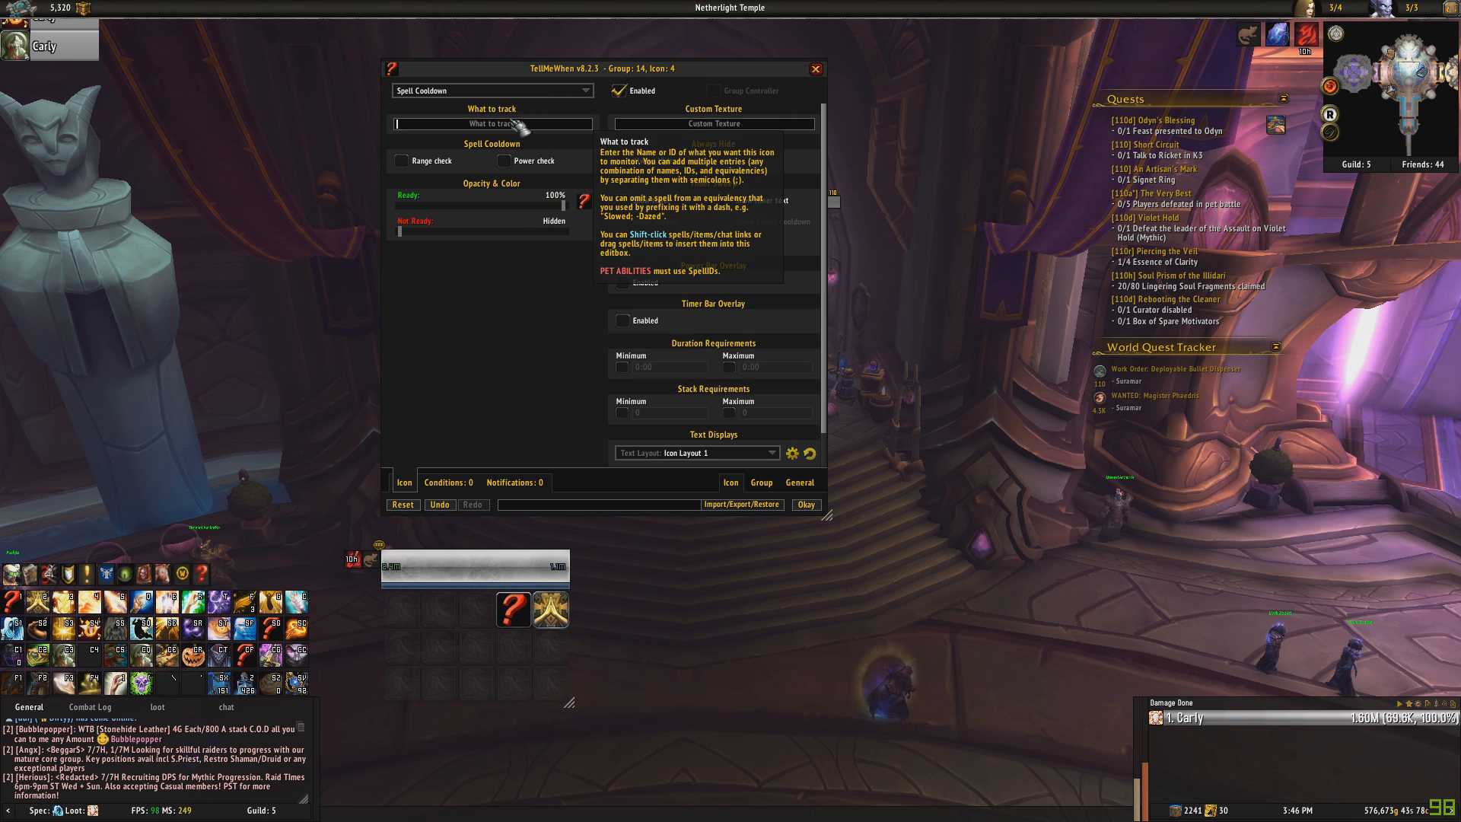
Track Holy Word: Serenity on icon 4 and enable its cooldown timer sweep.
type("h")
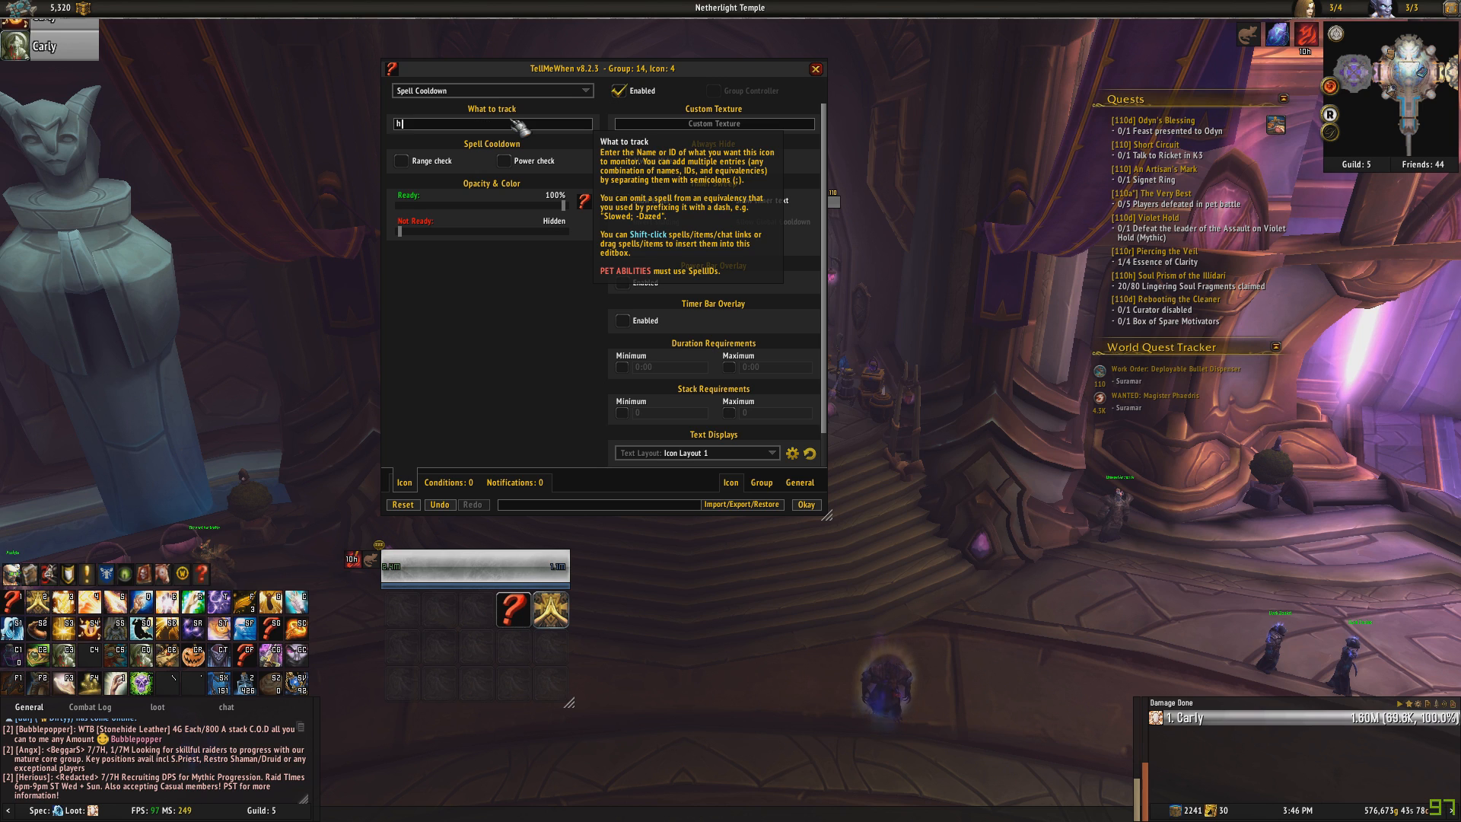
type("oly")
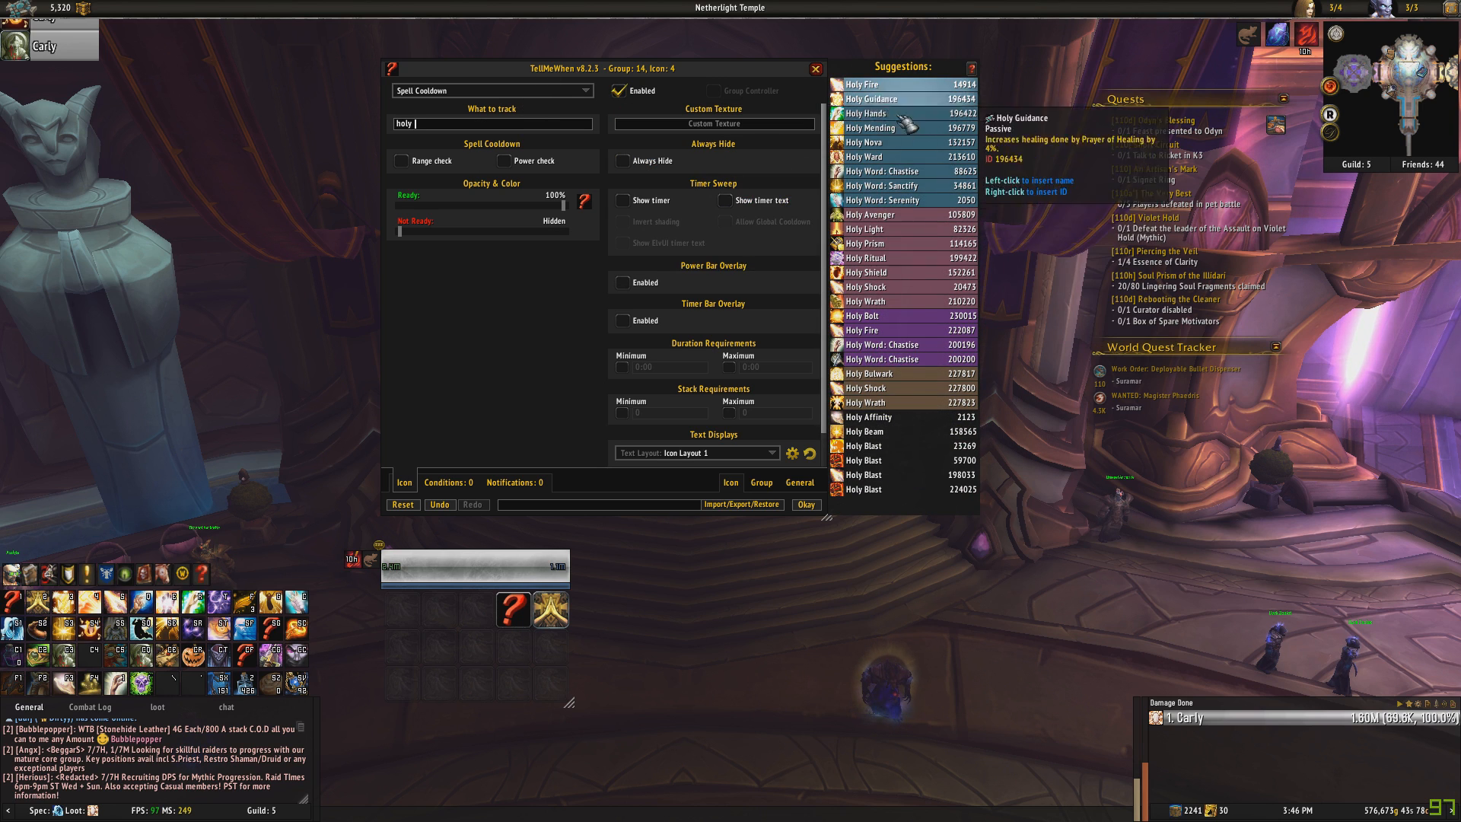
type("w")
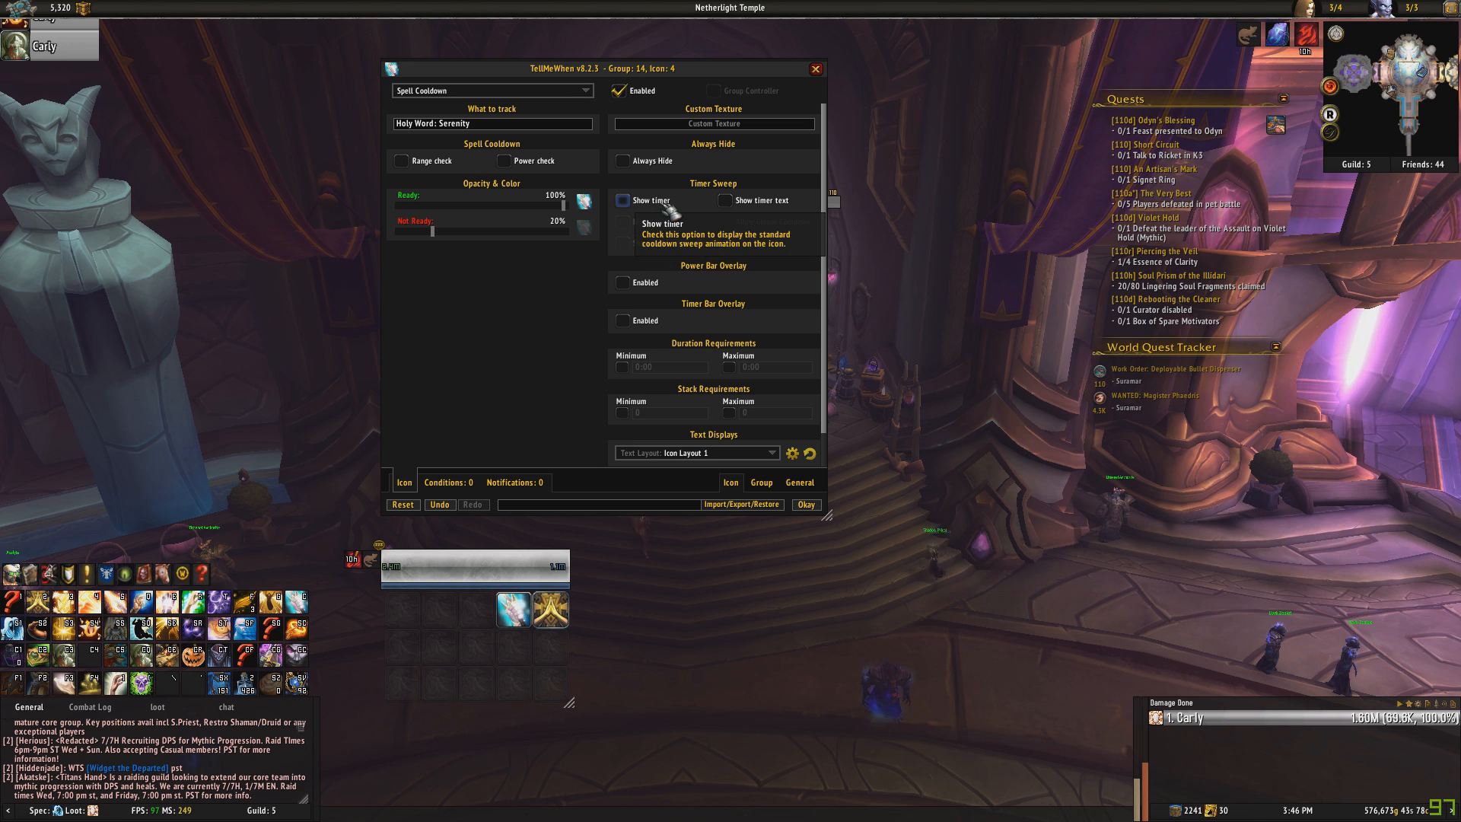
left_click(622, 200)
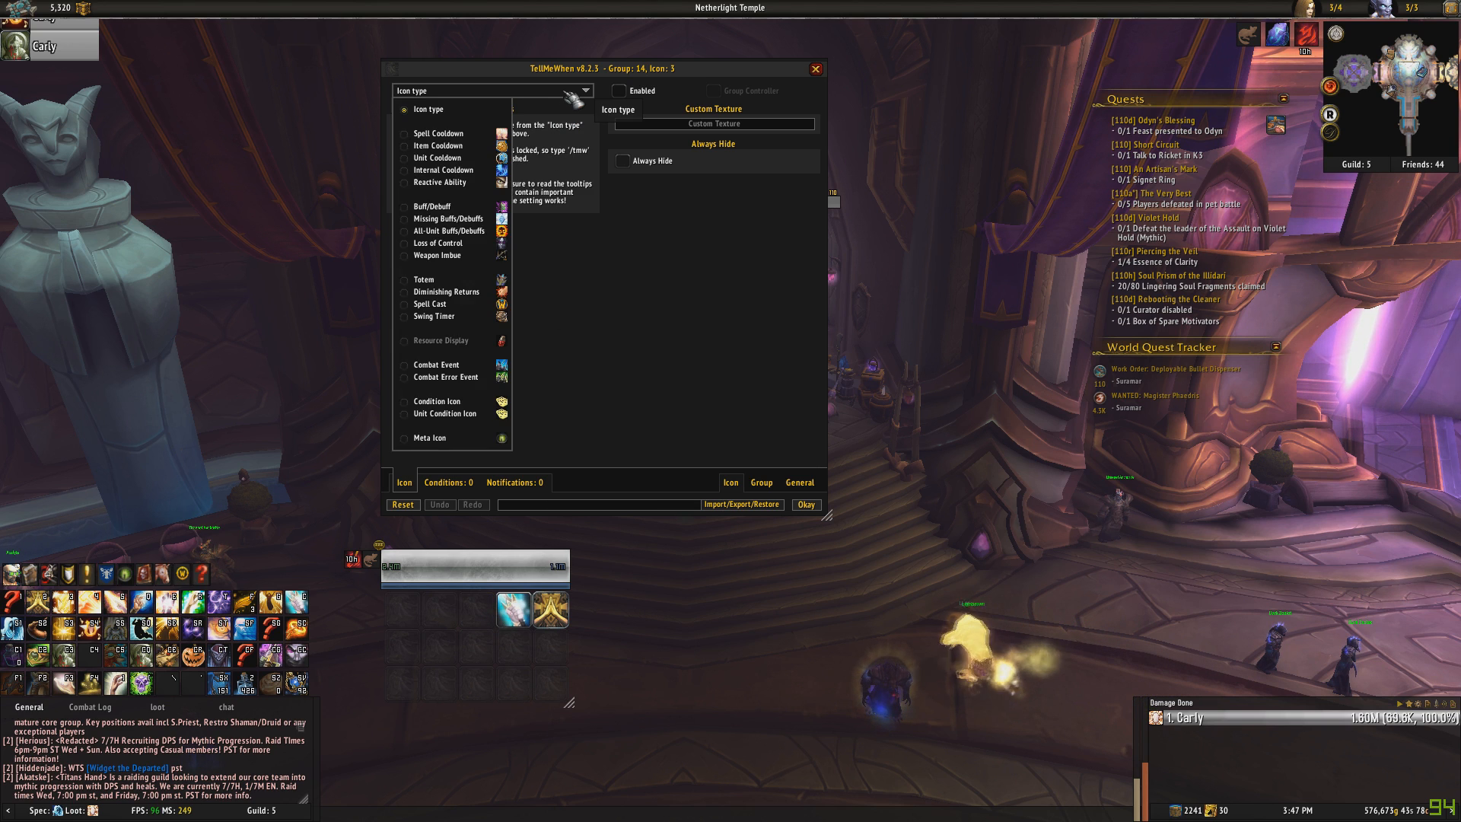
Set icon 3 to Spell Cooldown and enter the holy spell to track.
left_click(437, 133)
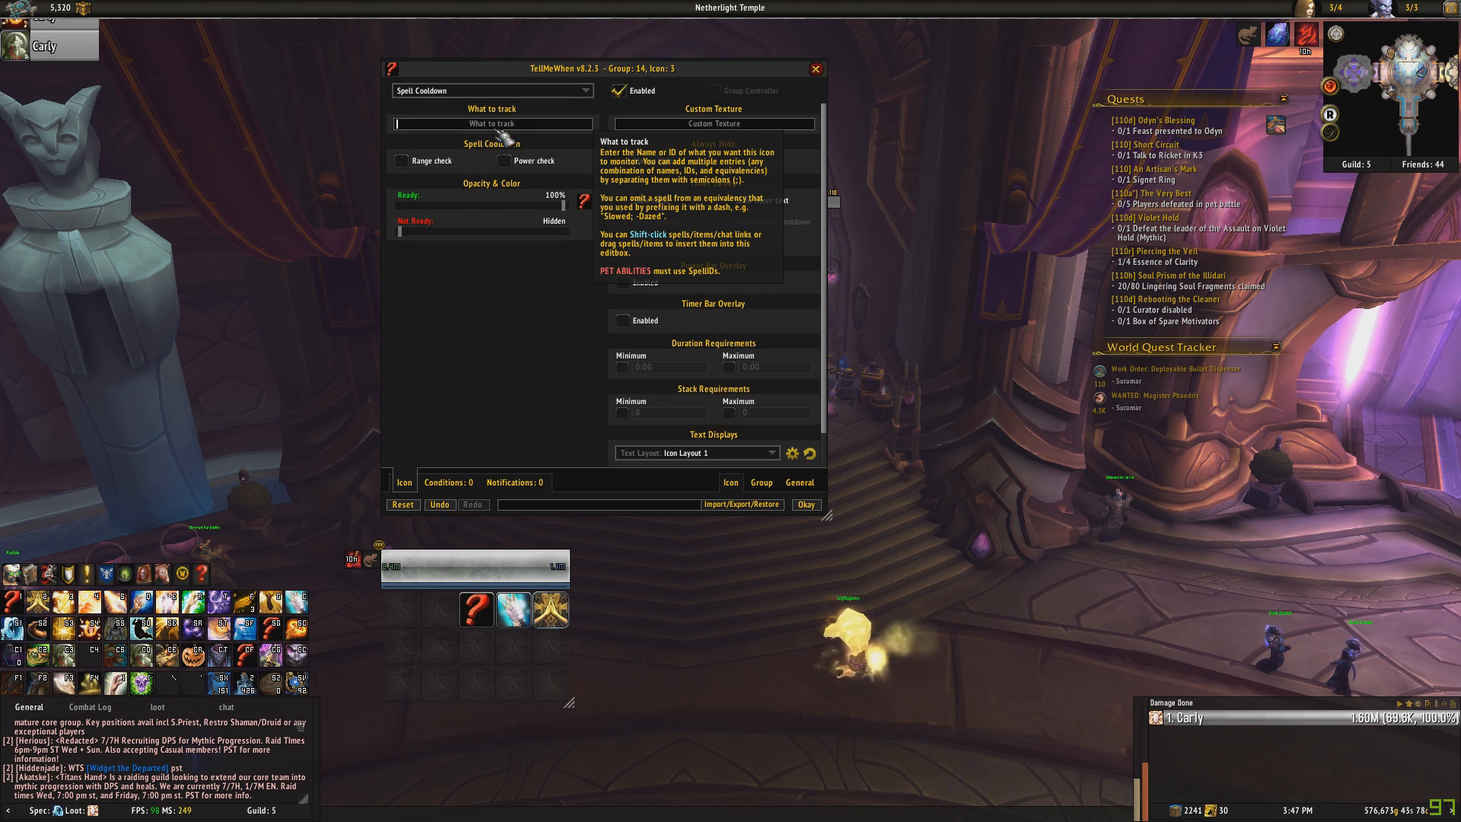
type("holy")
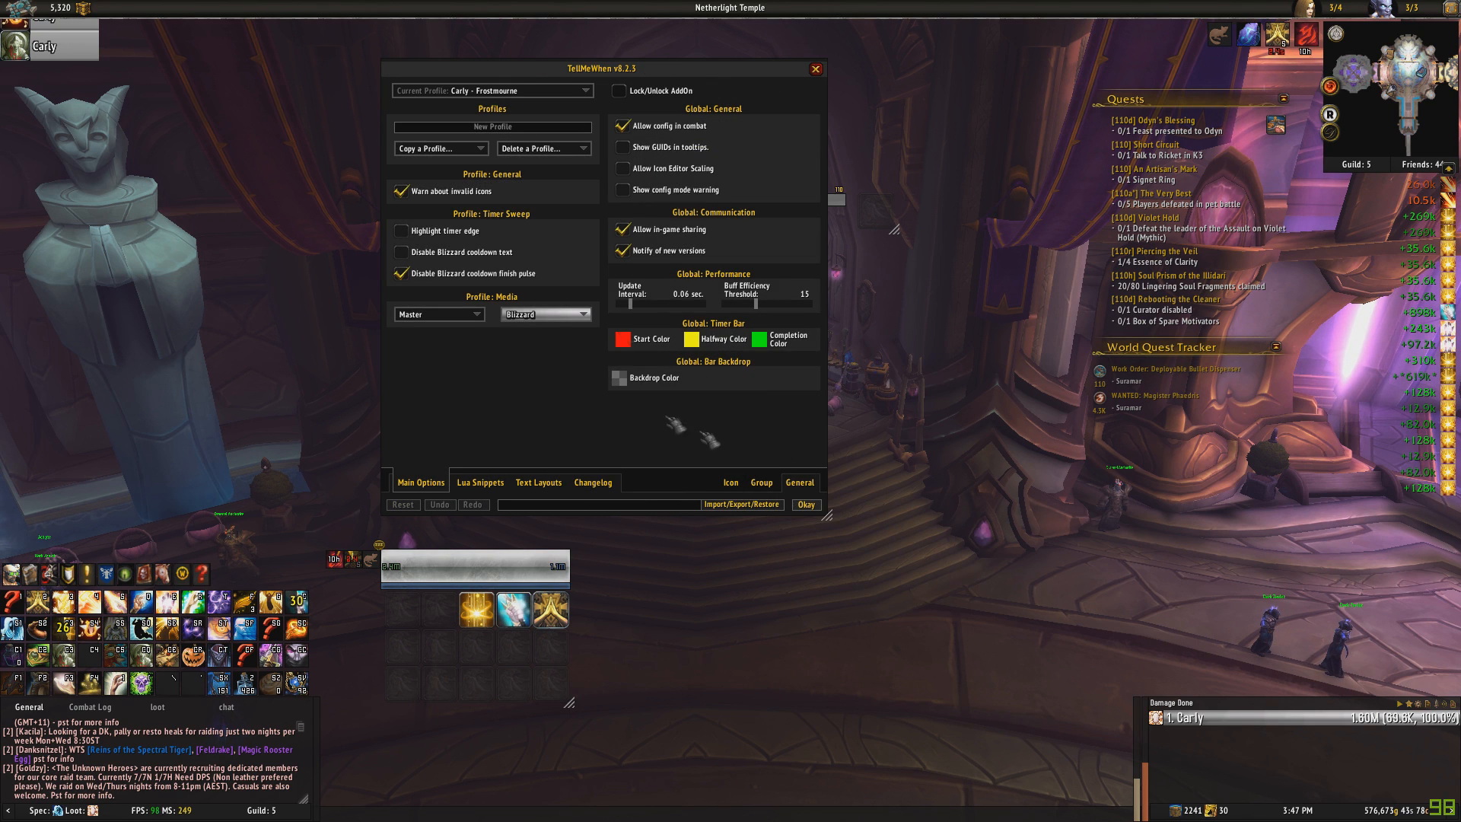
Lay out group 15 as an 11-by-6 grid and open its first icon's type list.
left_click(815, 68)
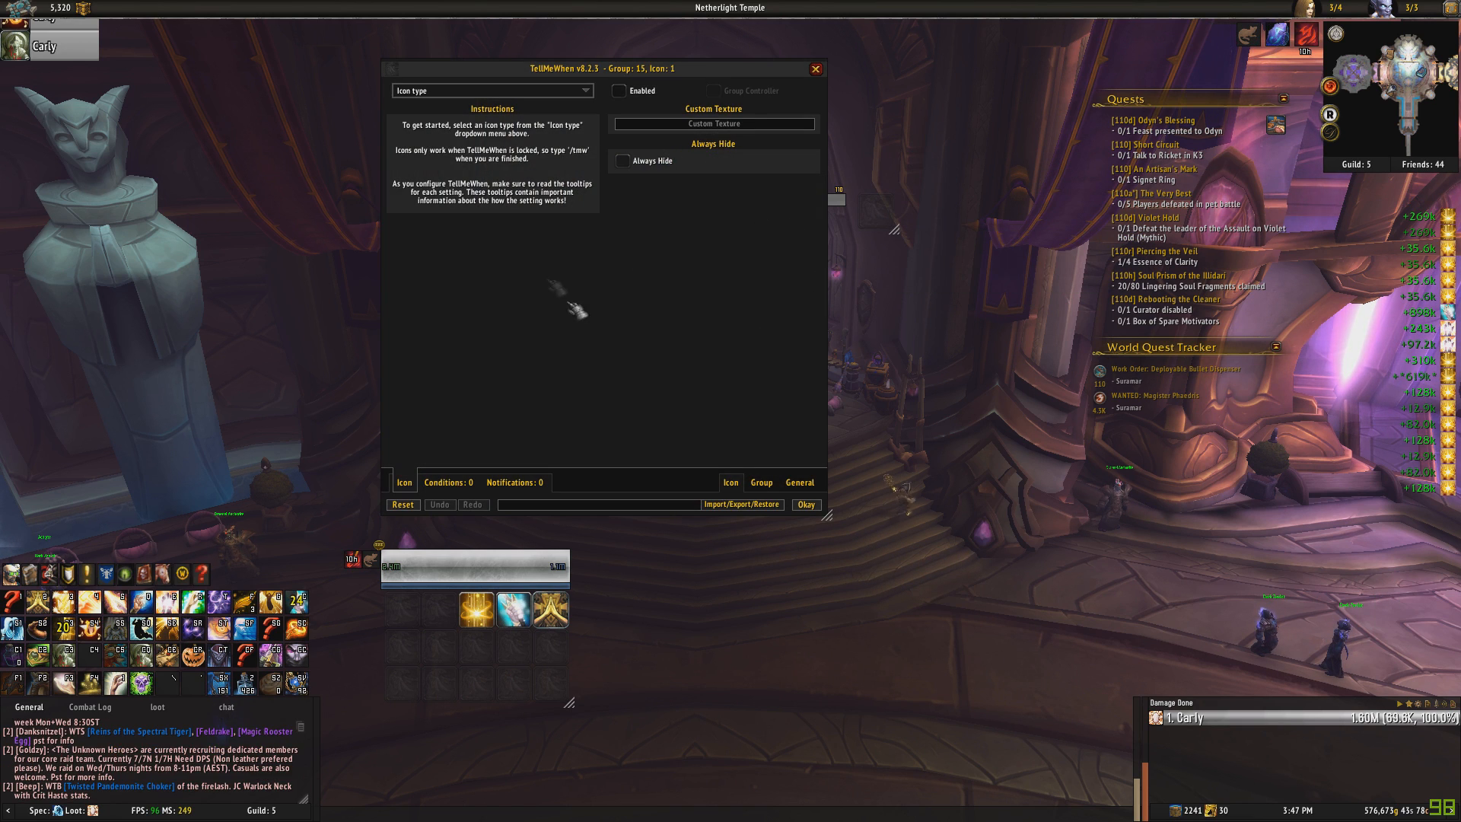
mouse_move(761, 483)
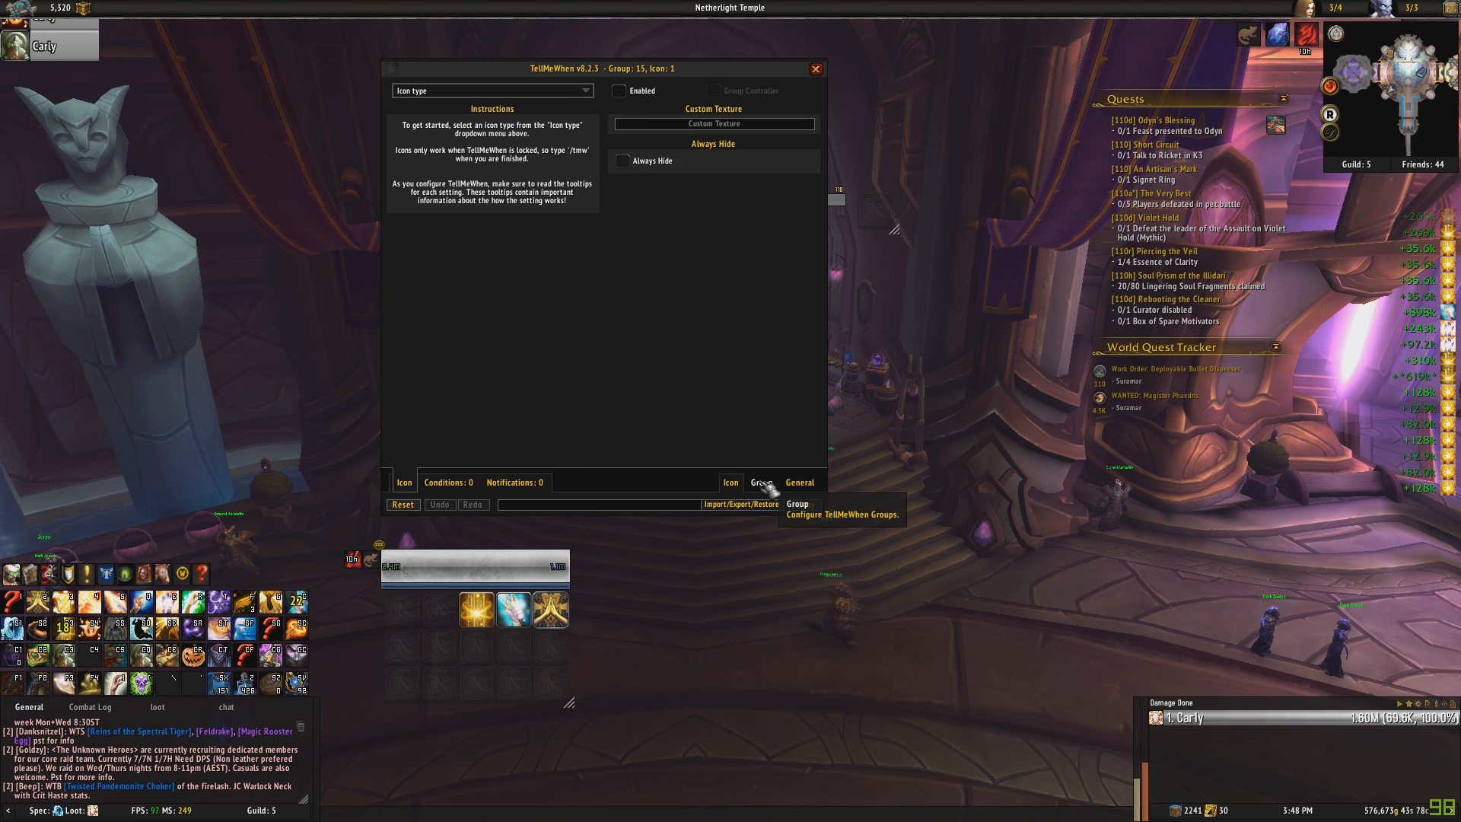
left_click(761, 482)
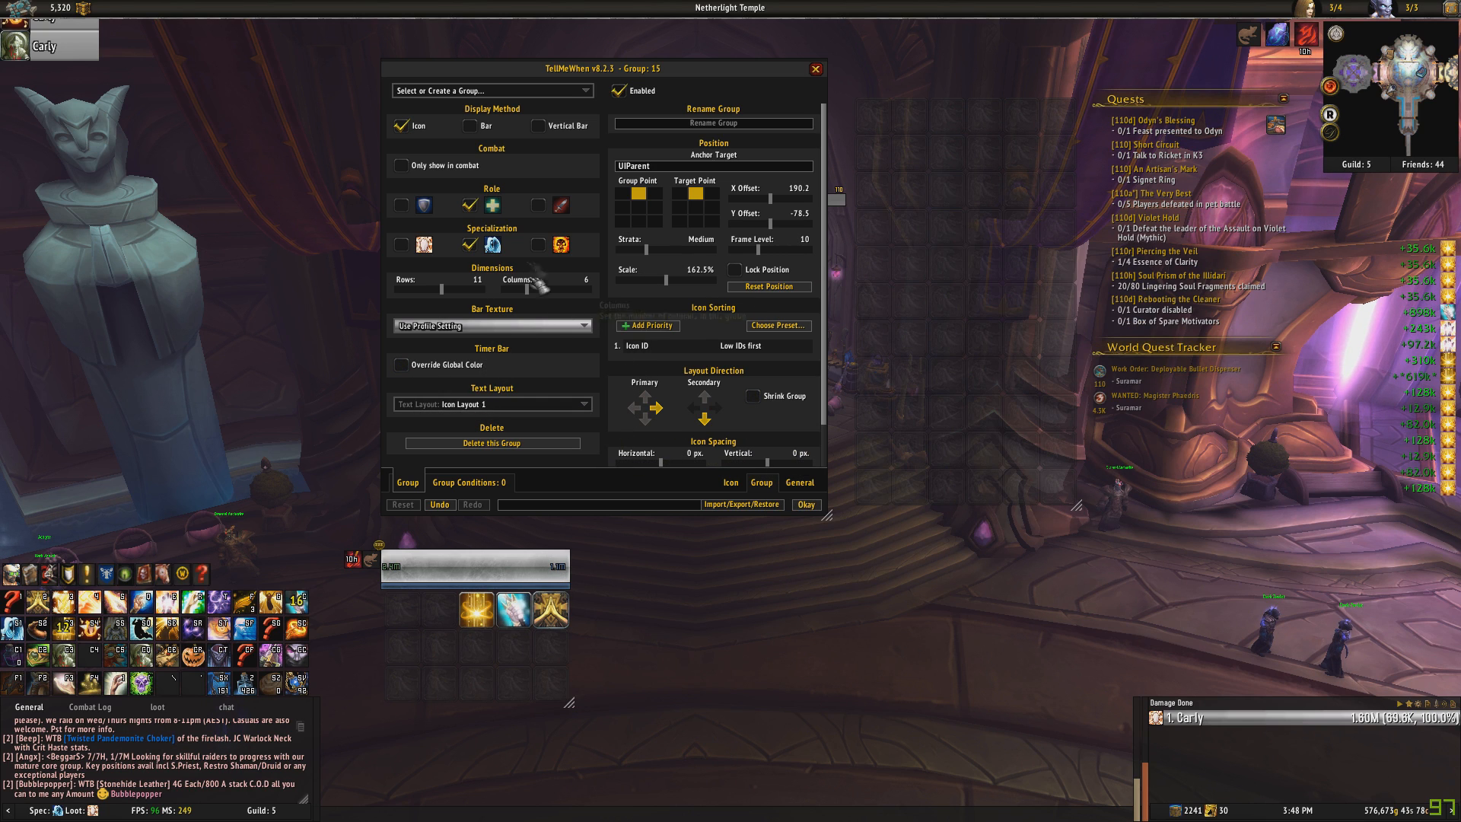
mouse_move(492, 205)
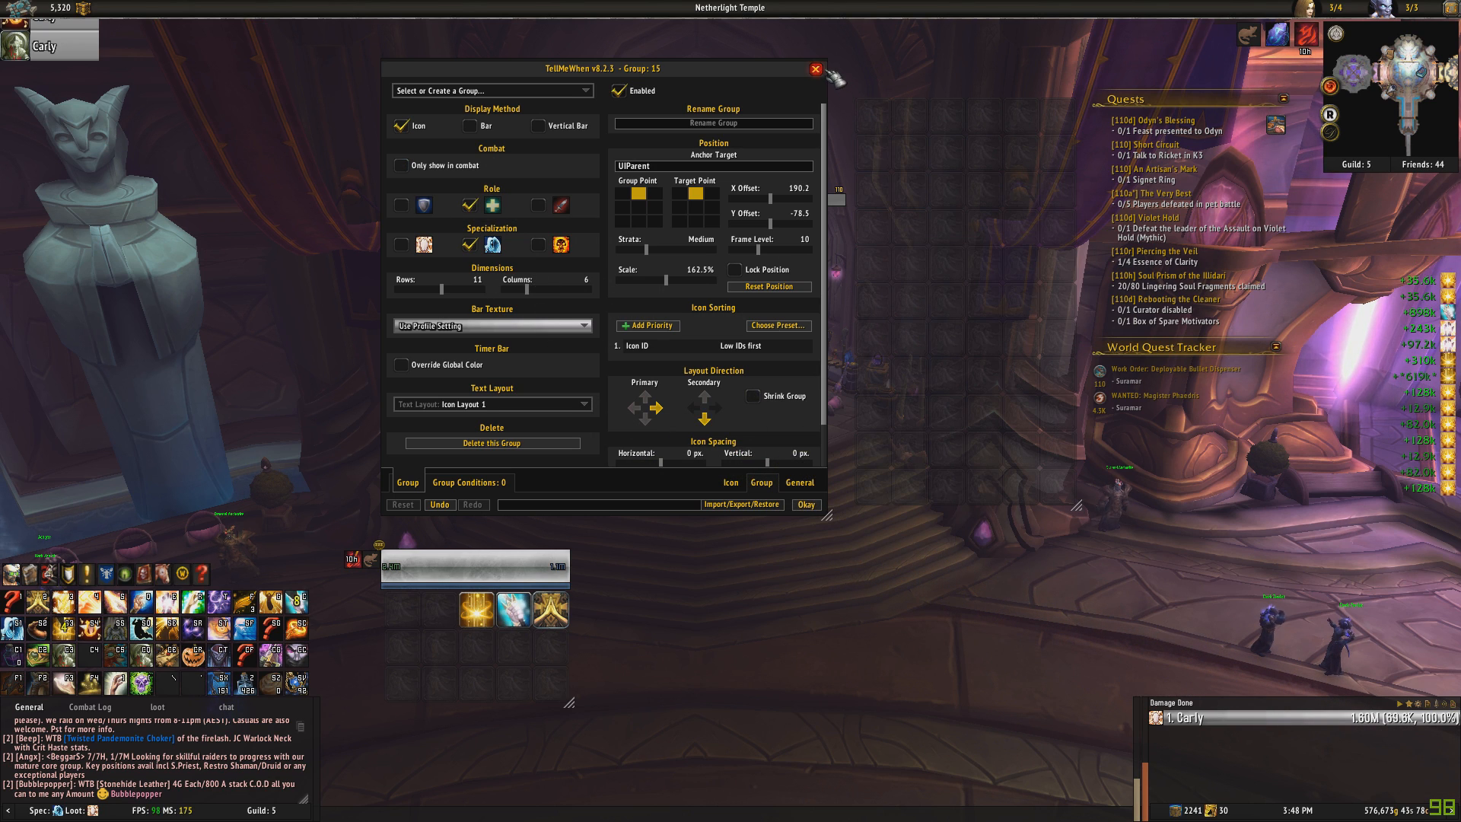
left_click(872, 115)
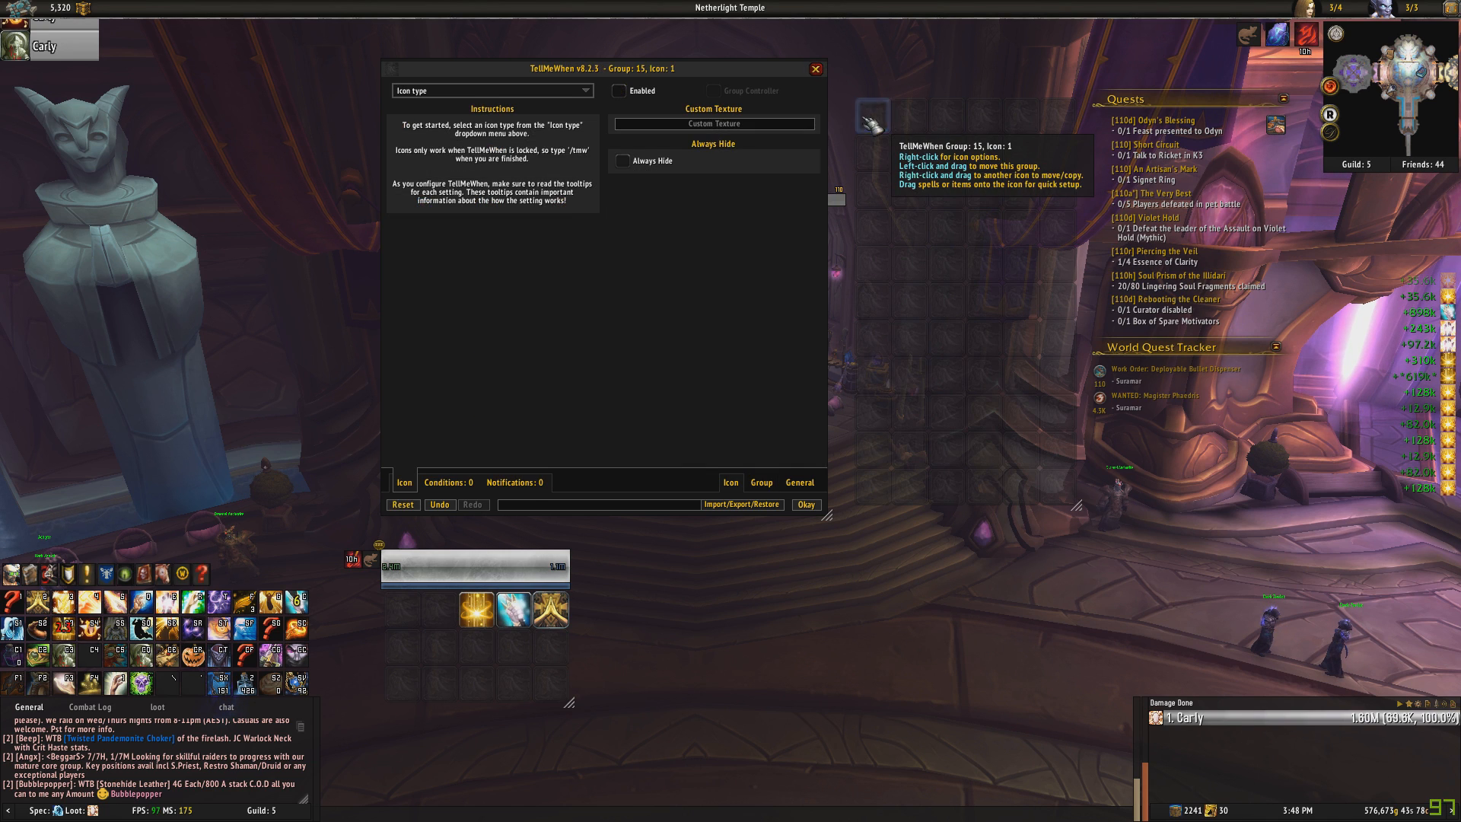
left_click(491, 90)
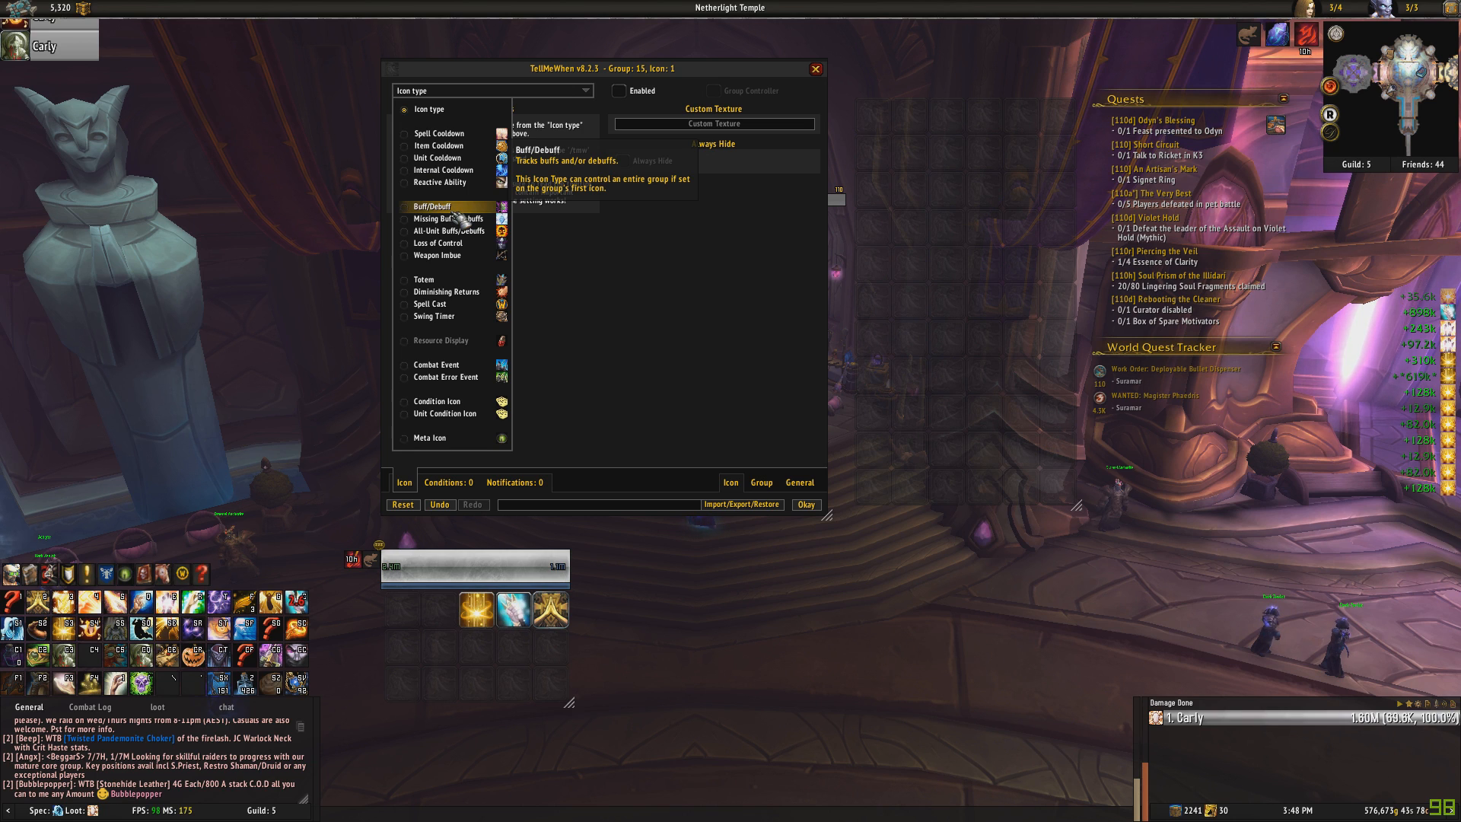
Make group 15's first icon a Buff/Debuff watching the player for DefensiveBuffs.
left_click(433, 206)
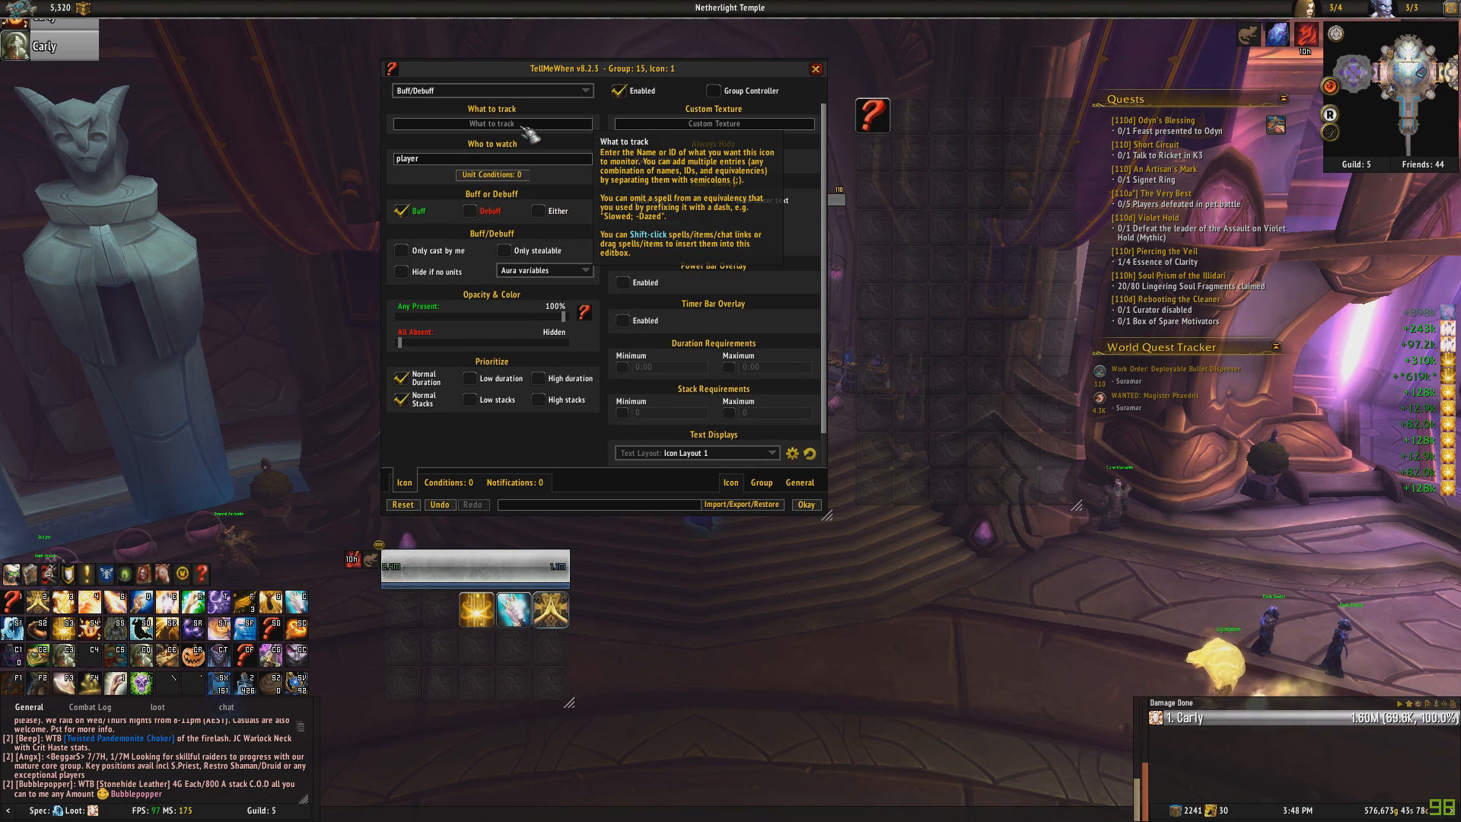
type("def")
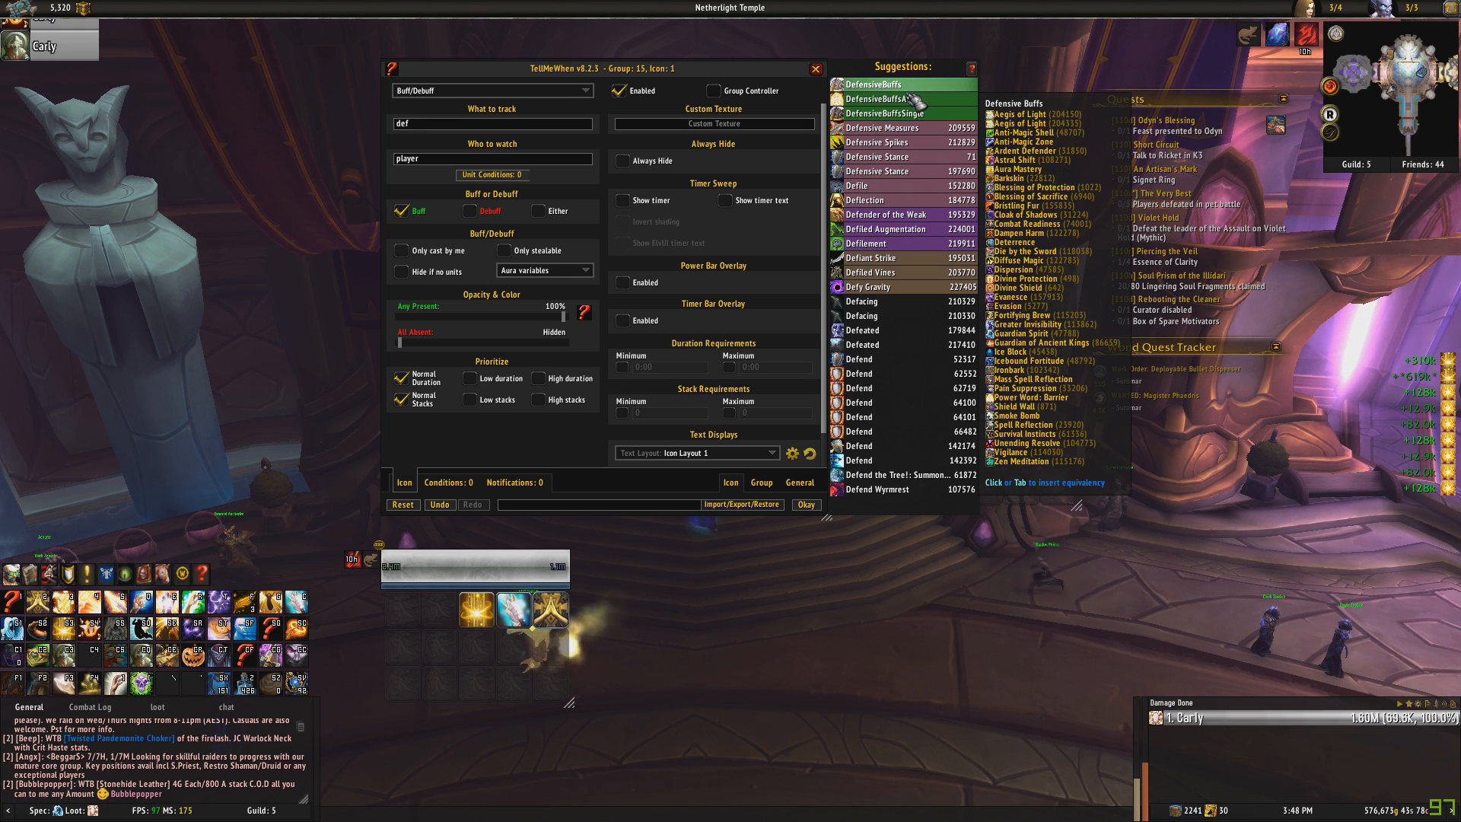
mouse_move(900, 131)
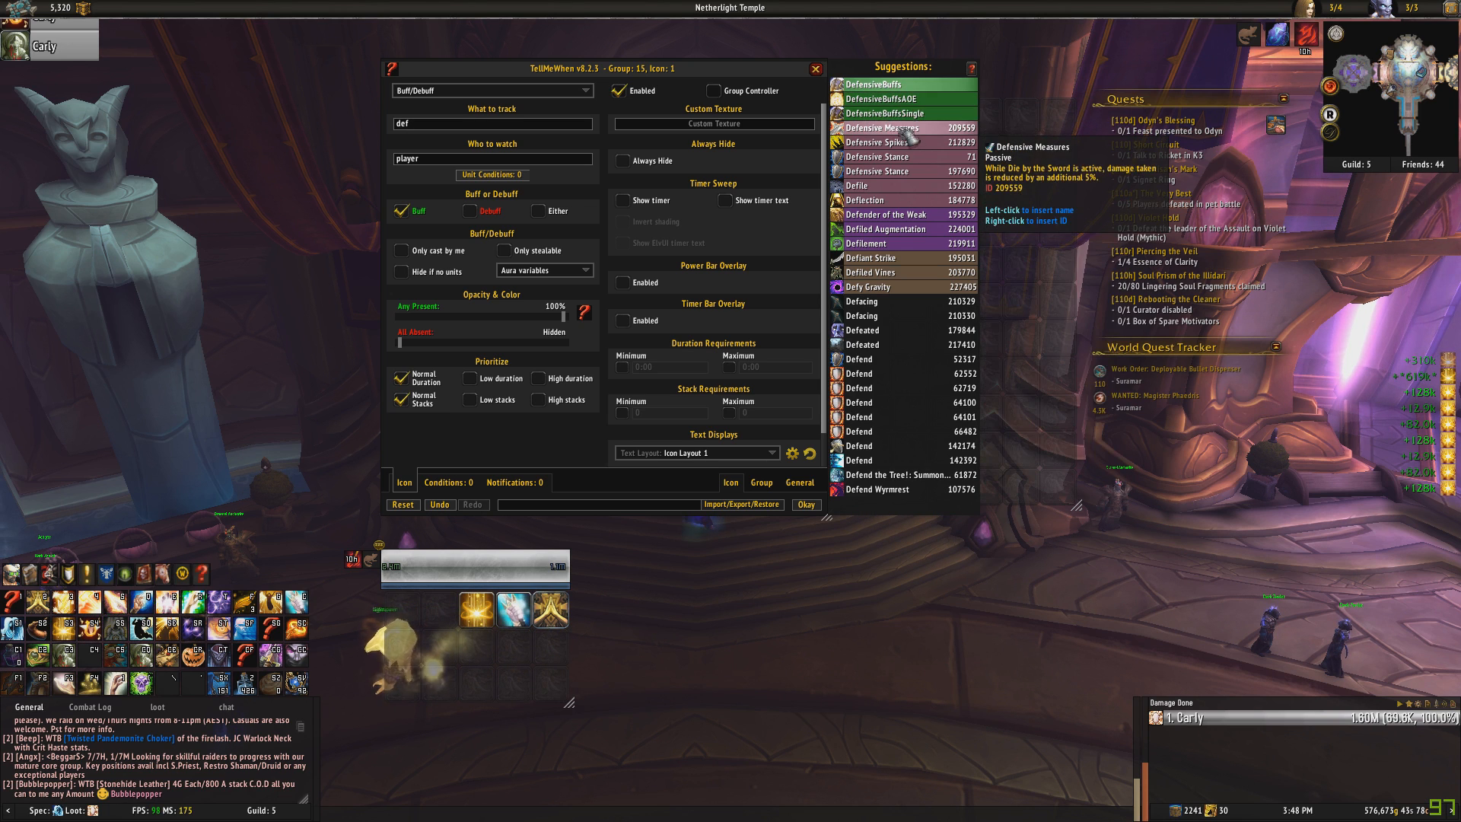
left_click(869, 84)
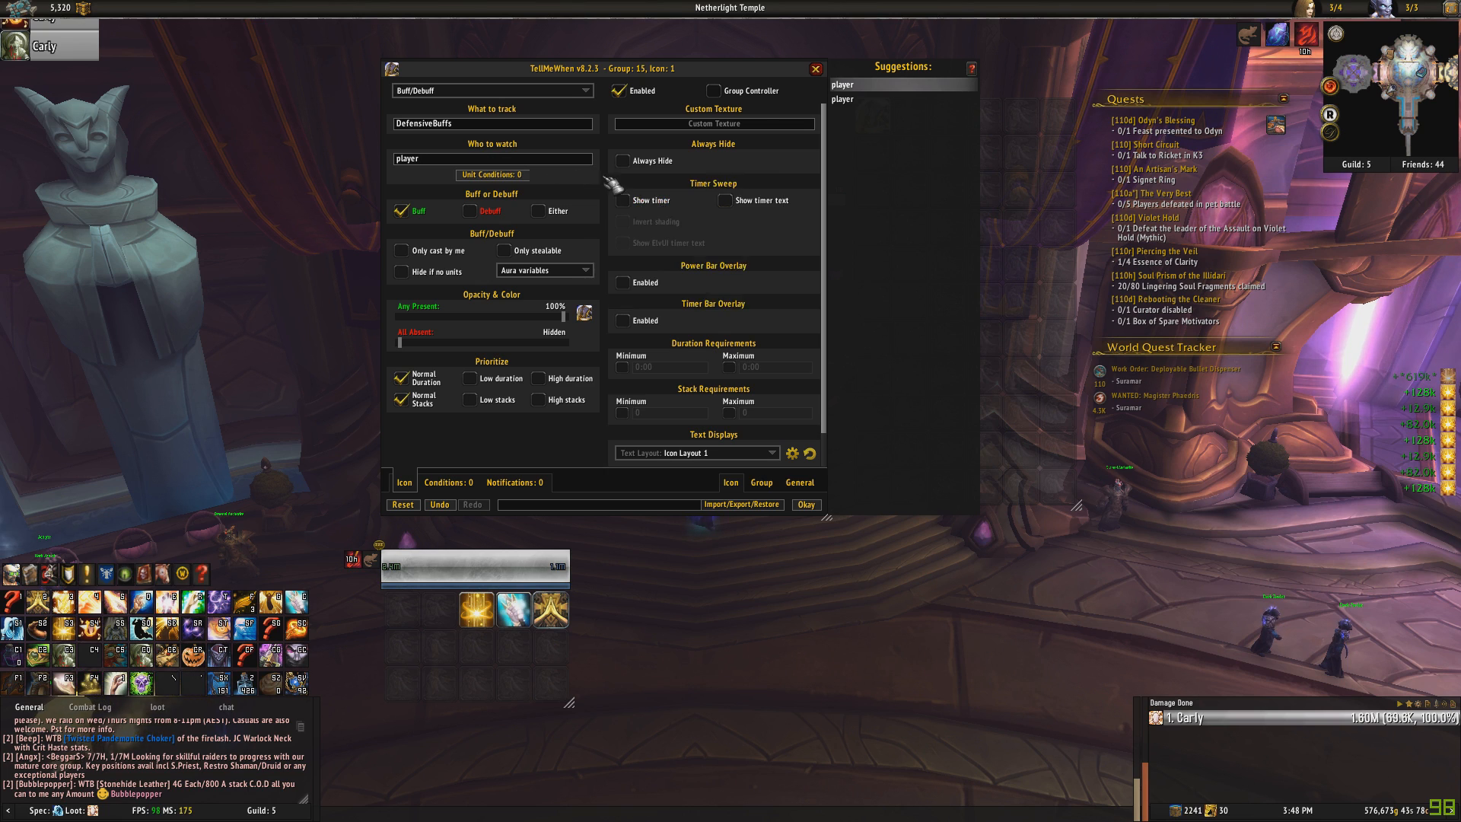
mouse_move(844, 85)
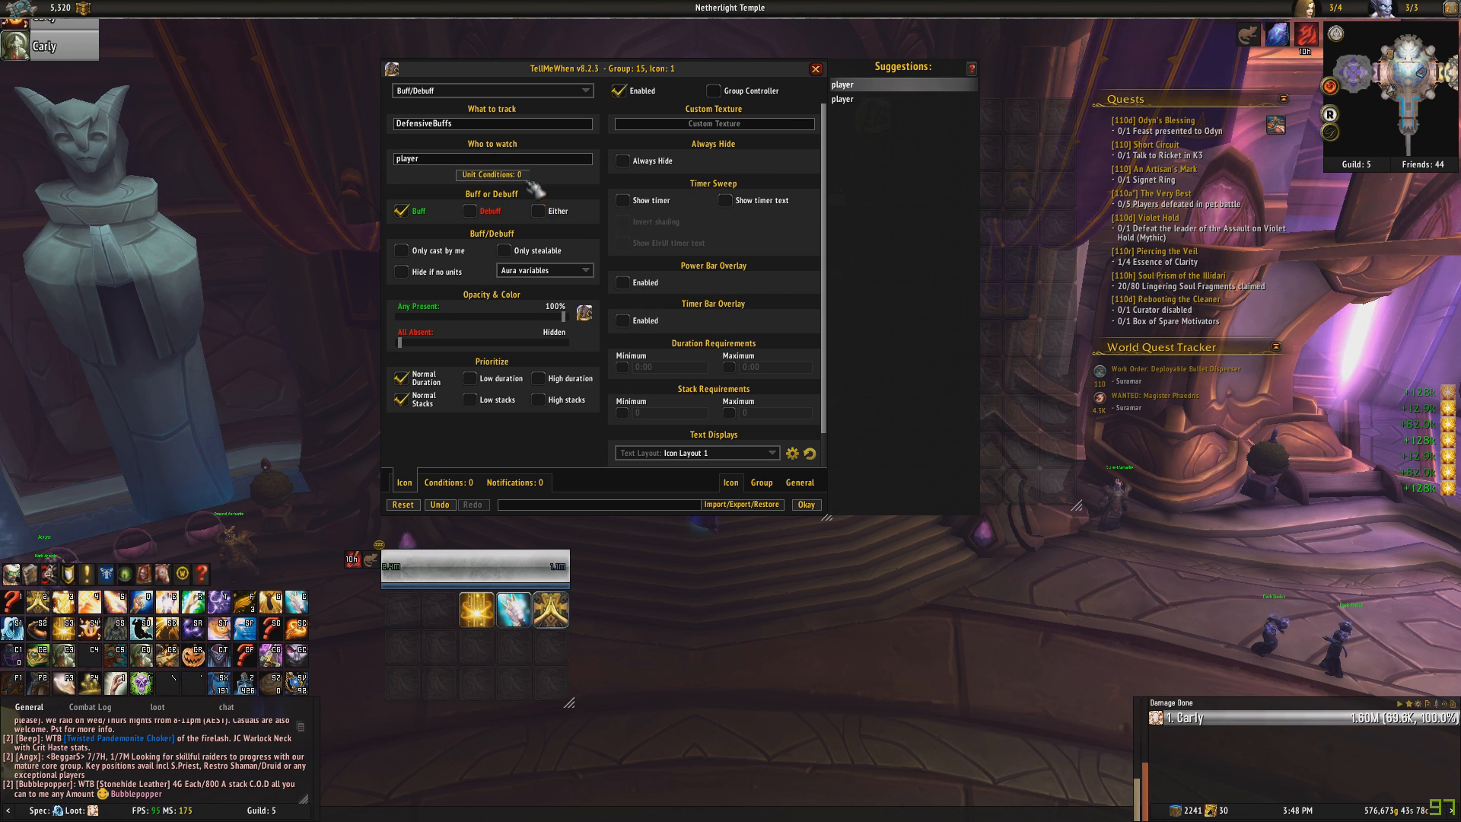
mouse_move(522, 161)
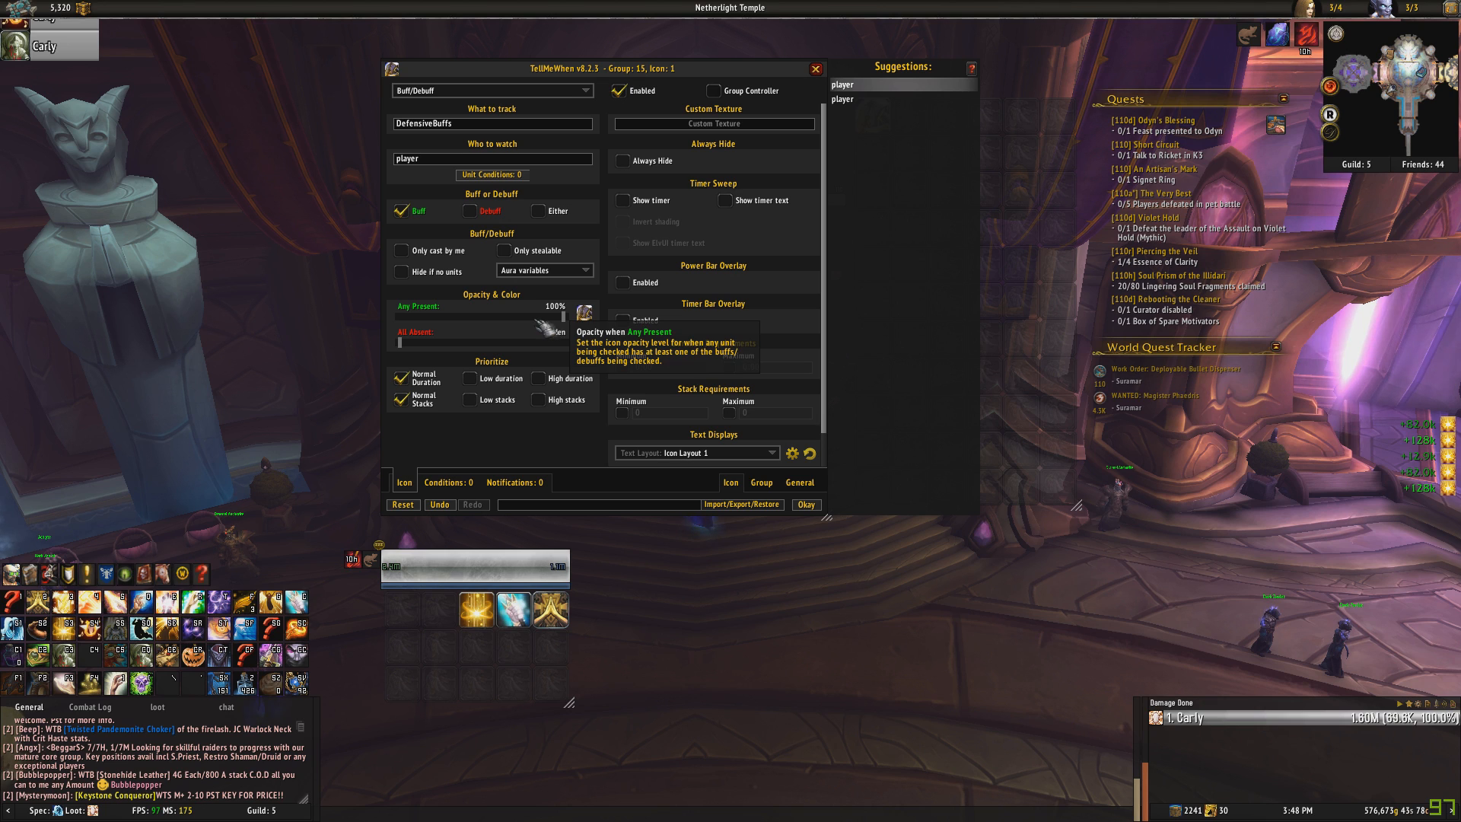
mouse_move(580, 316)
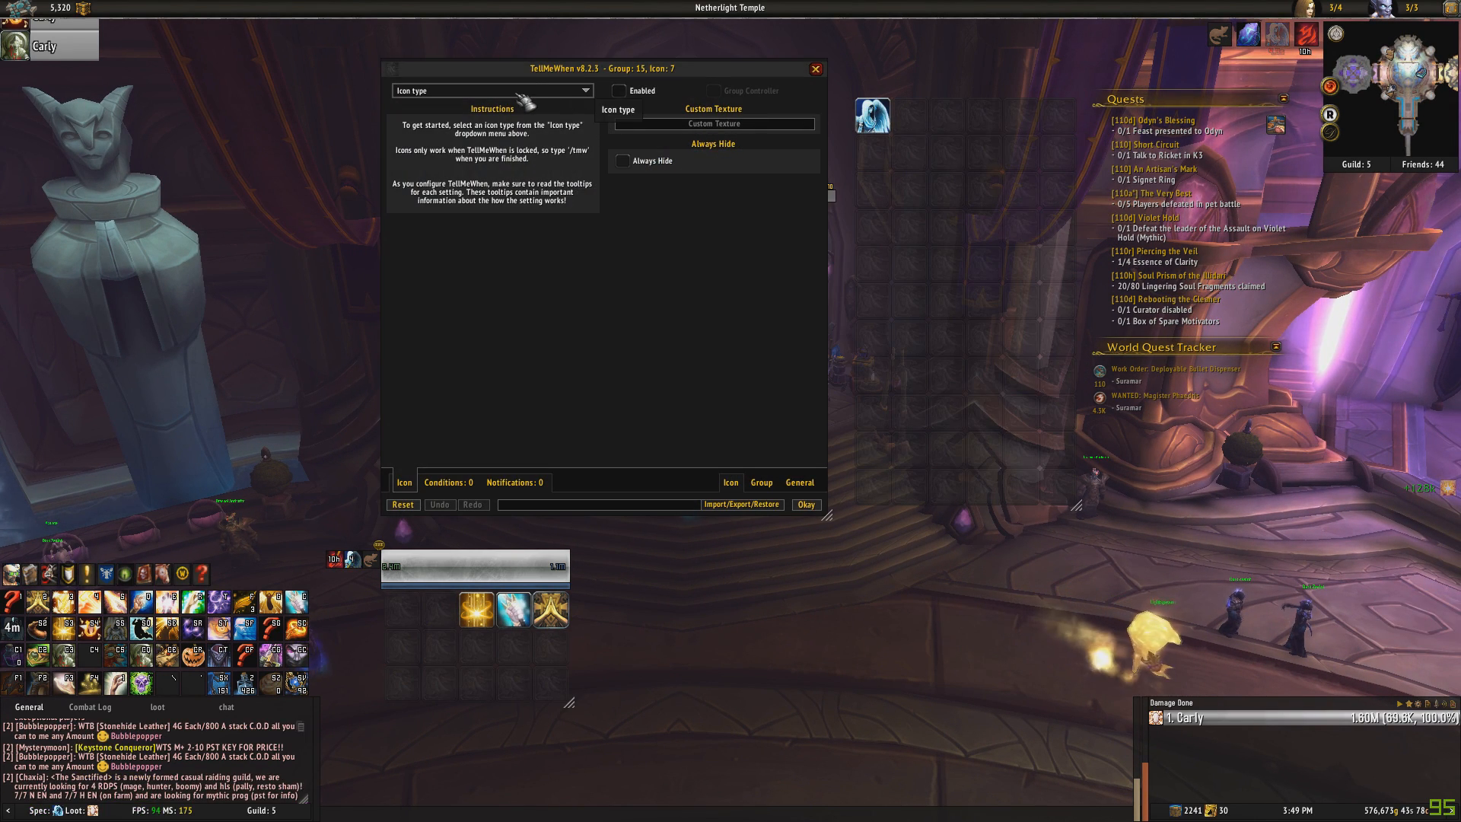
Set icon 7 to a Buff/Debuff tracking the player's Symbol of Hope with timer sweep.
left_click(491, 90)
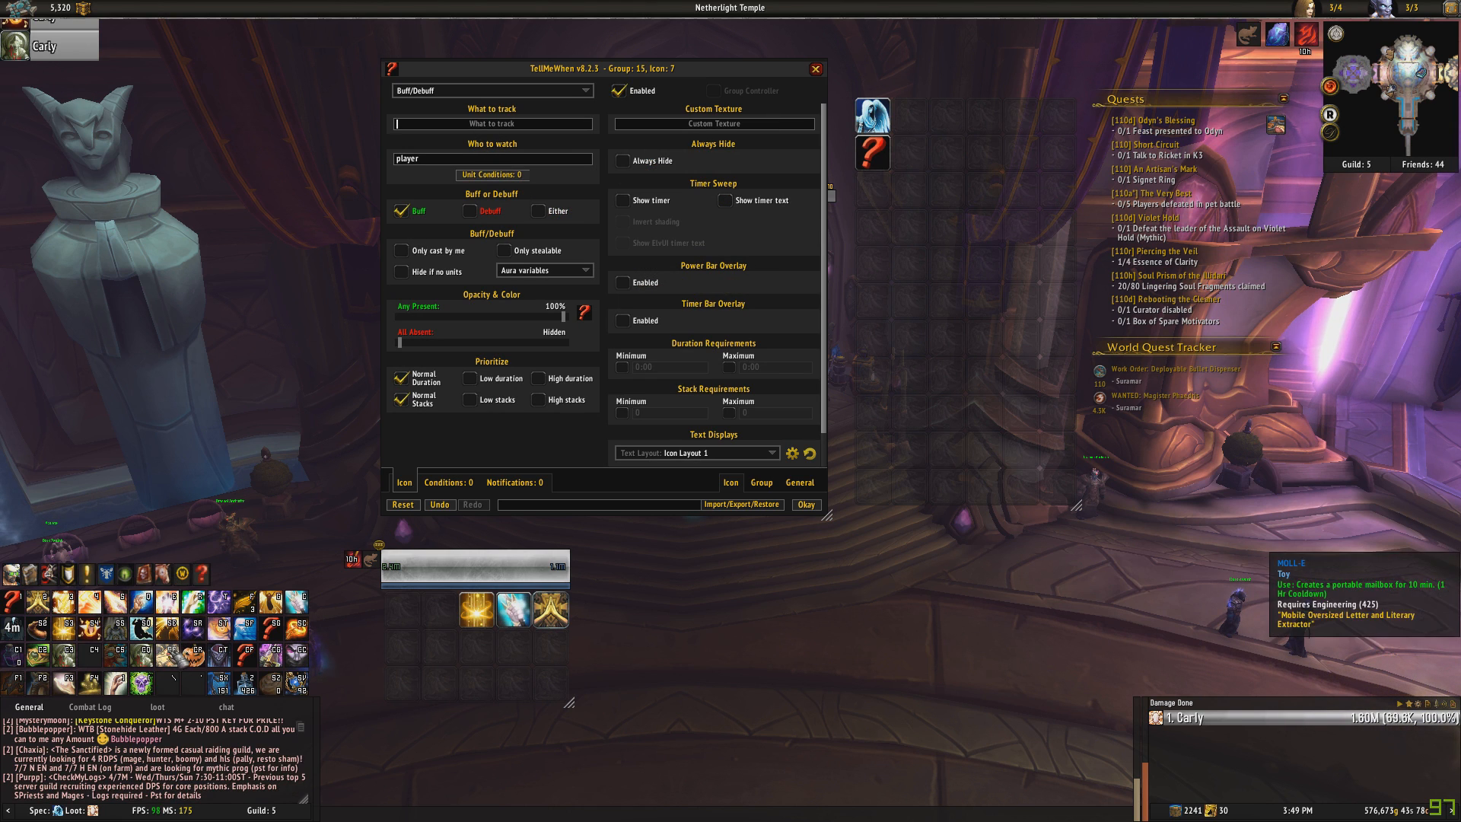
mouse_move(623, 282)
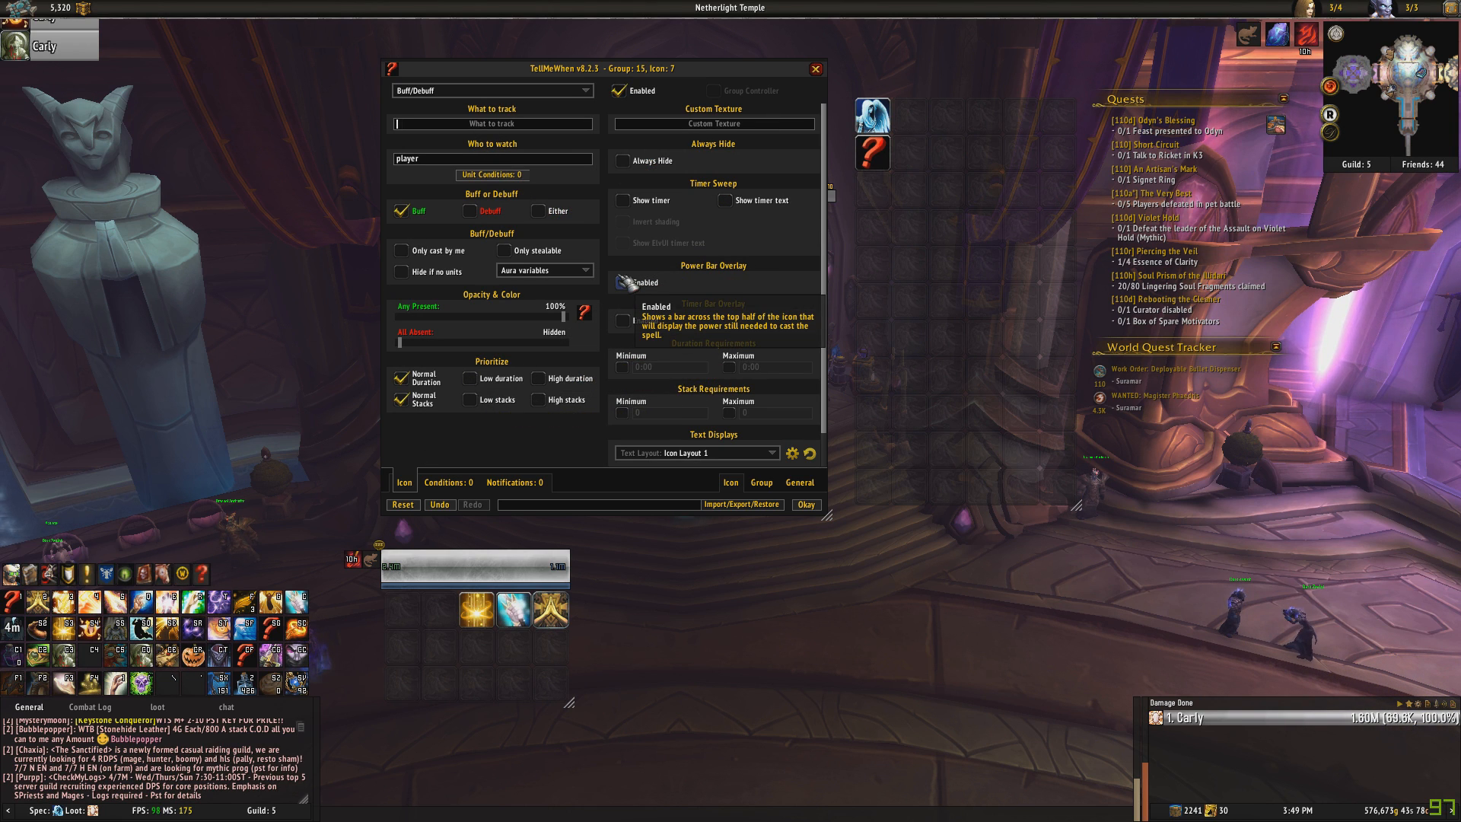
type("sy")
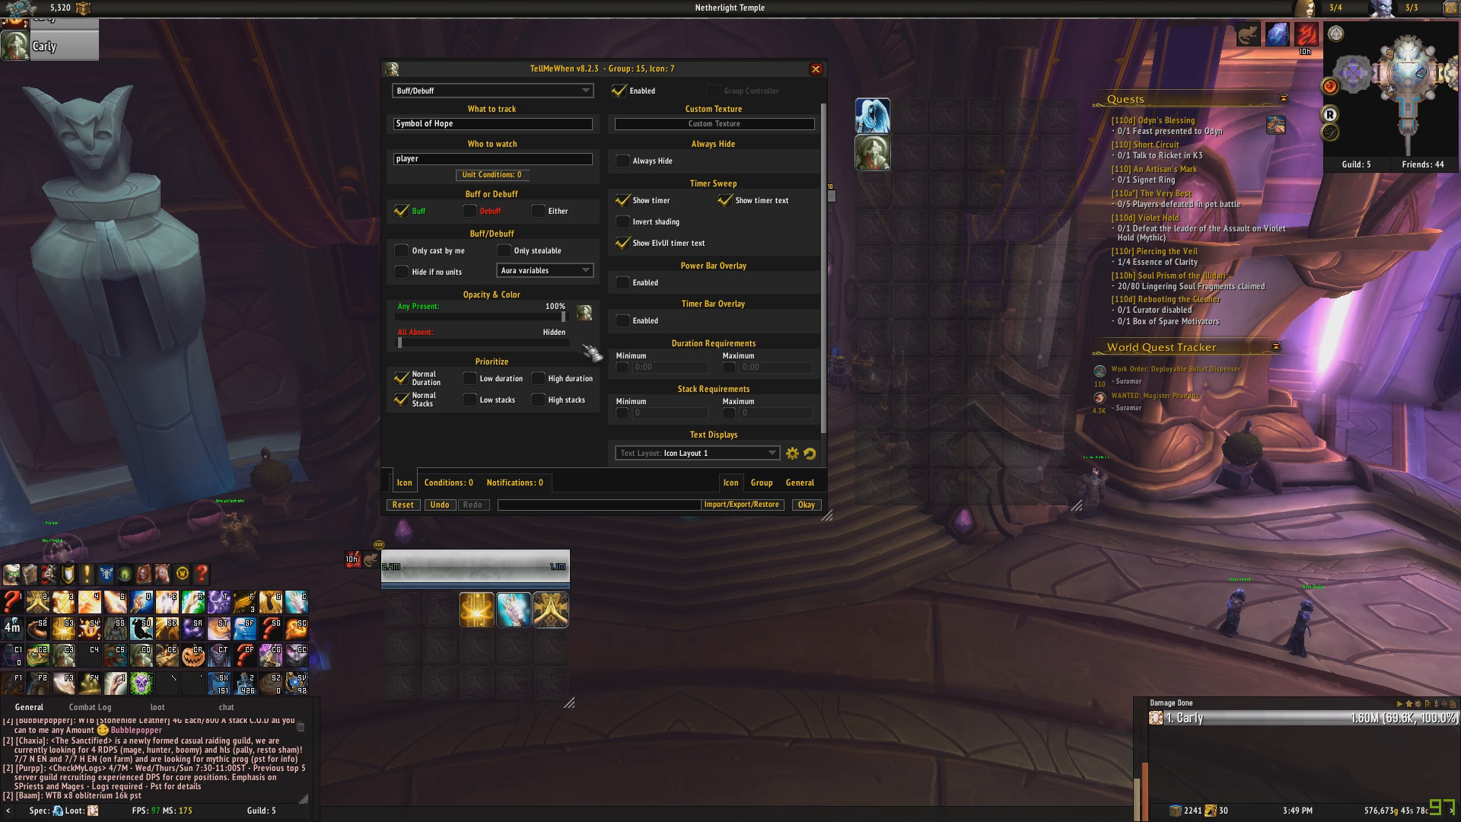
mouse_move(592, 350)
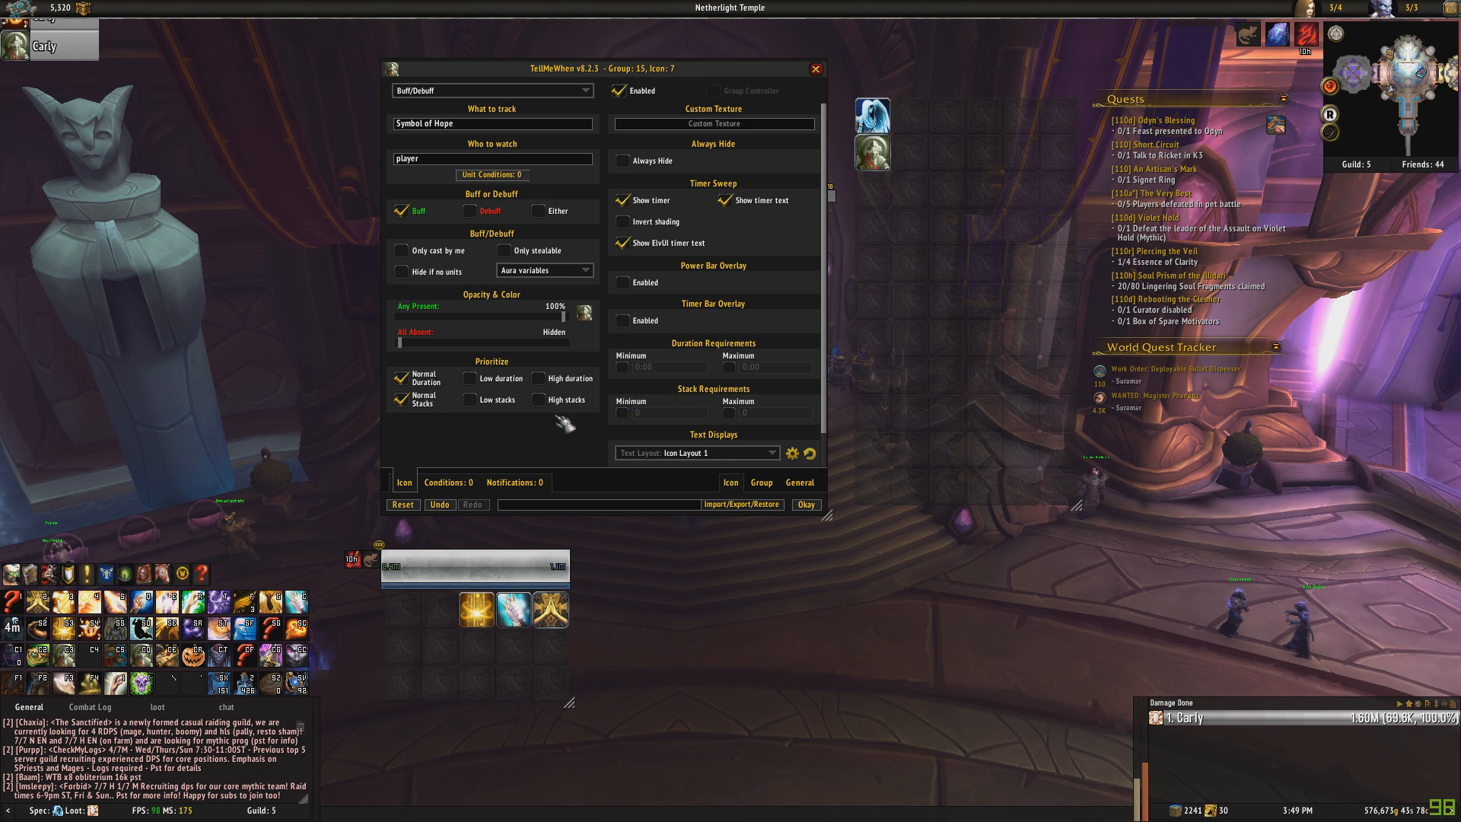
mouse_move(544, 378)
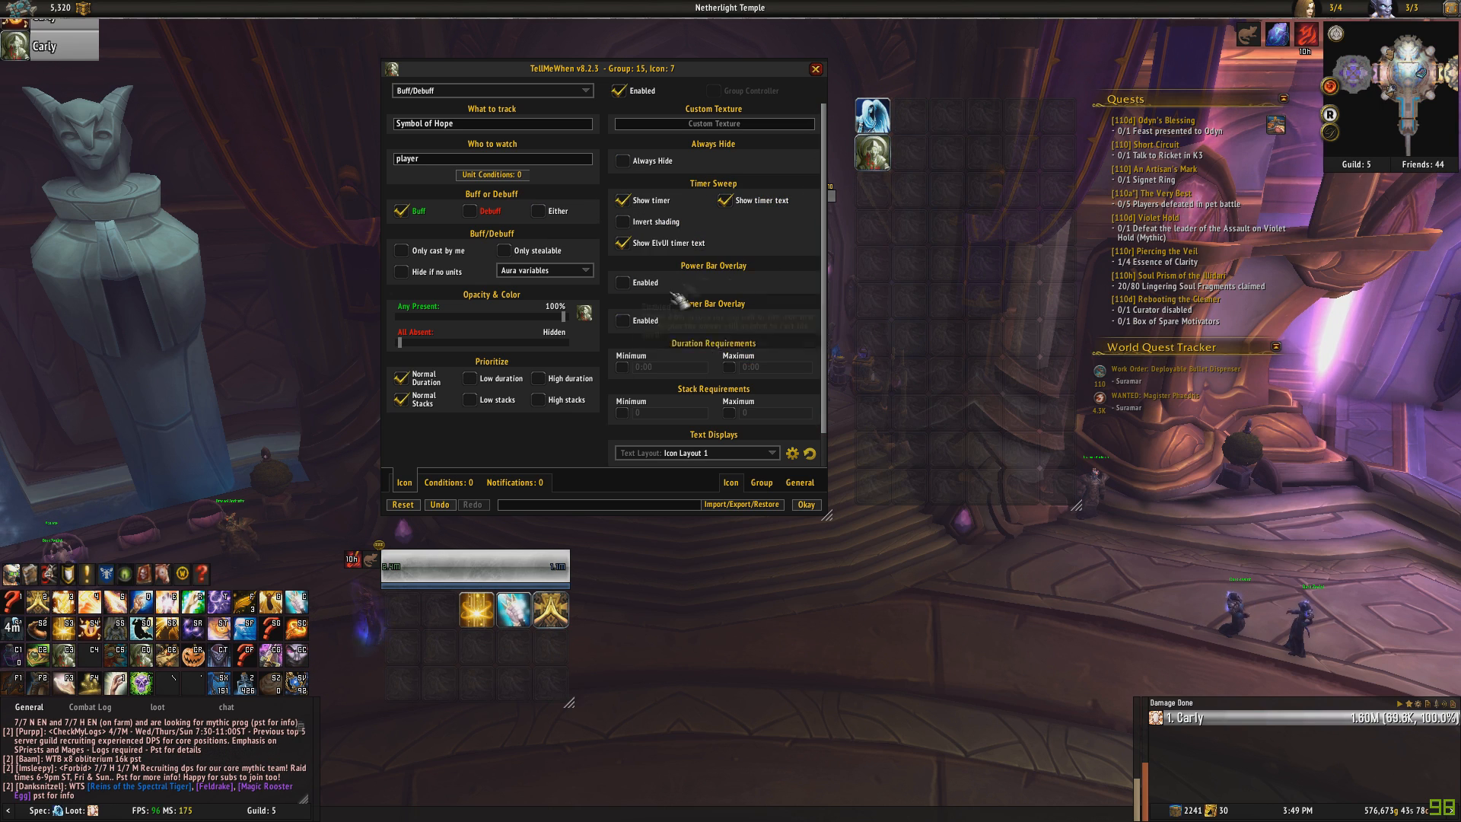
mouse_move(539, 493)
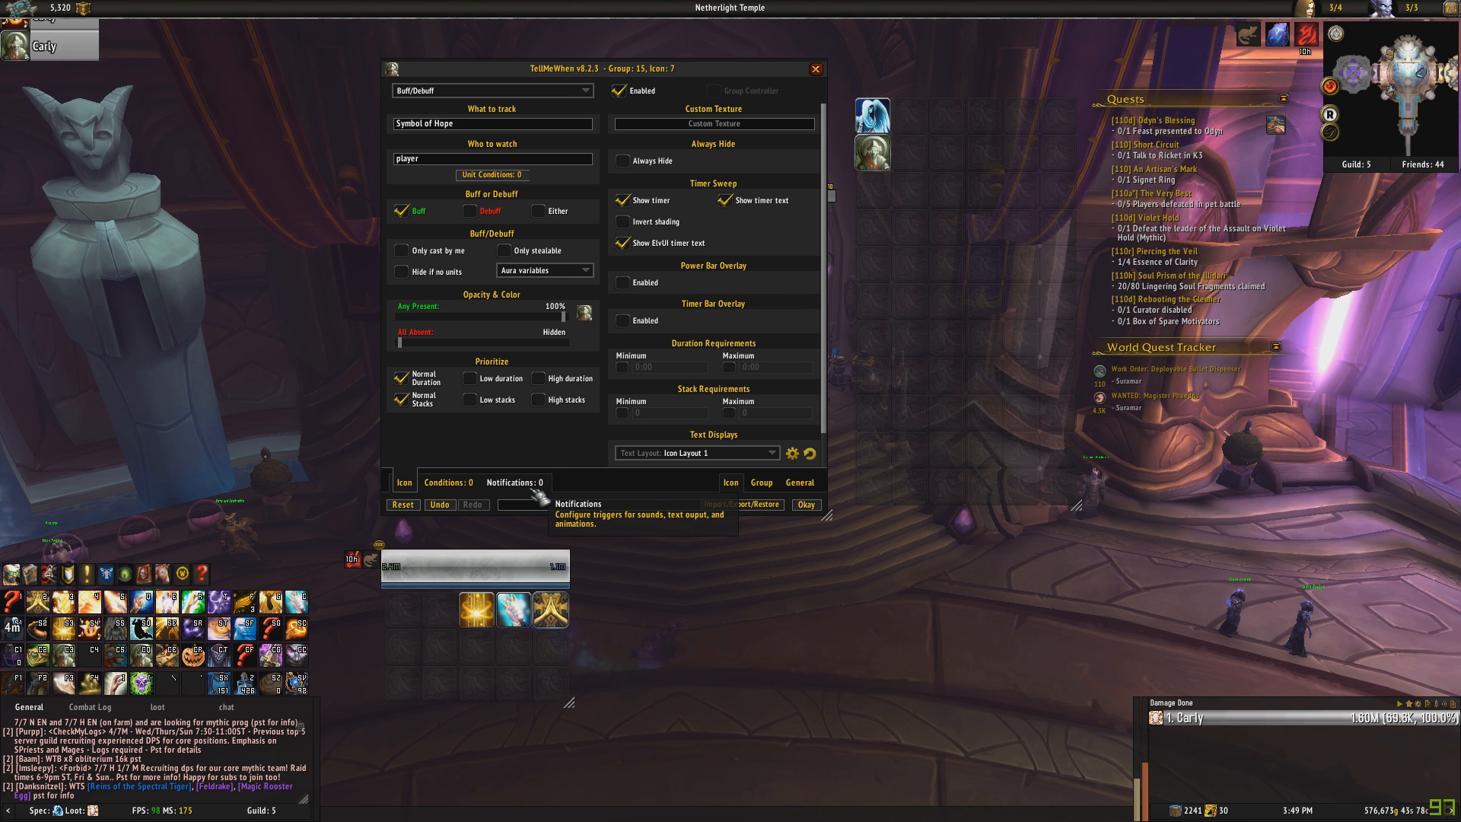
mouse_move(494, 145)
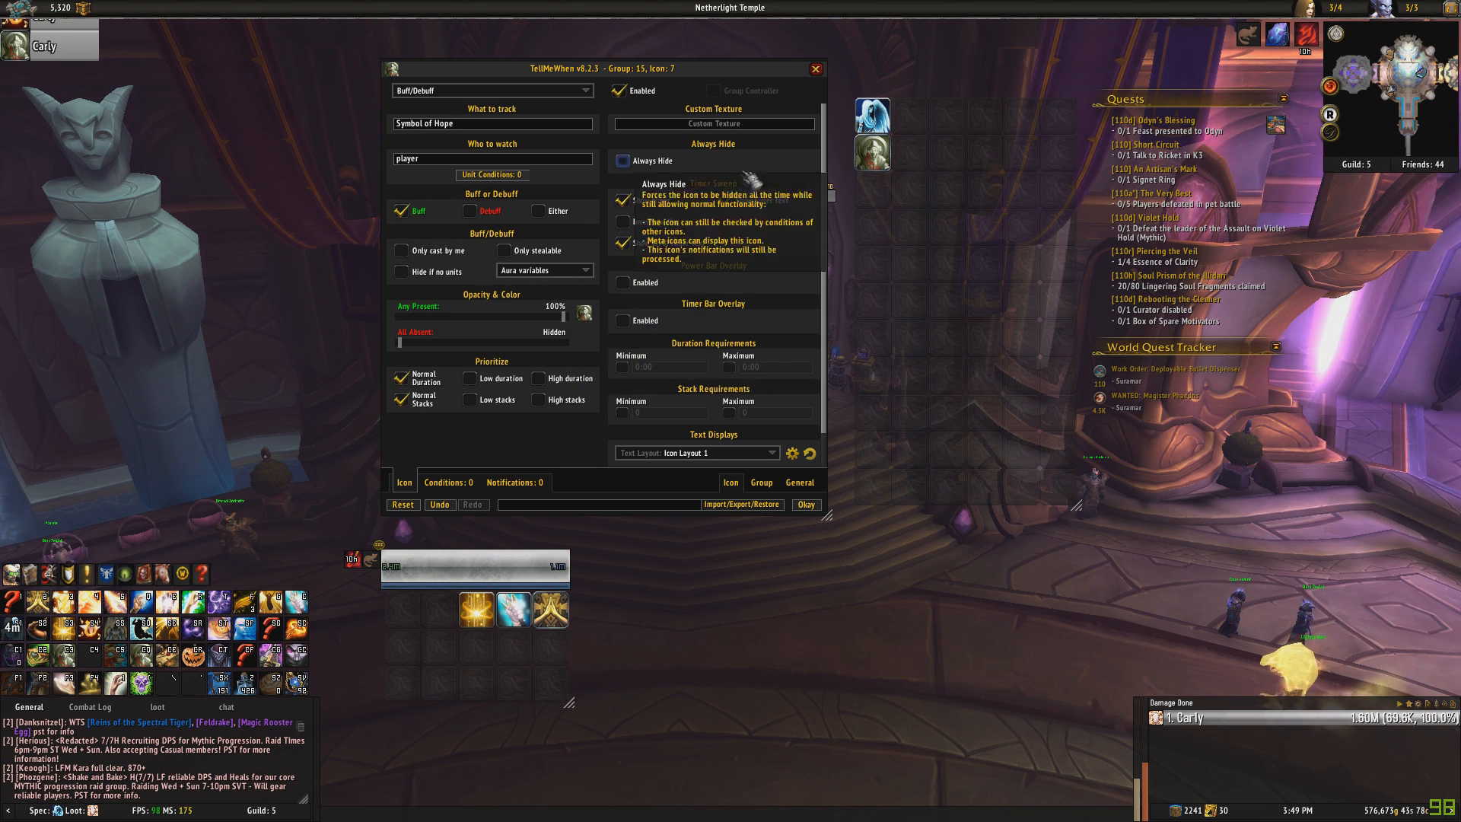
left_click(514, 482)
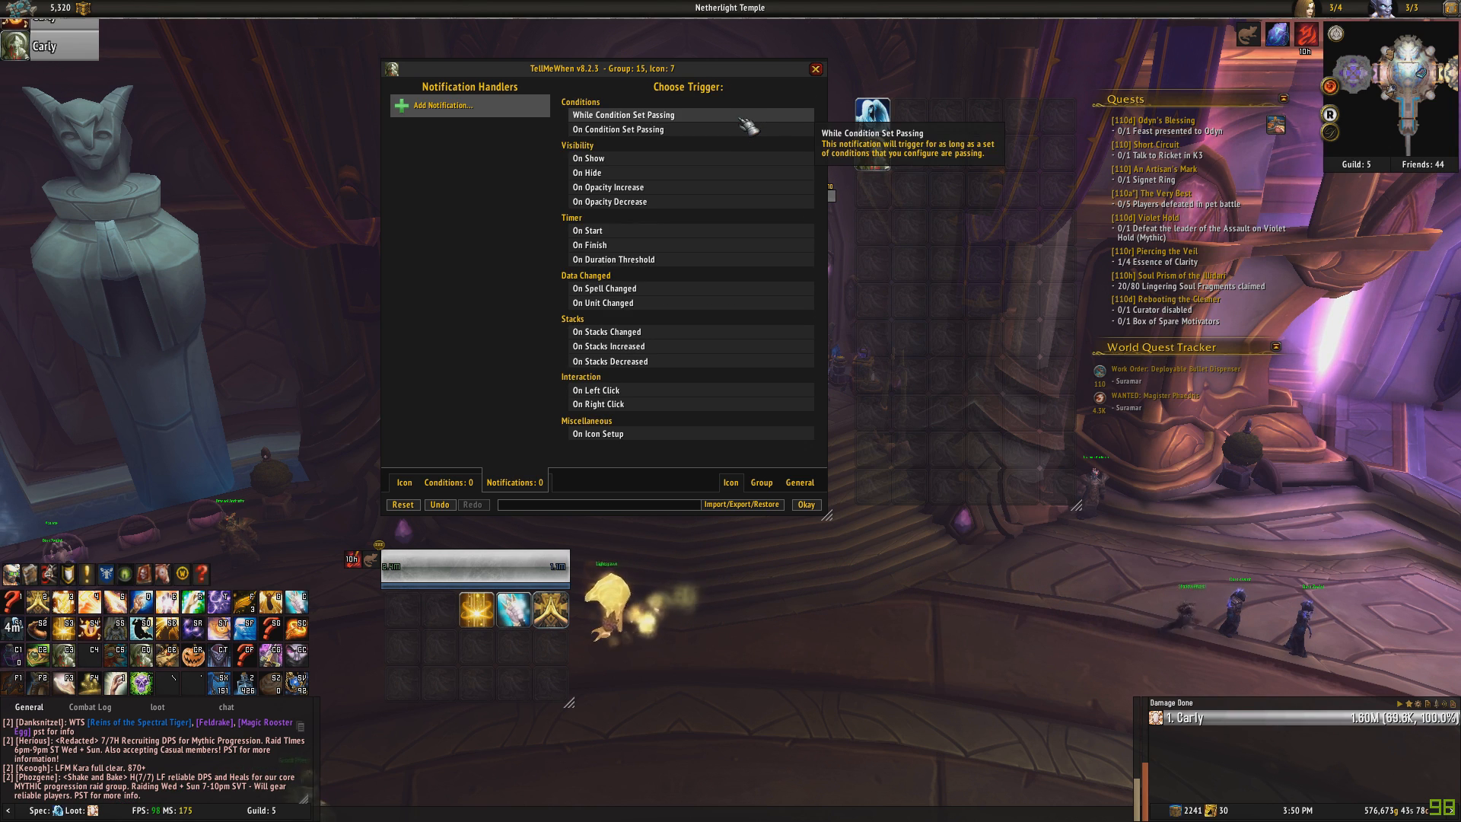
mouse_move(671, 244)
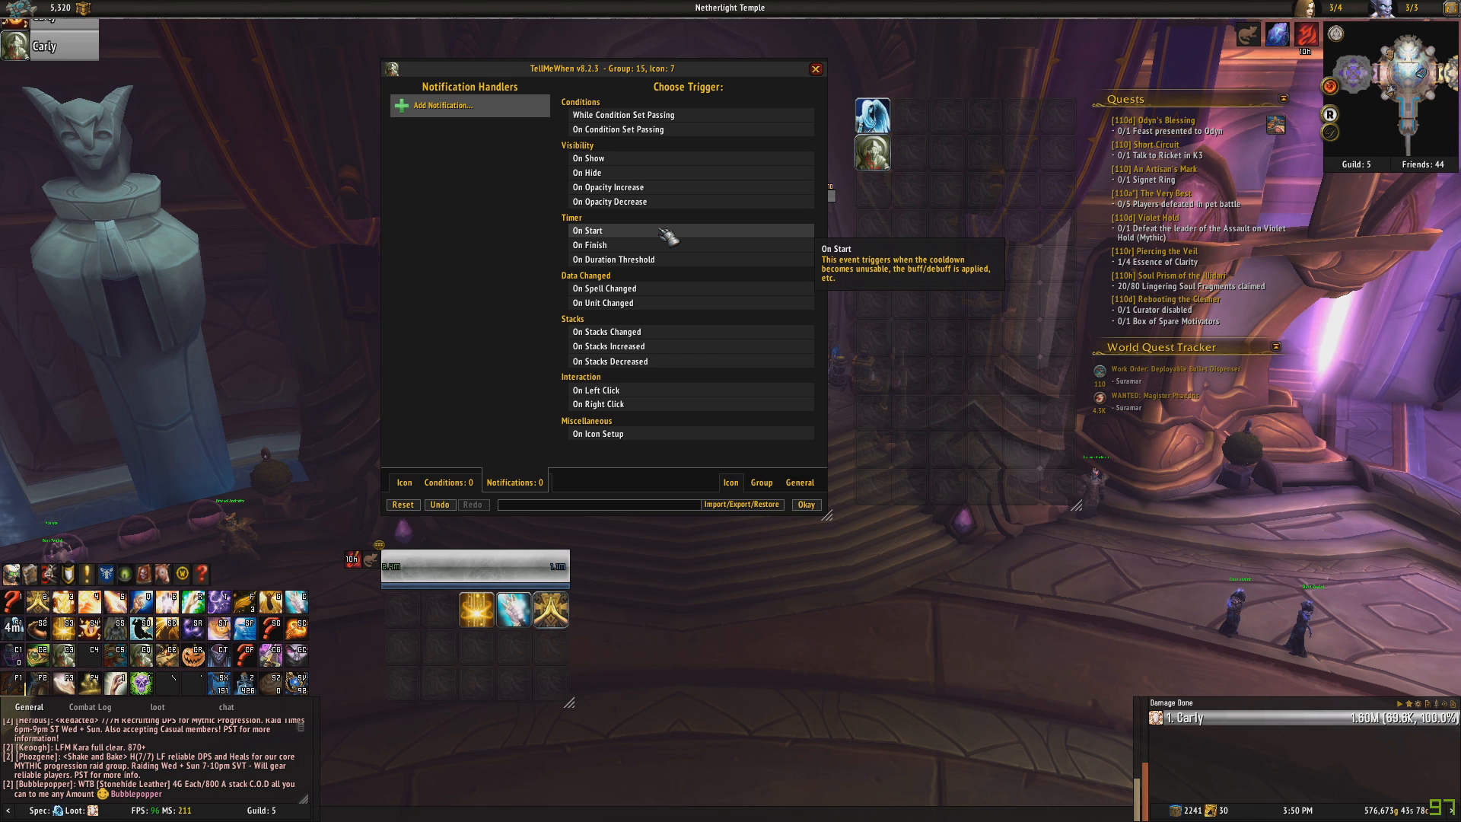
Add an On Start notification that plays the 'Die!' sound and confirm it.
left_click(587, 230)
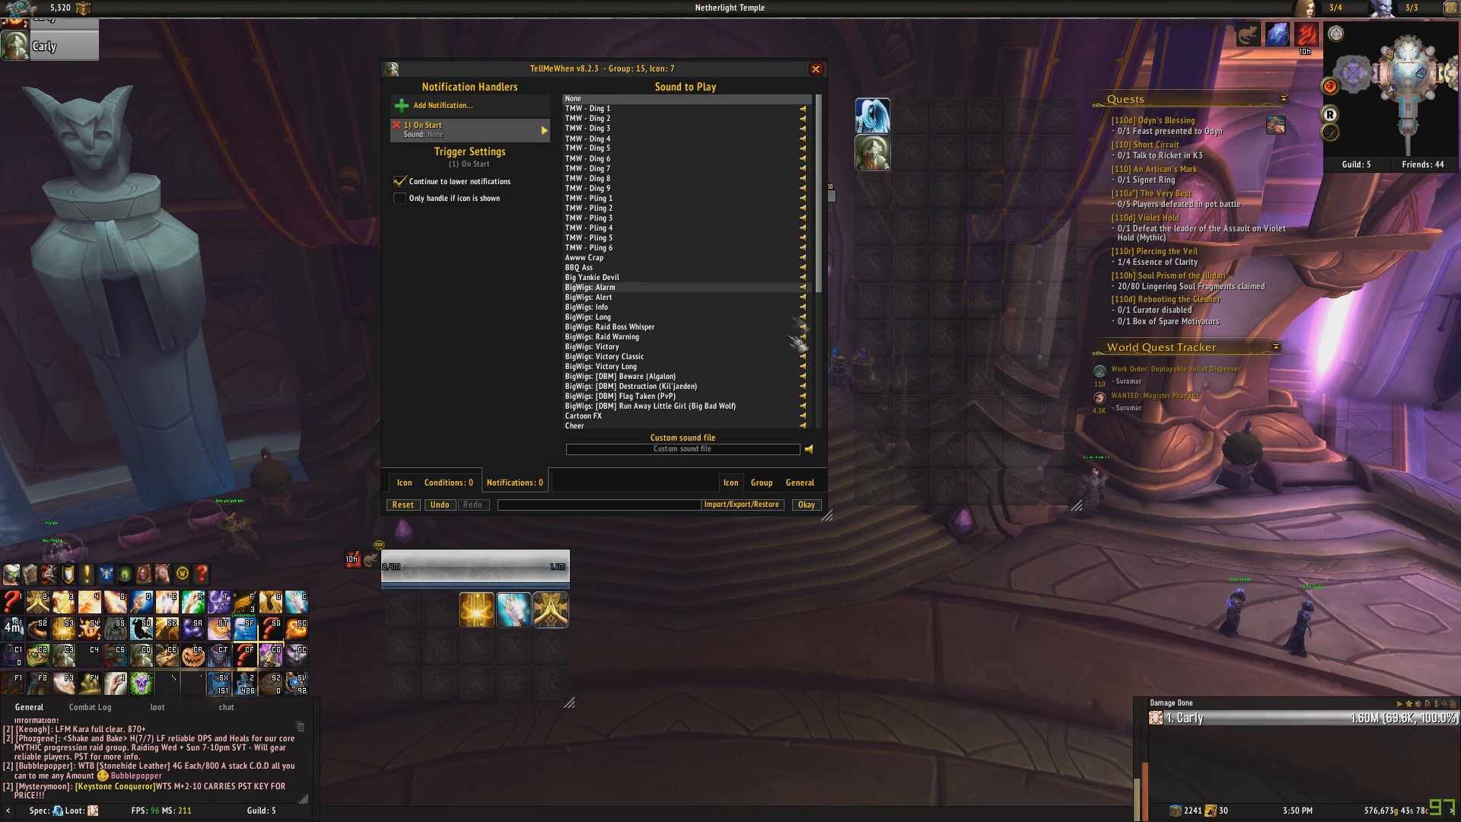
scroll("down", 3)
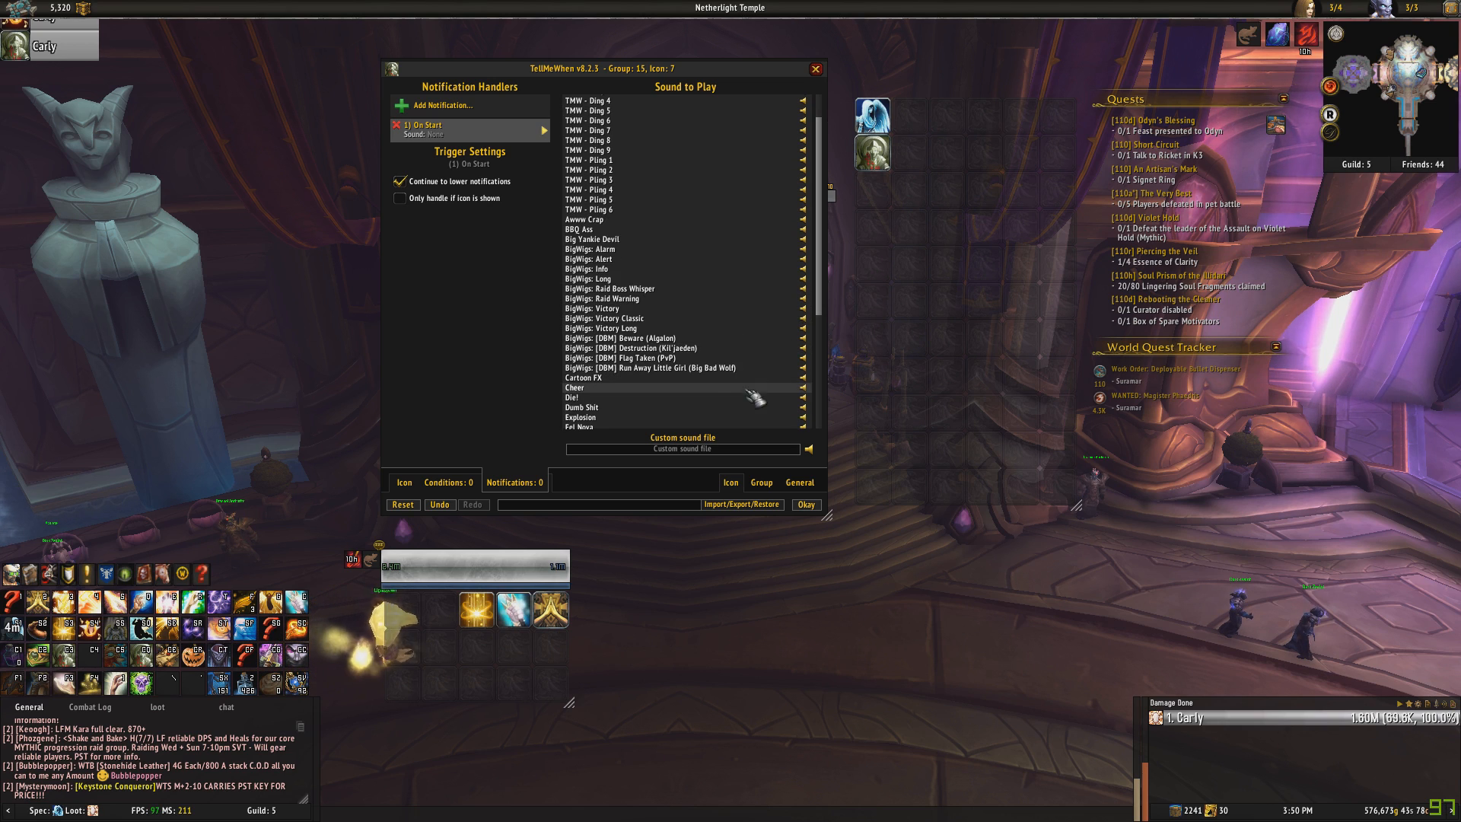
left_click(573, 397)
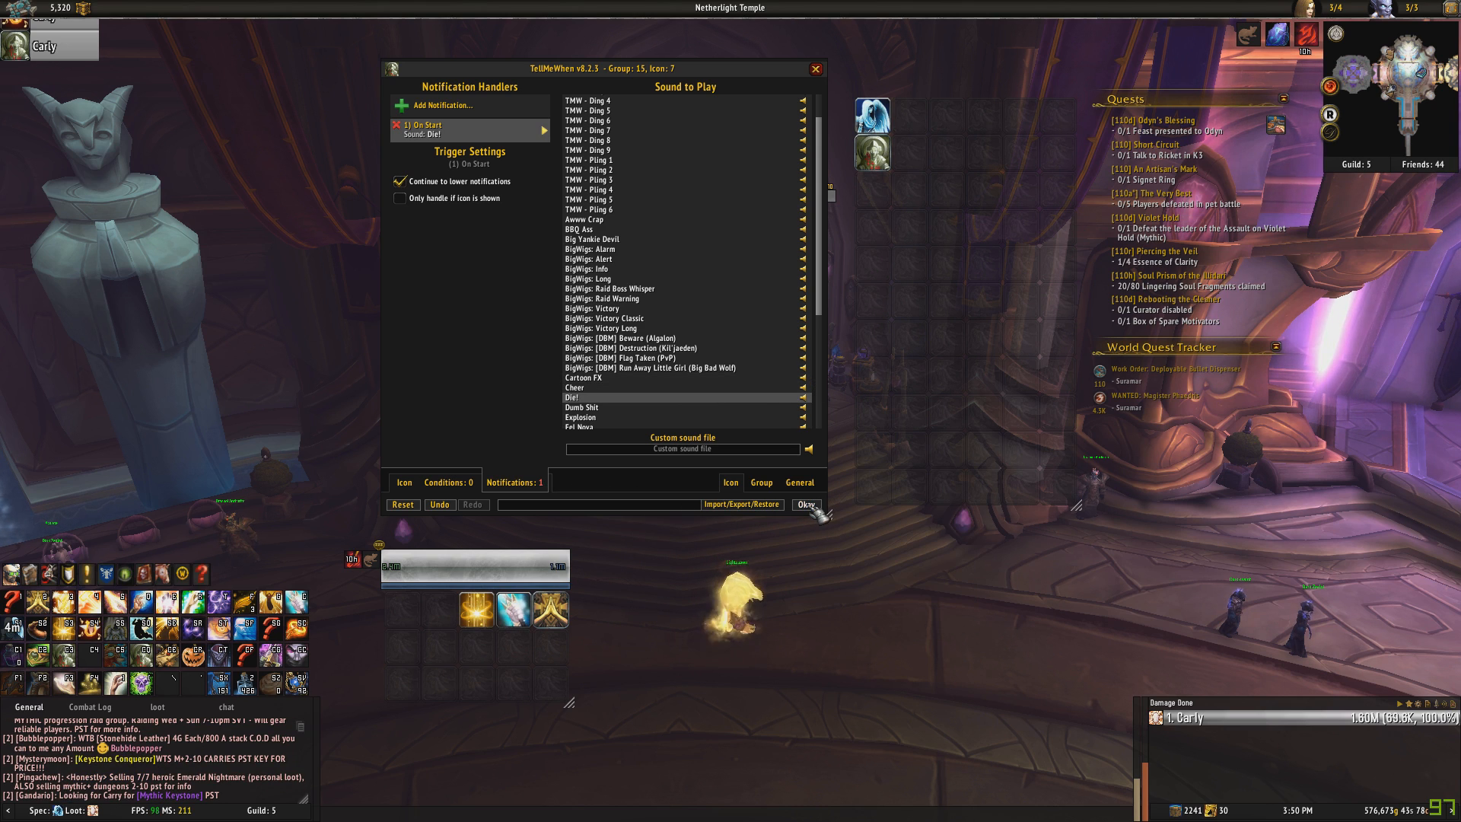
left_click(806, 505)
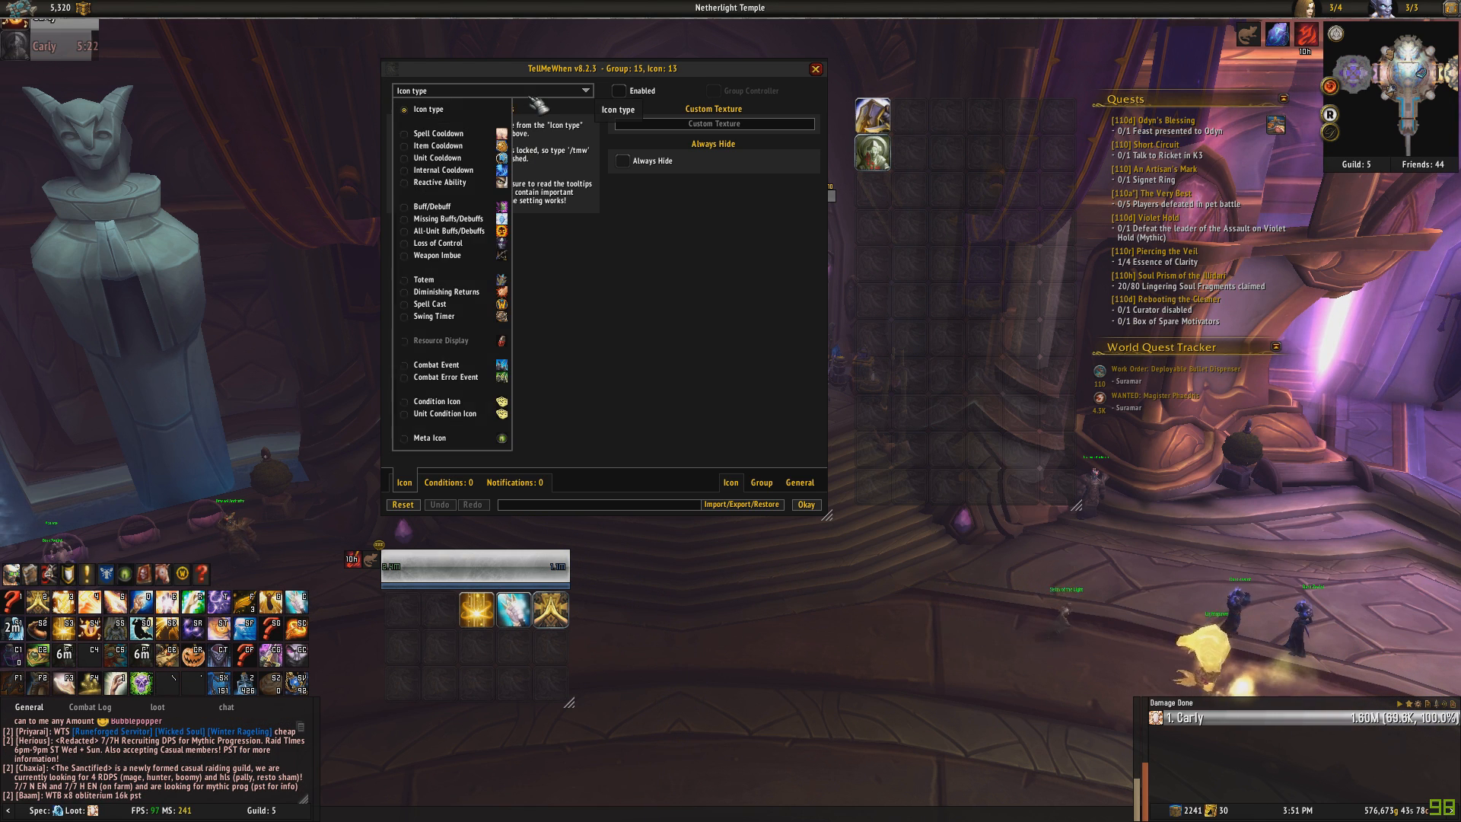
Set icon 13 to a Buff/Debuff tracking Apotheosis on the player and confirm.
left_click(431, 206)
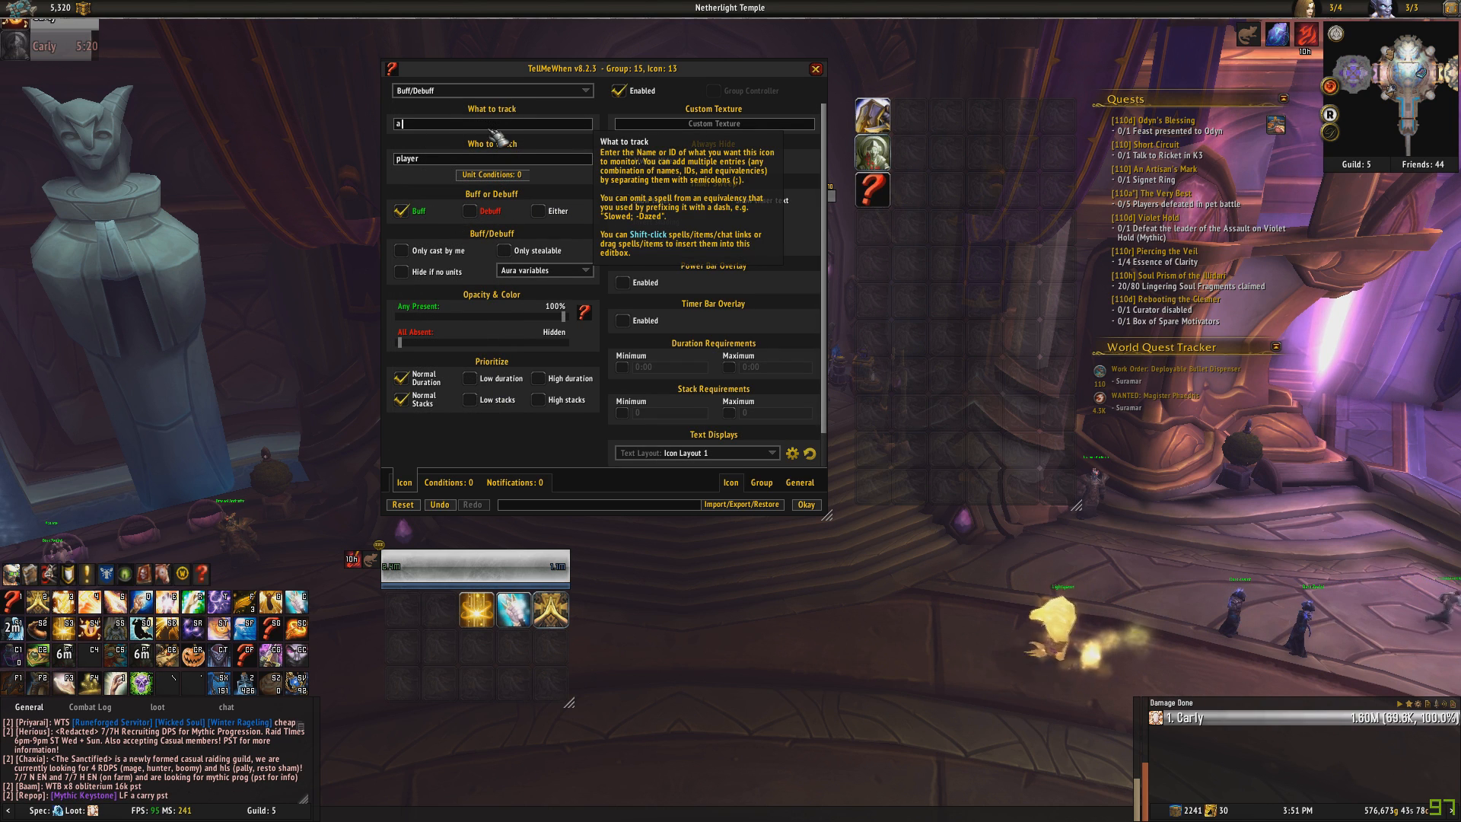
type("potheosis")
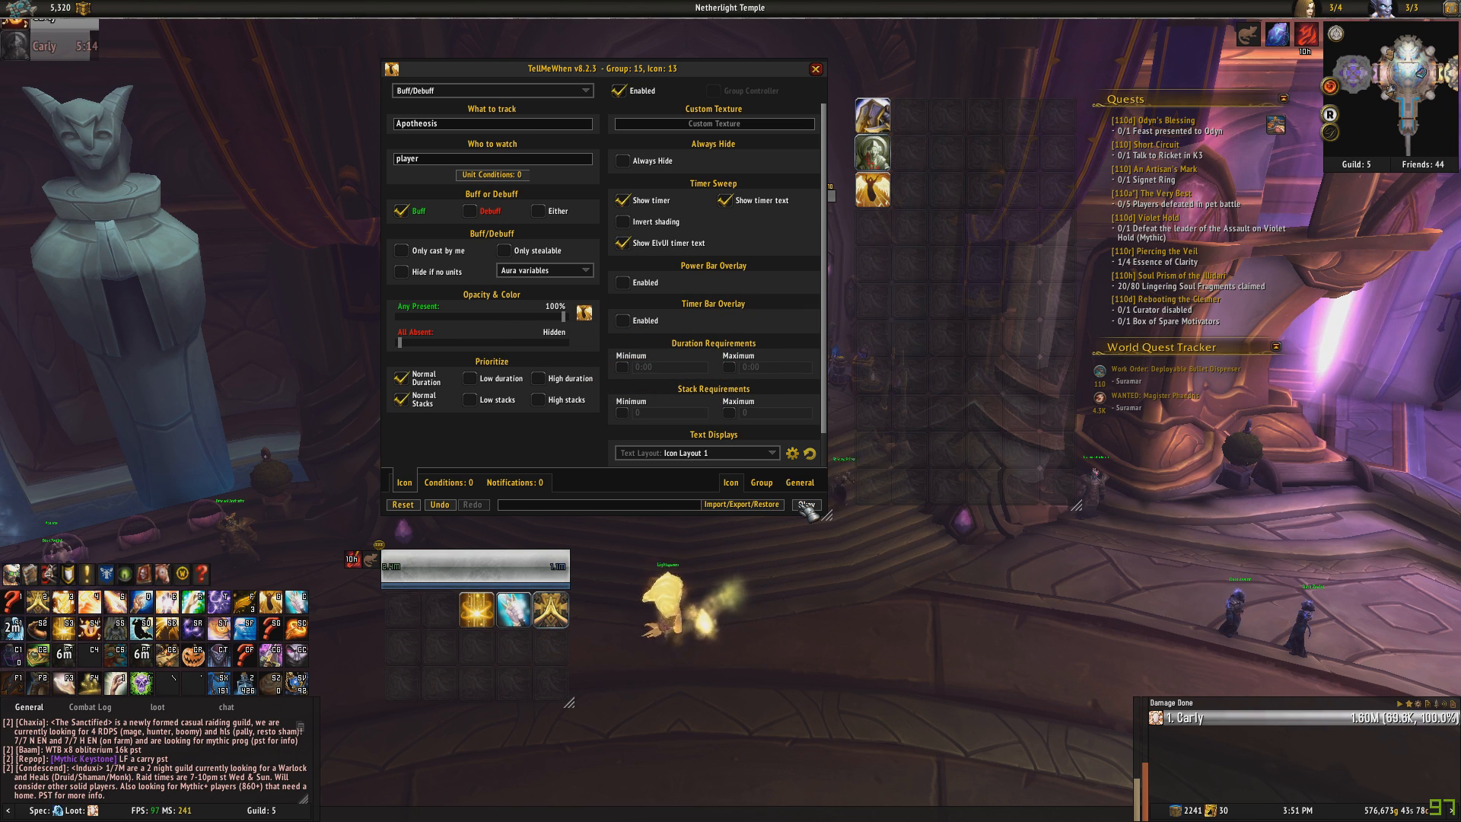
left_click(815, 68)
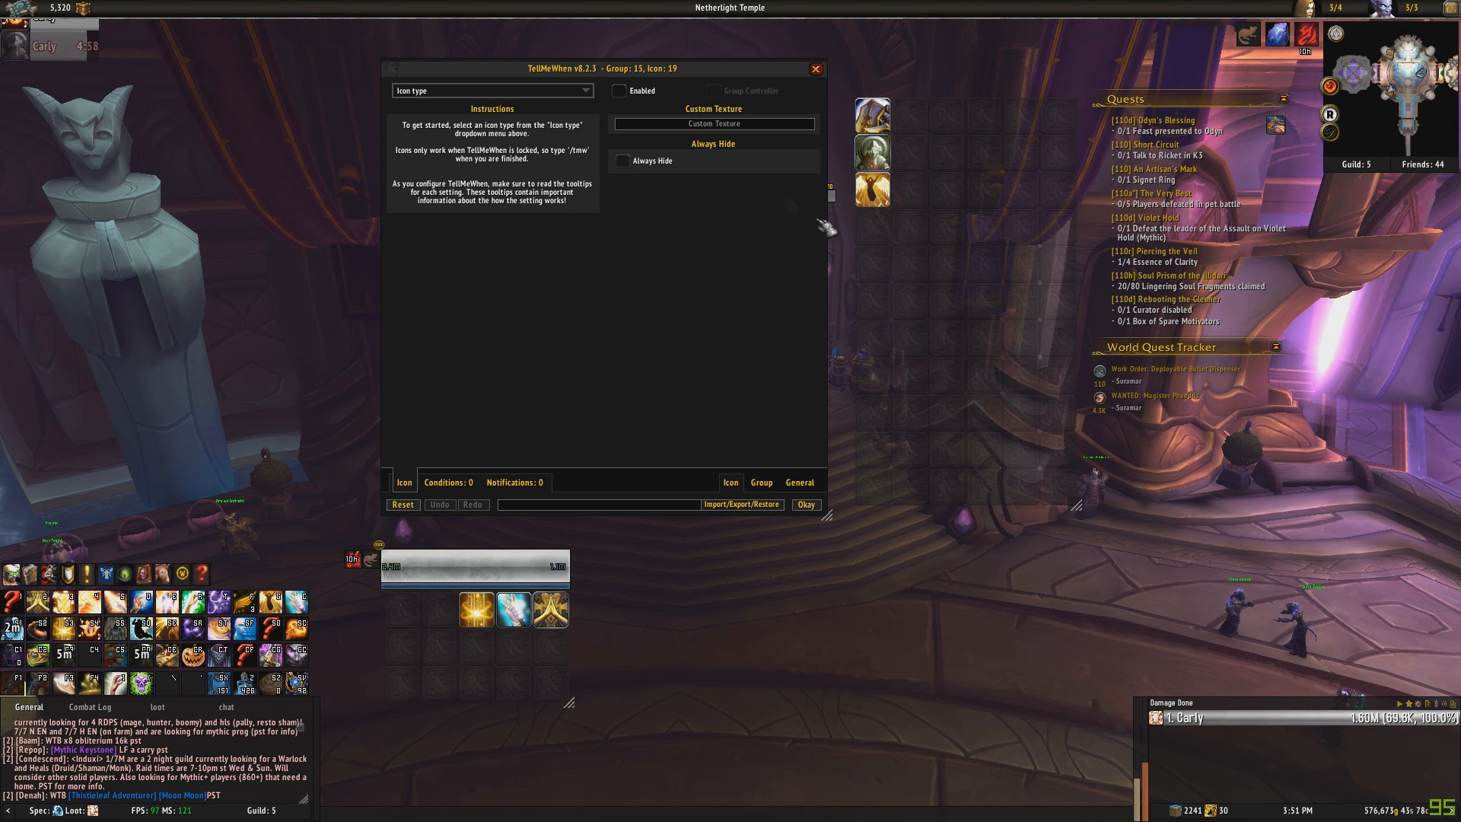
Make icon 19 a Spell Cooldown icon tracking Purify.
left_click(491, 91)
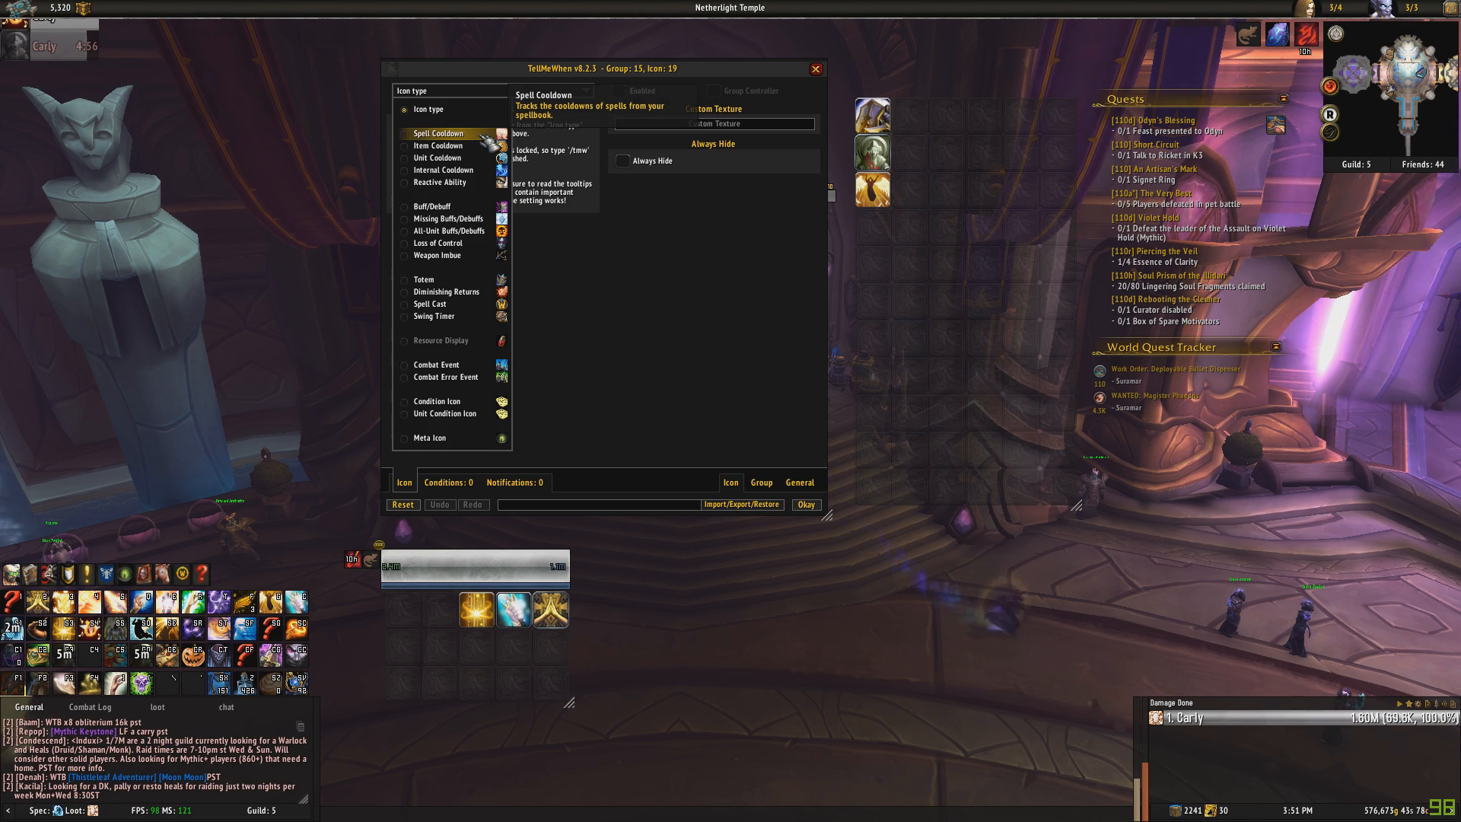
left_click(438, 133)
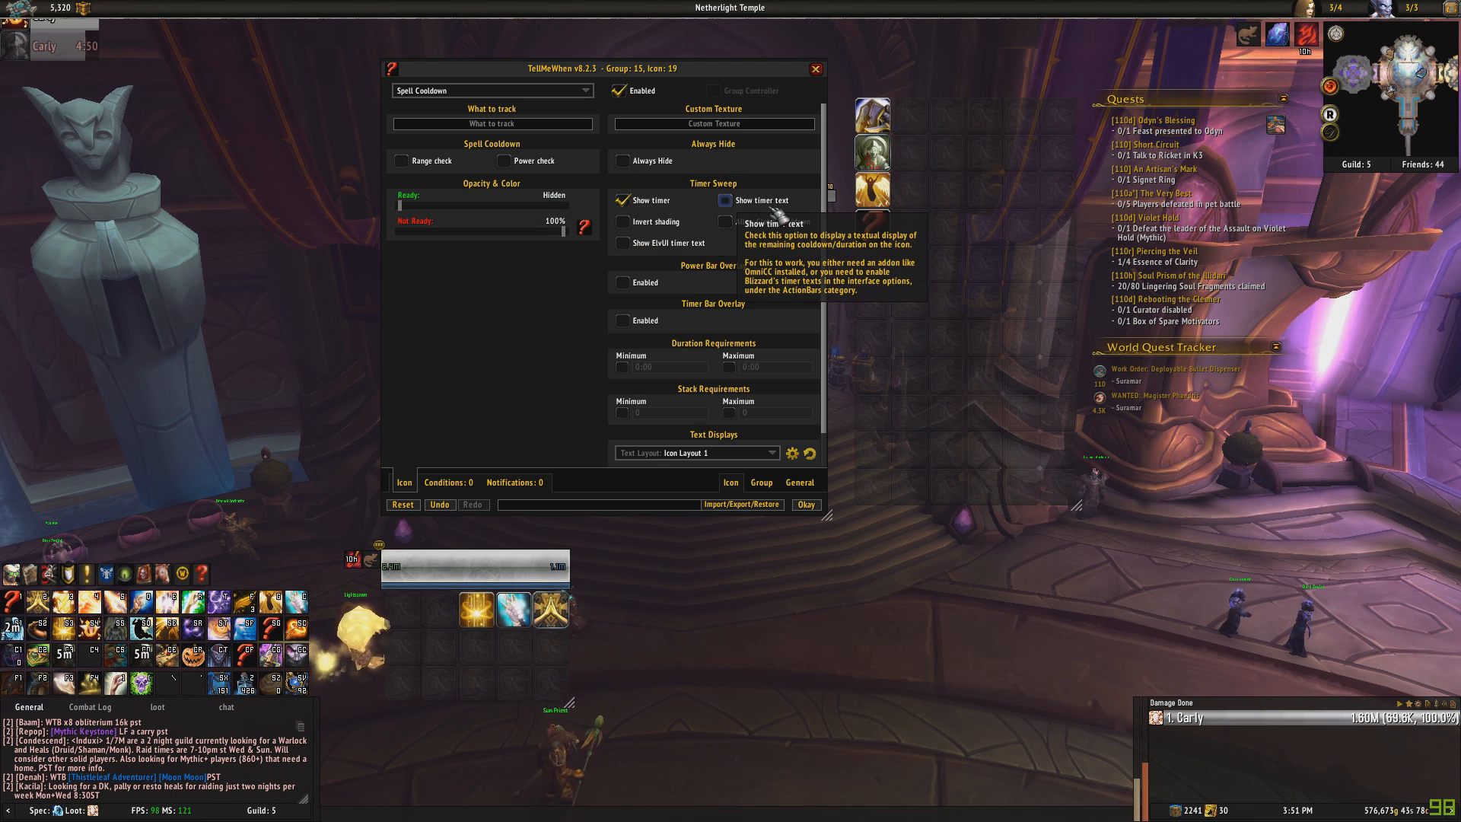
mouse_move(474, 122)
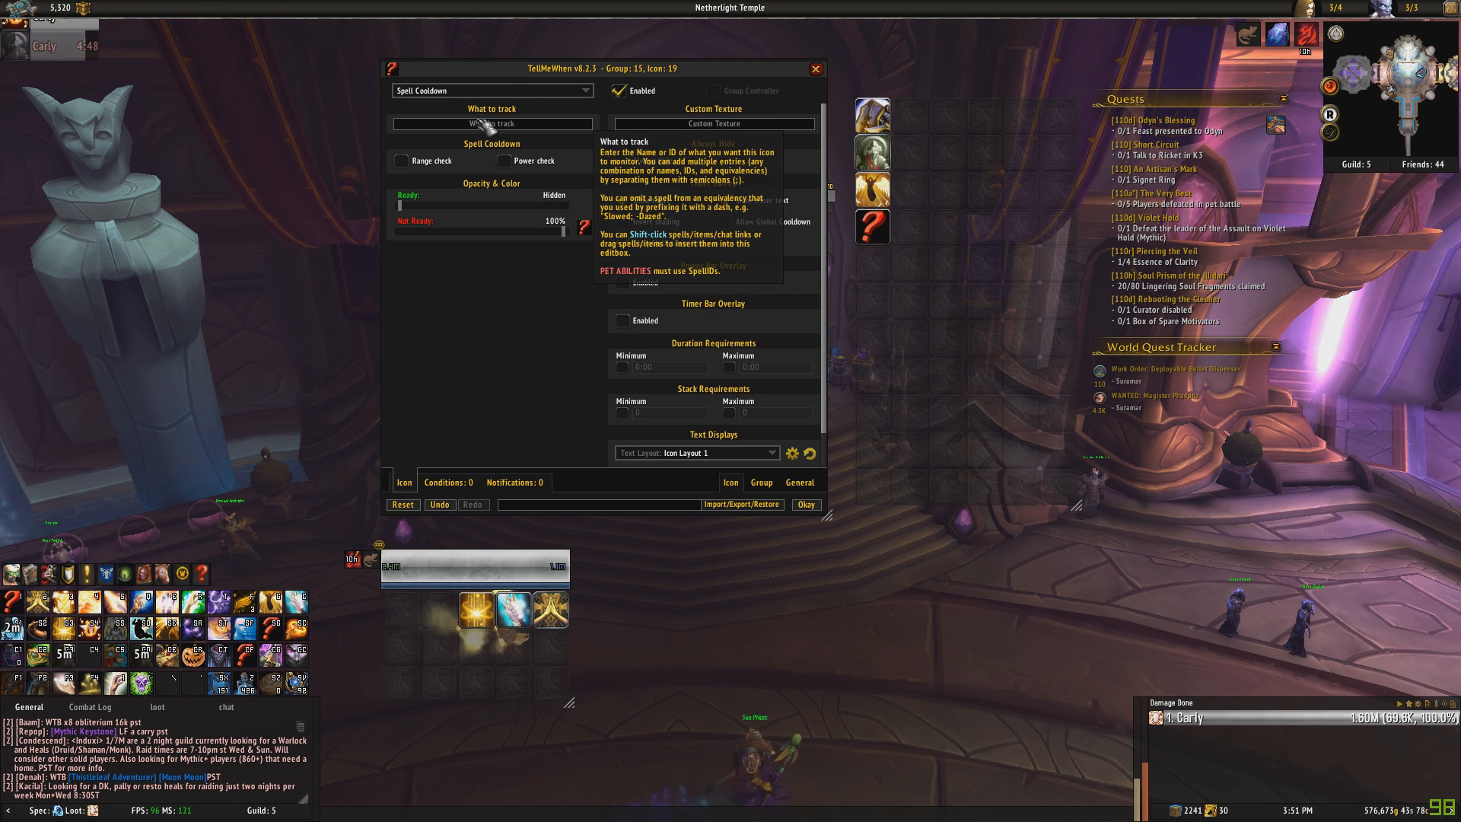
type("pur")
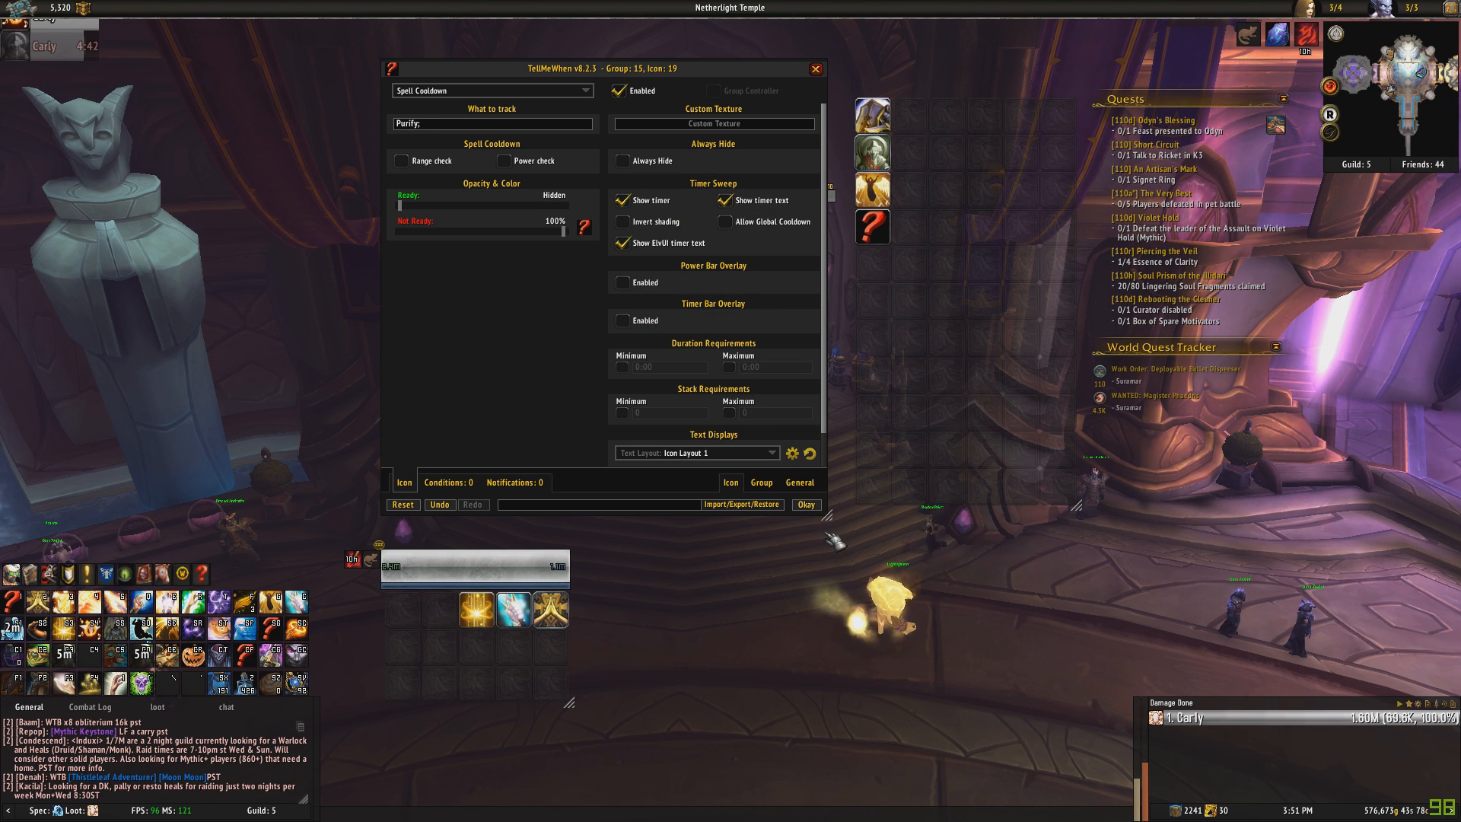
left_click(806, 505)
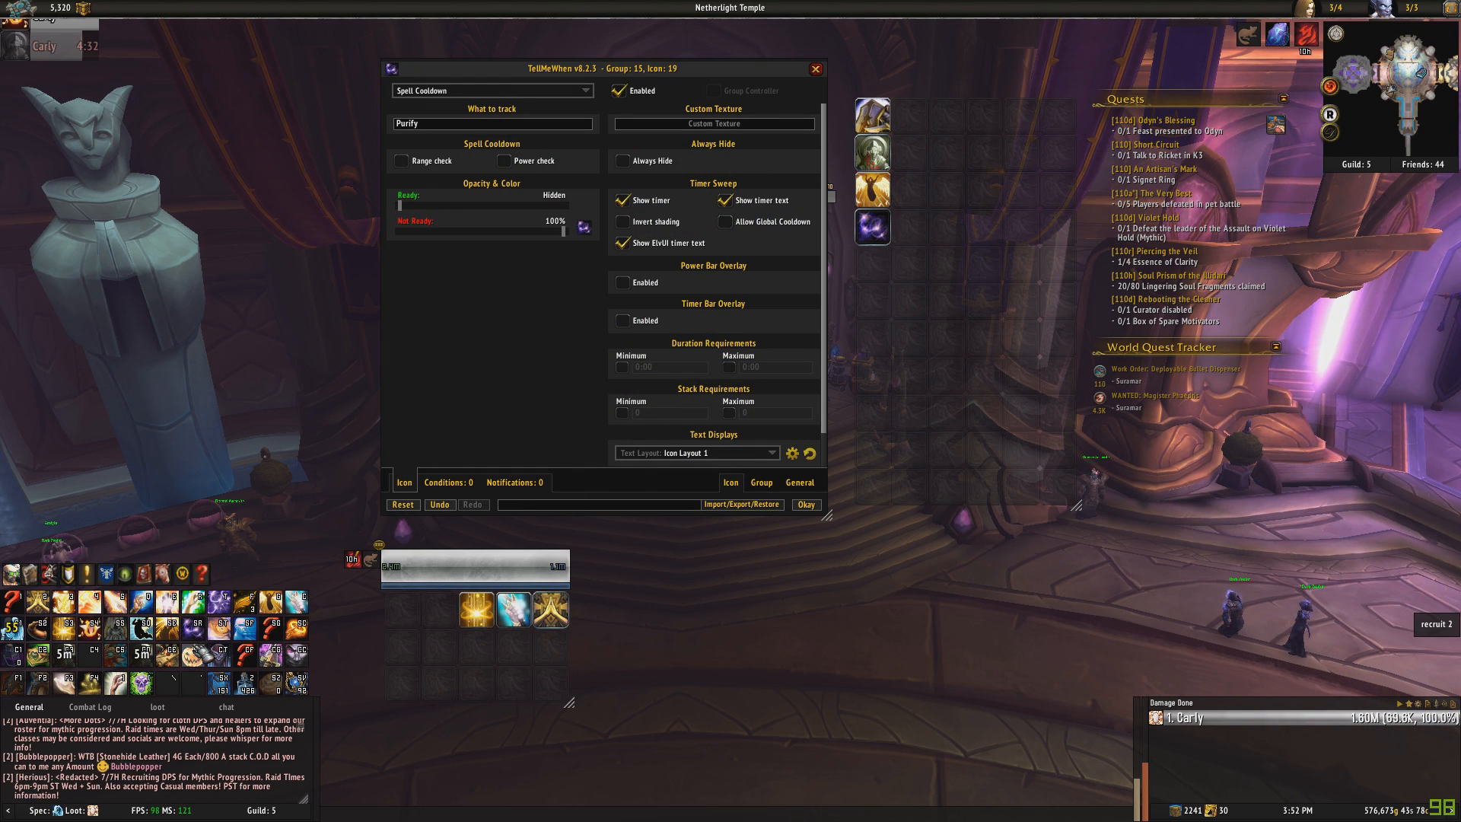
mouse_move(403, 610)
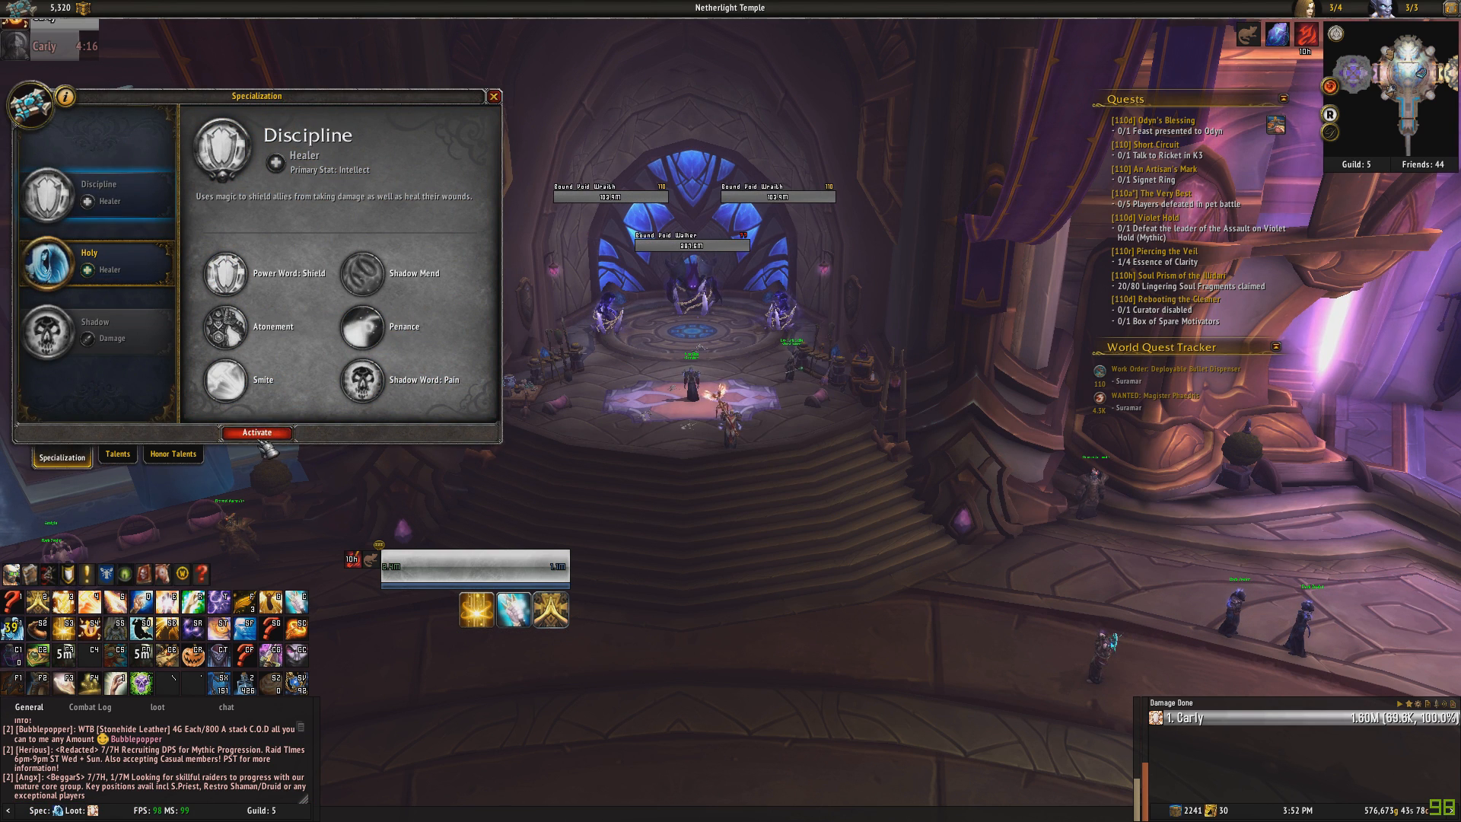
Activate the Discipline specialization and close the Specialization window.
left_click(257, 433)
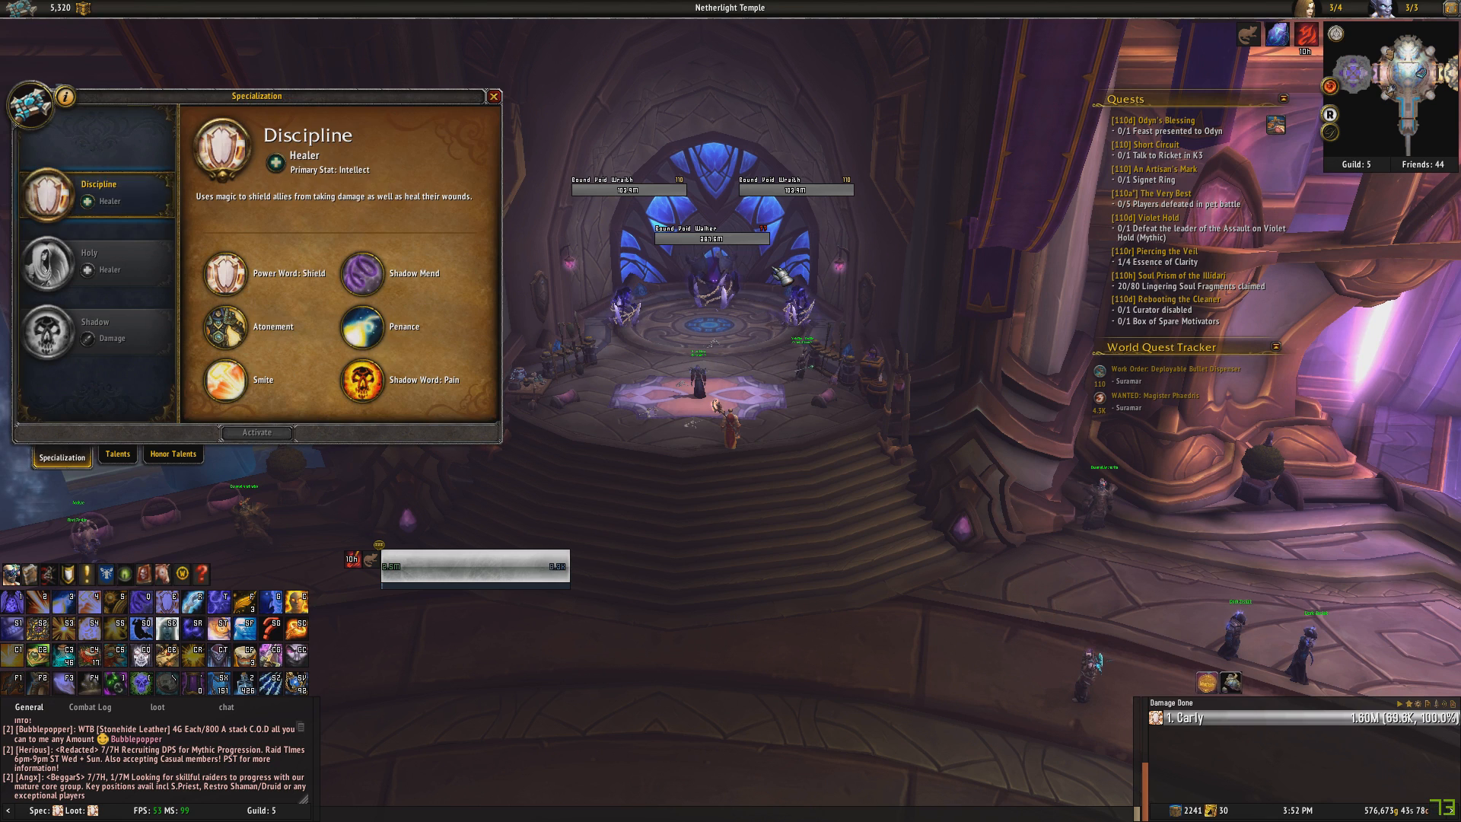
left_click(491, 97)
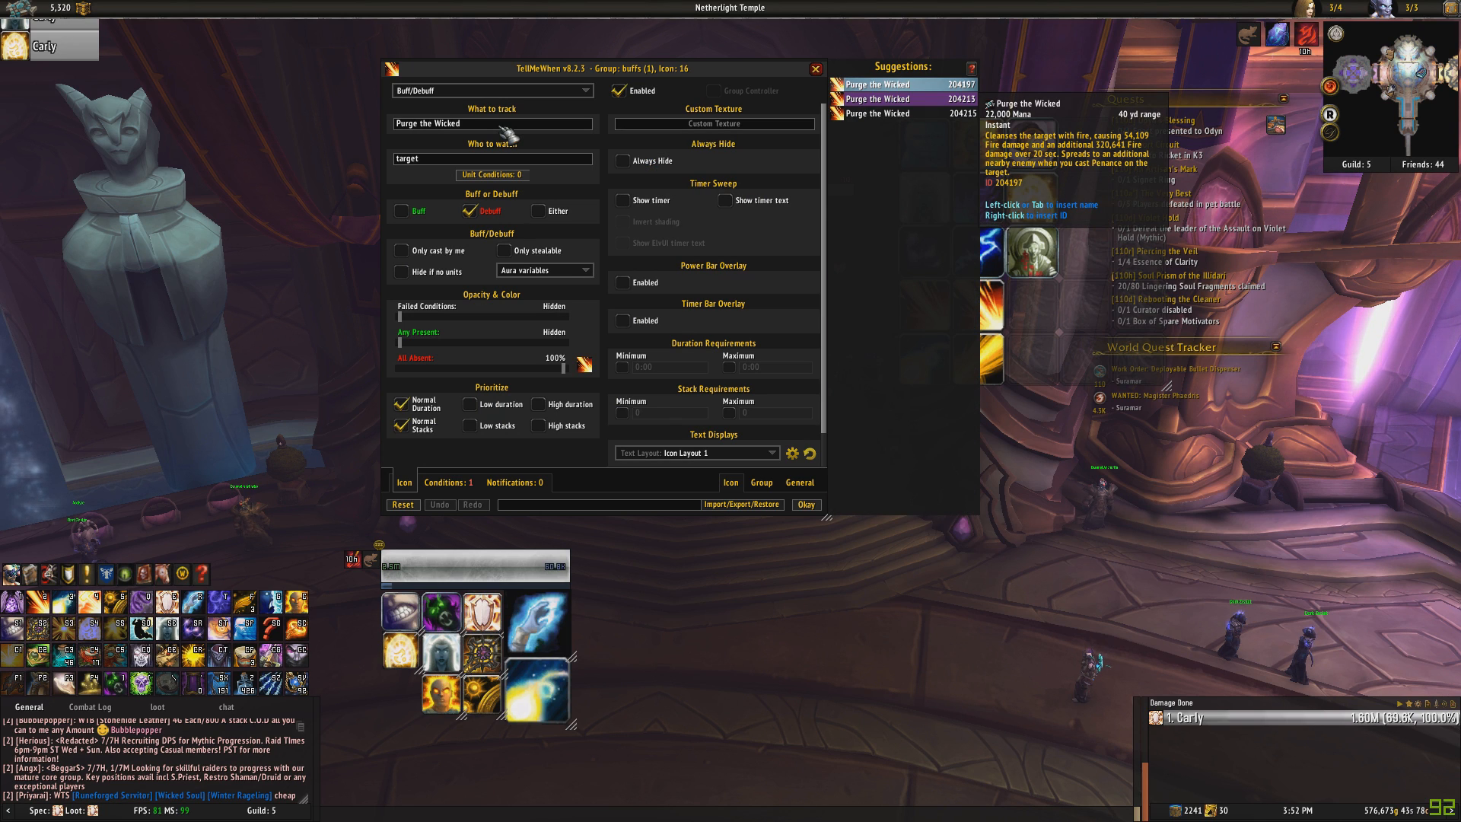
mouse_move(494, 123)
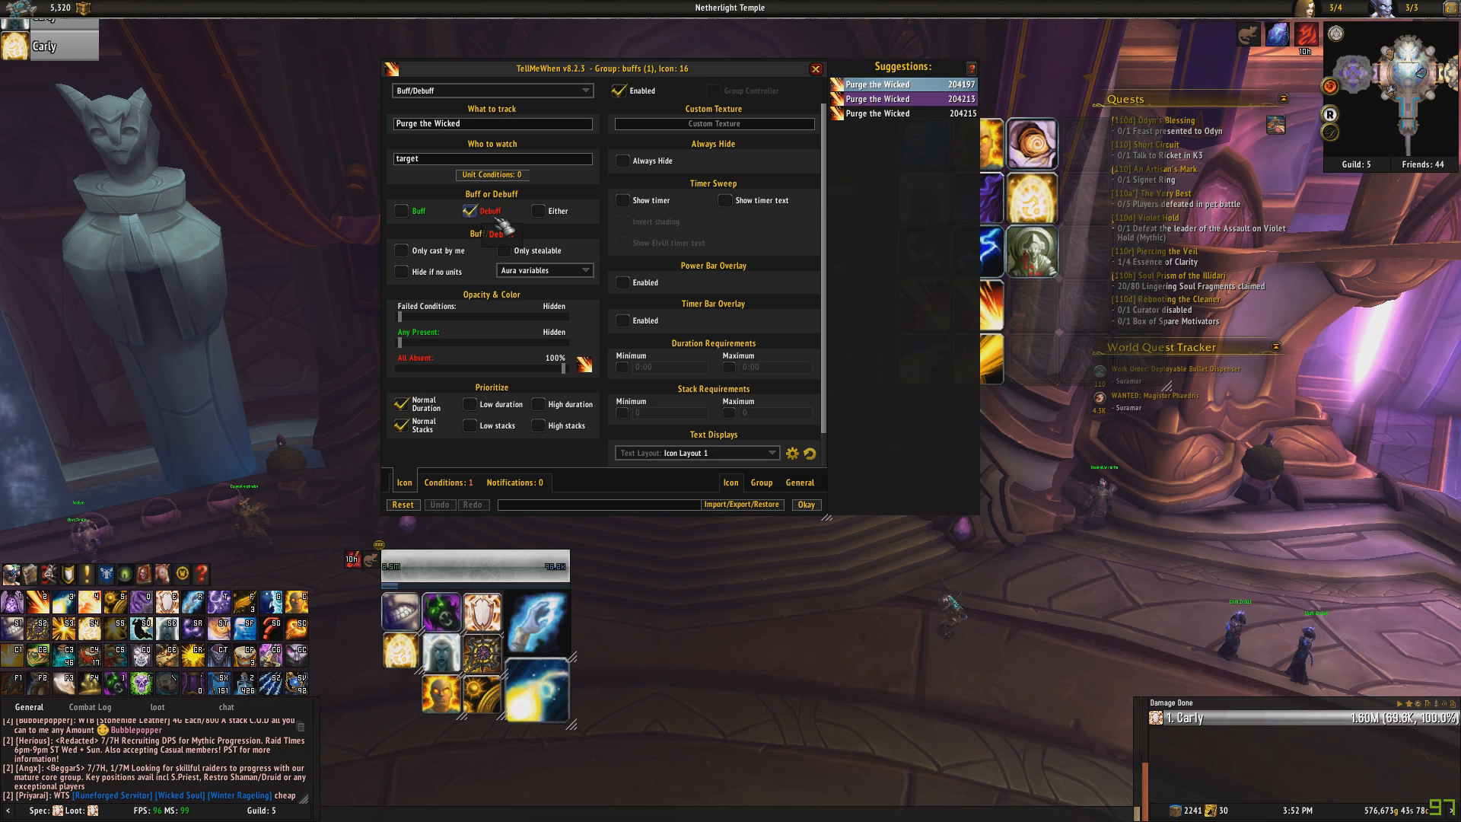
mouse_move(414, 358)
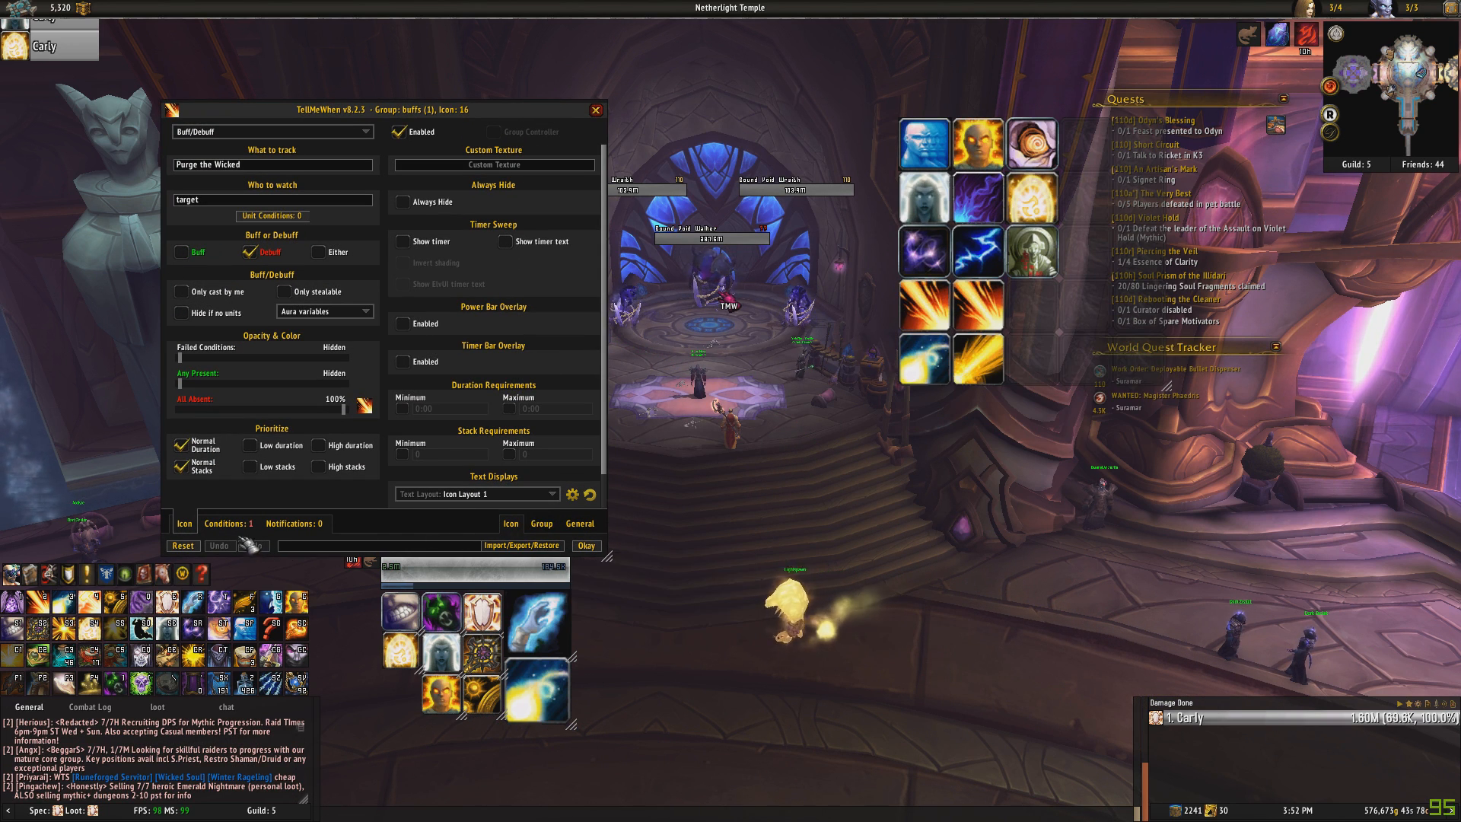
Review icon 16's condition requiring the Purge the Wicked talent.
left_click(228, 523)
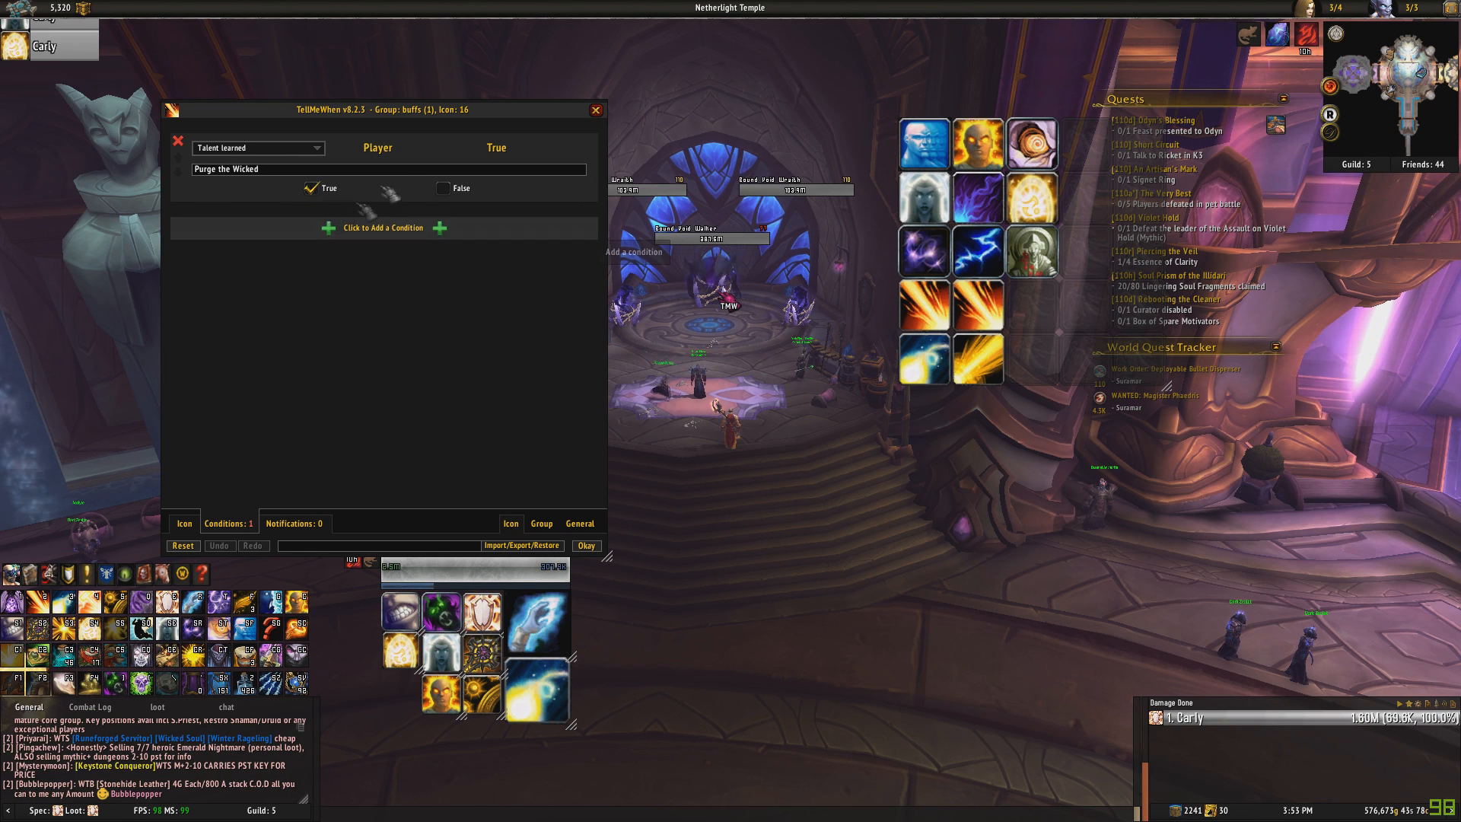
mouse_move(925, 305)
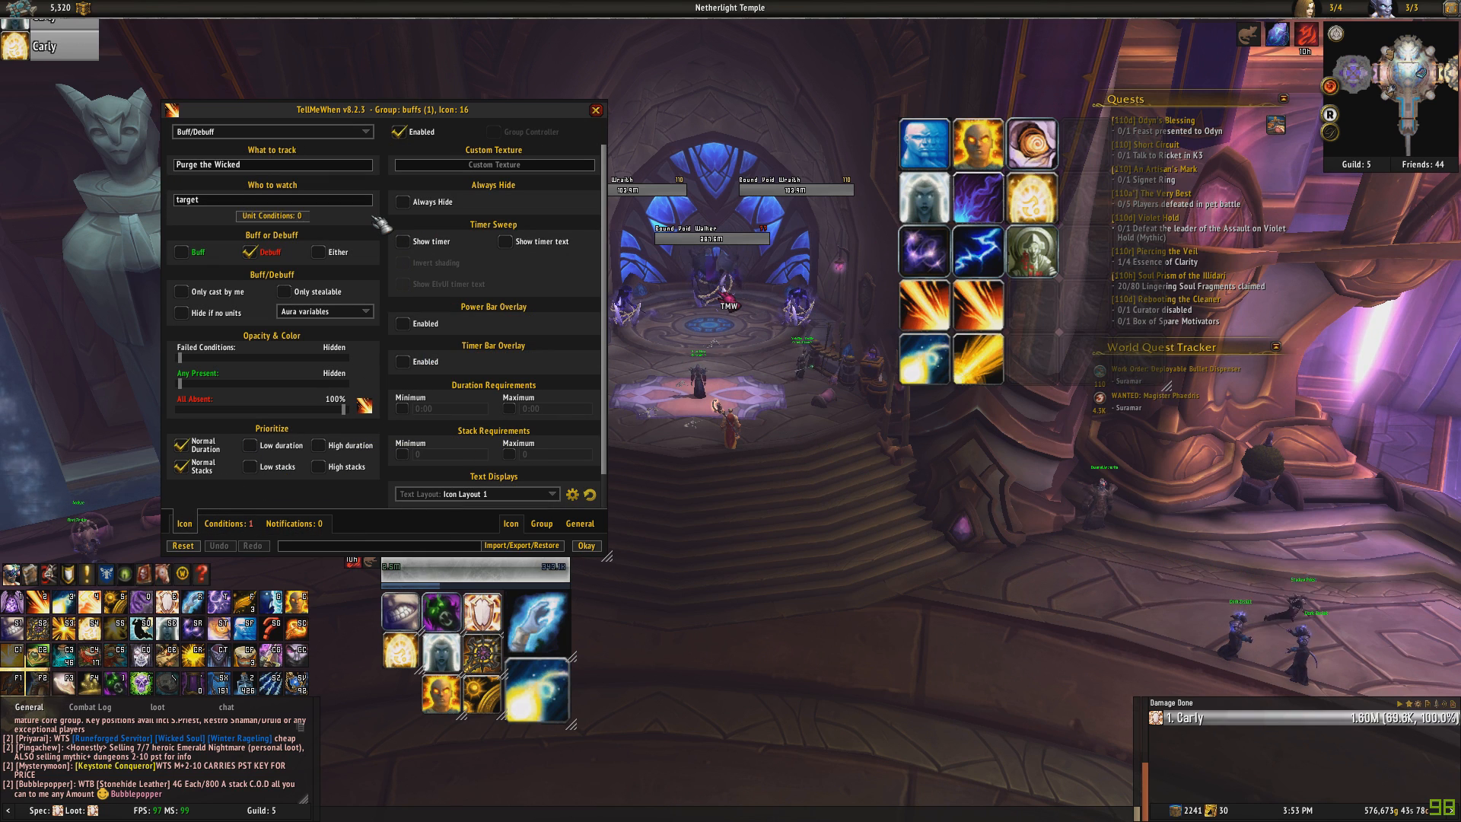
mouse_move(587, 344)
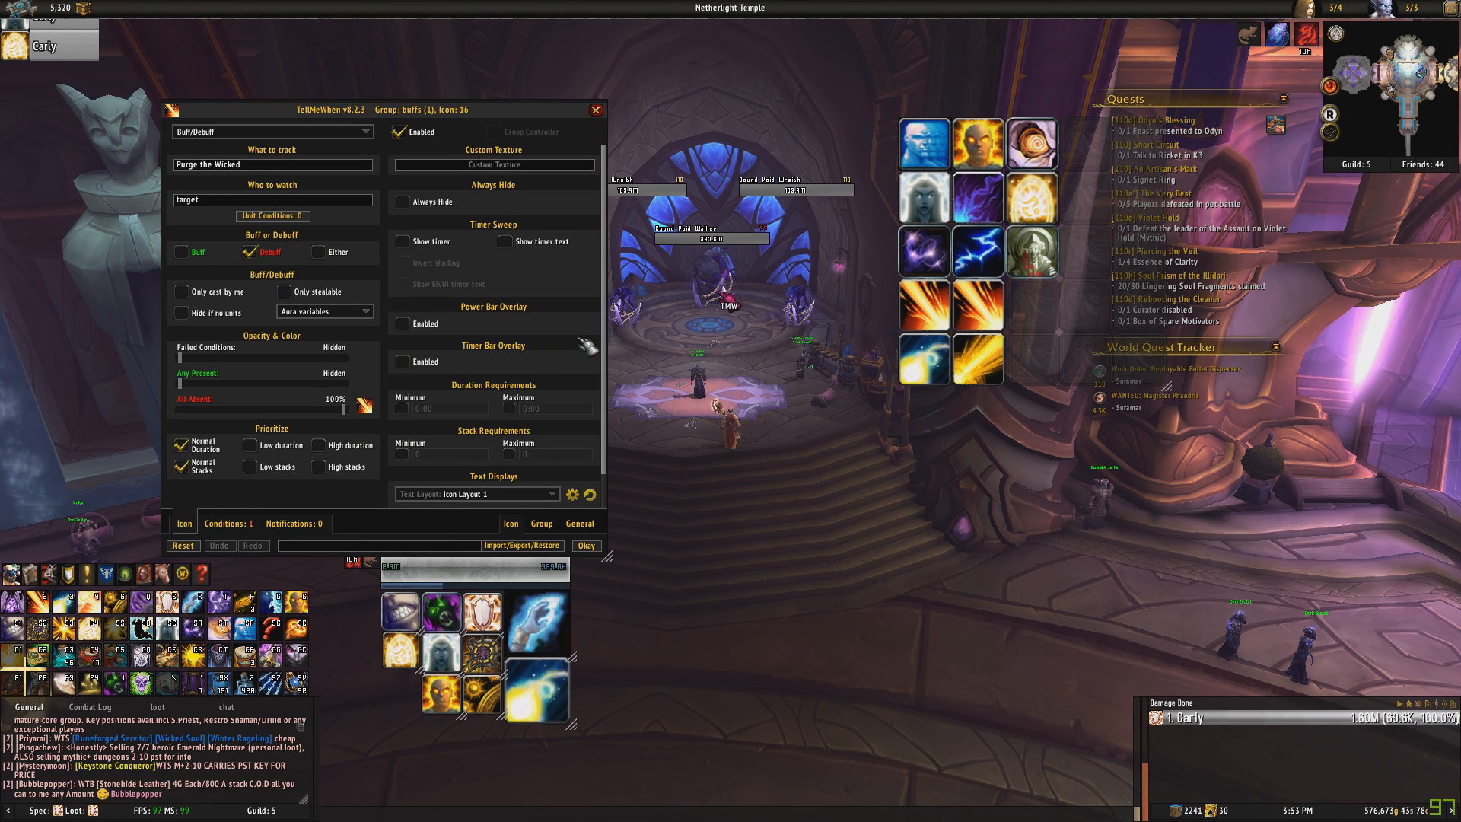
mouse_move(363, 403)
type("/t")
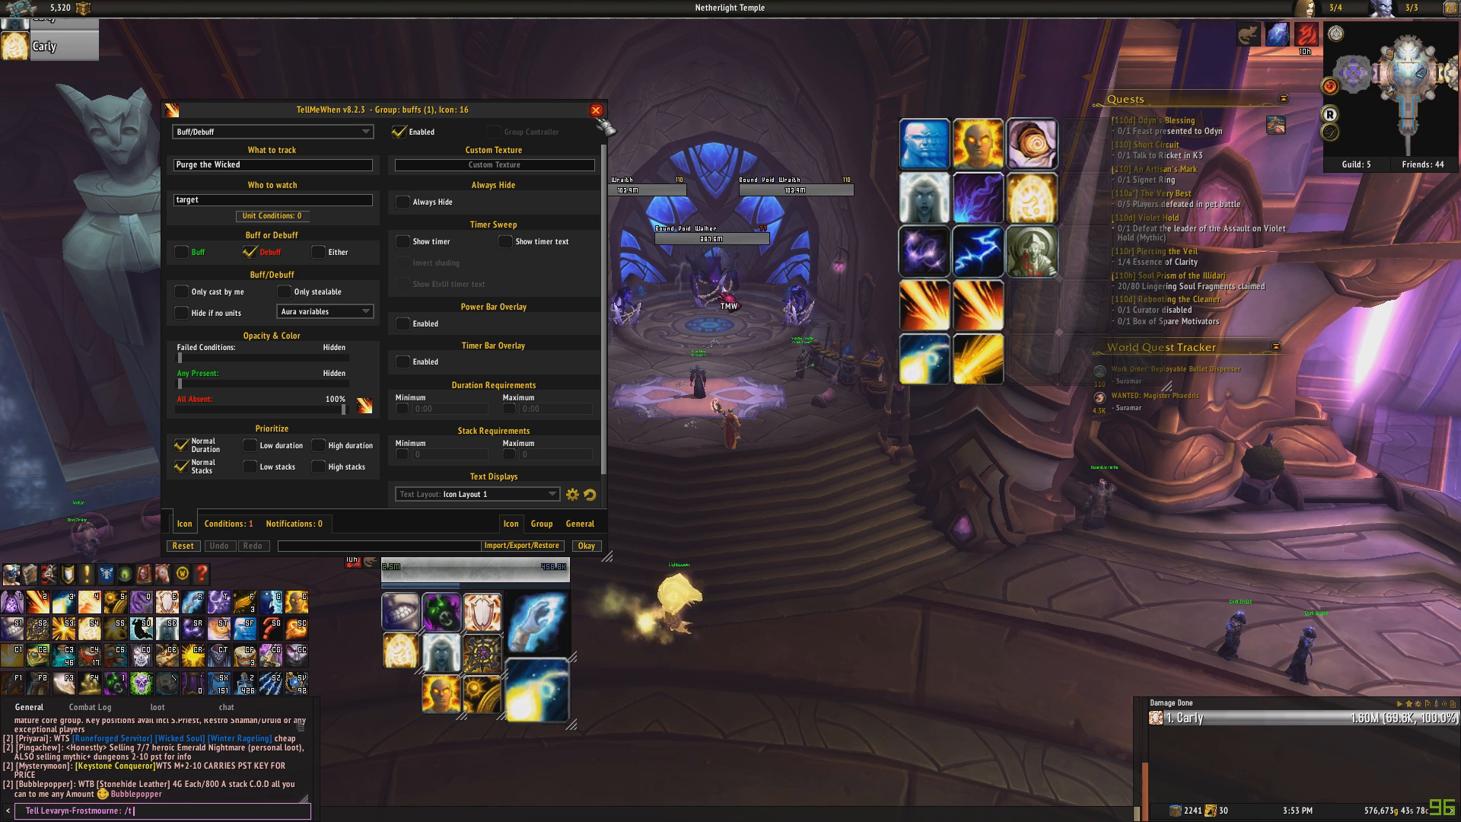
left_click(593, 110)
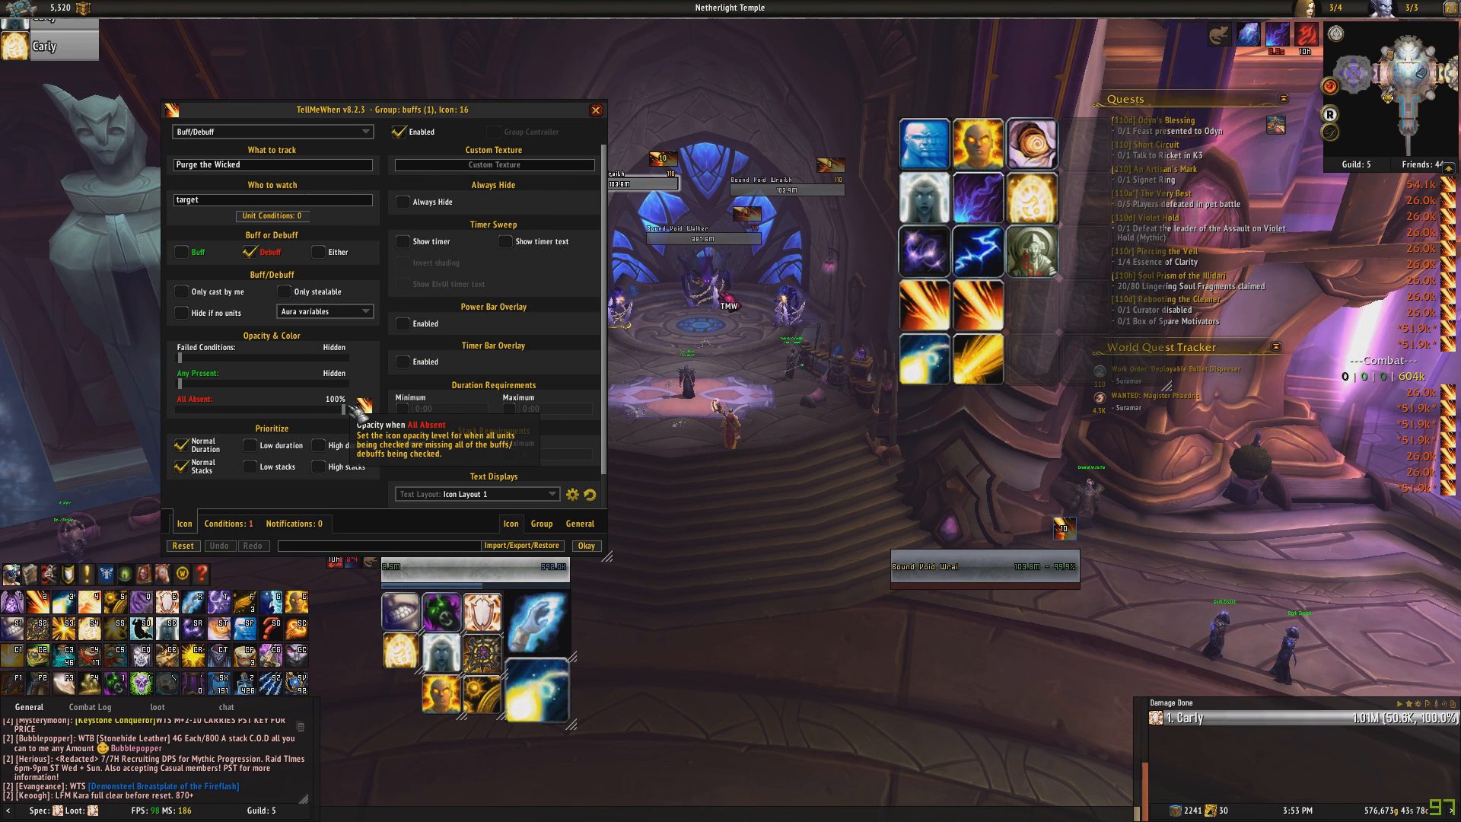
Review the Shadow Word: Pain icon's tracking options and talent condition, then close the editor.
left_click(228, 523)
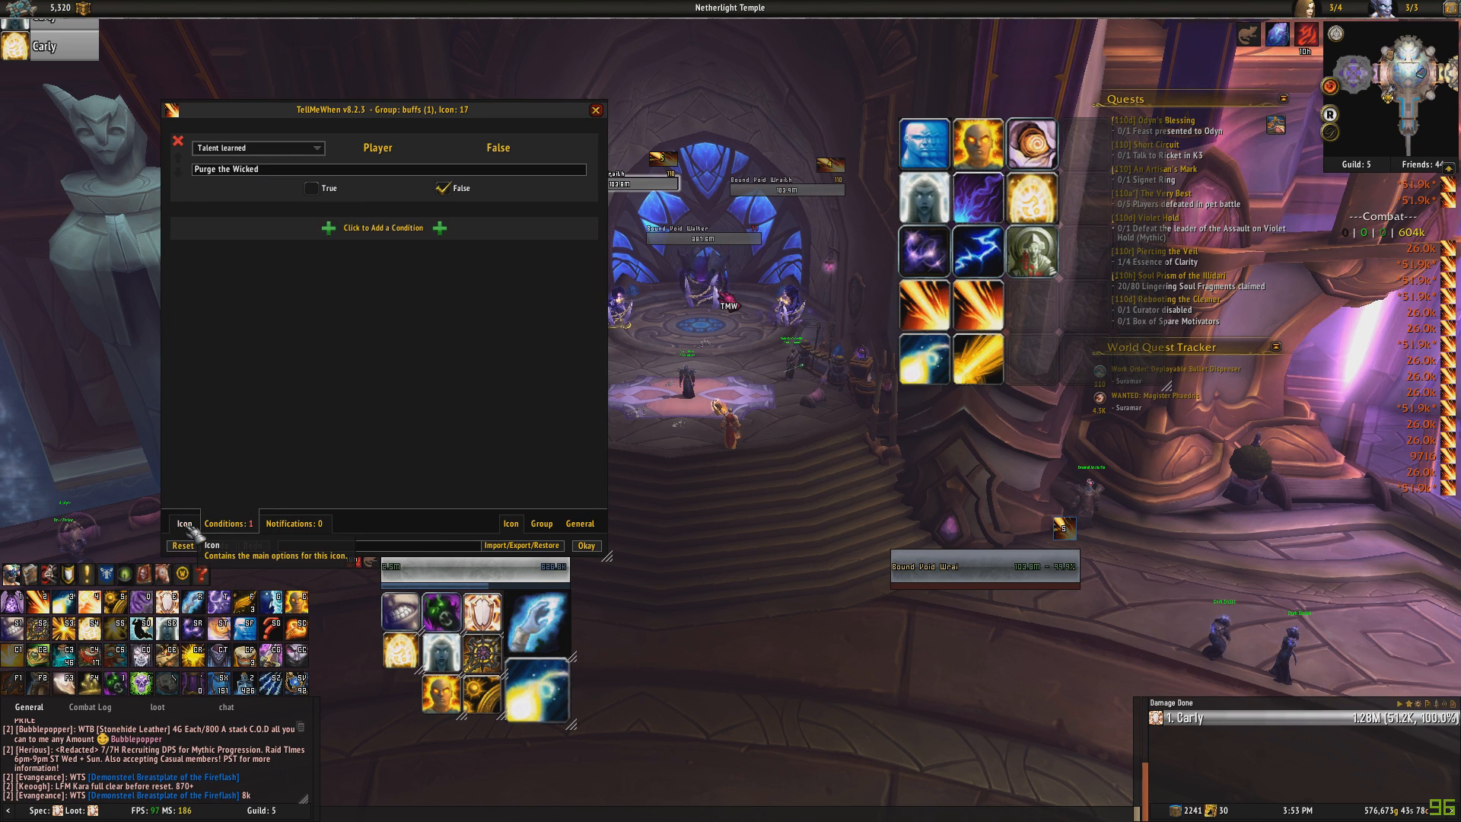
left_click(184, 523)
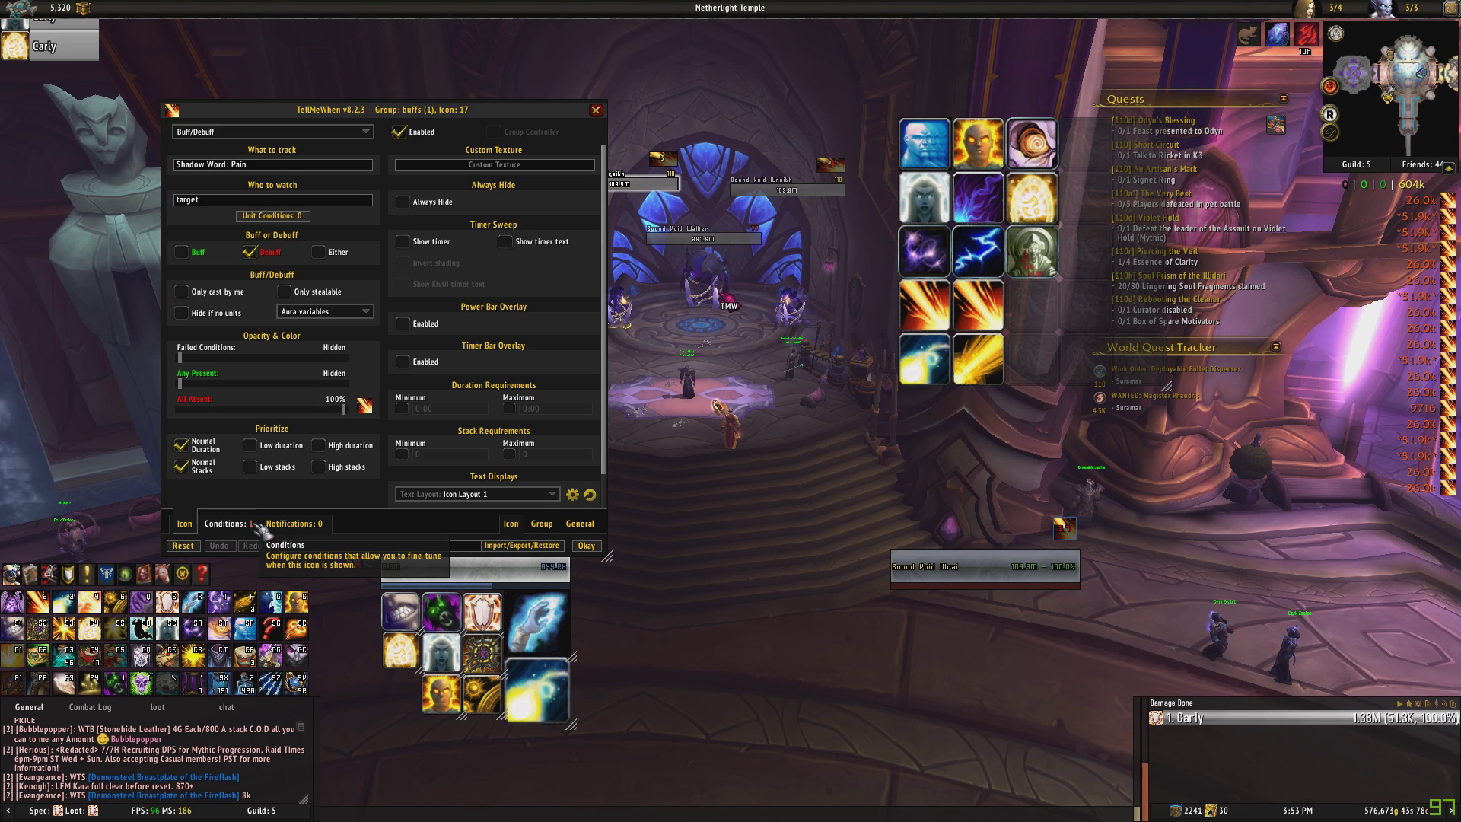
left_click(229, 523)
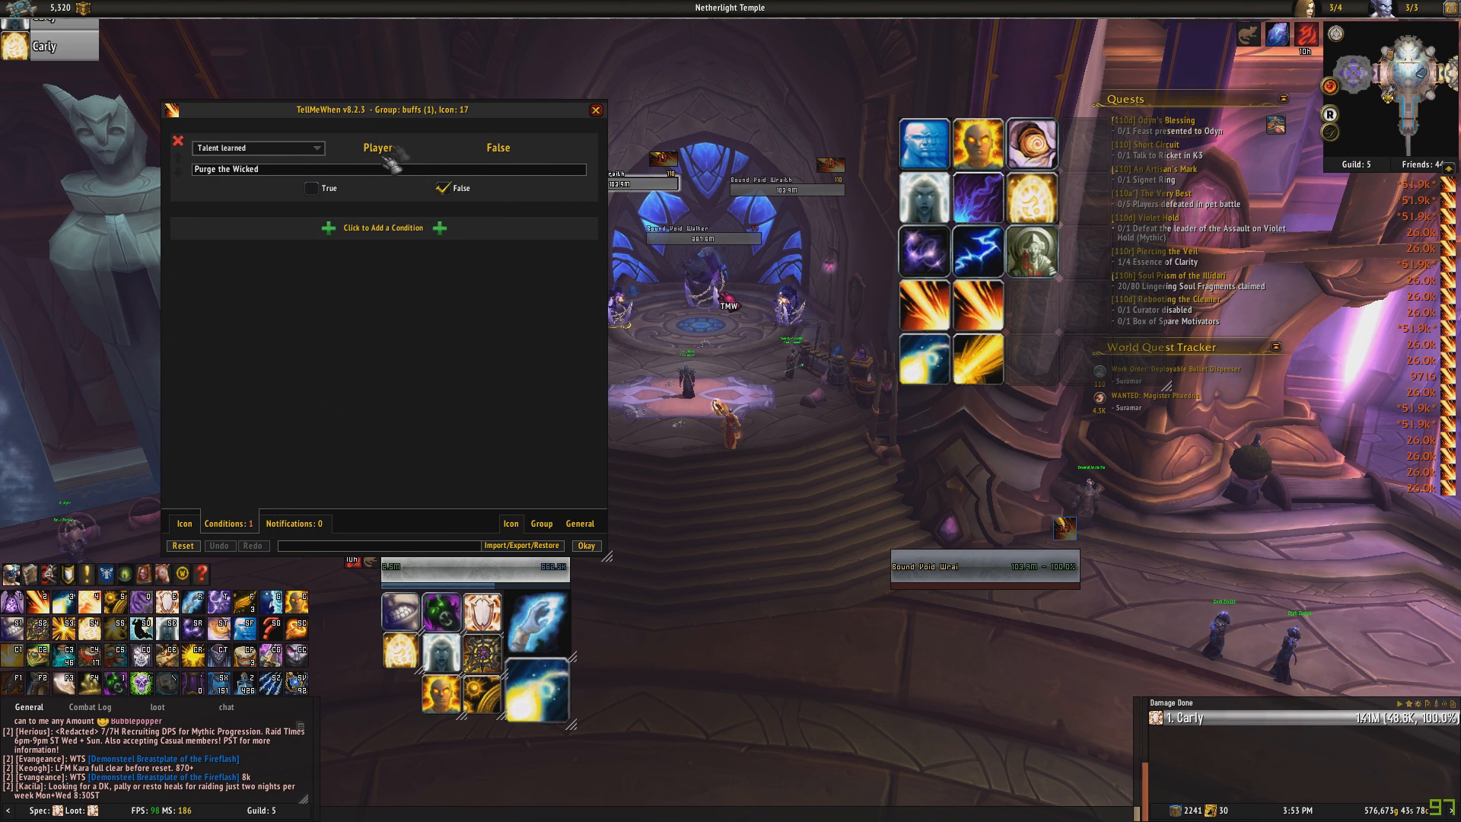
left_click(595, 110)
type("/tm")
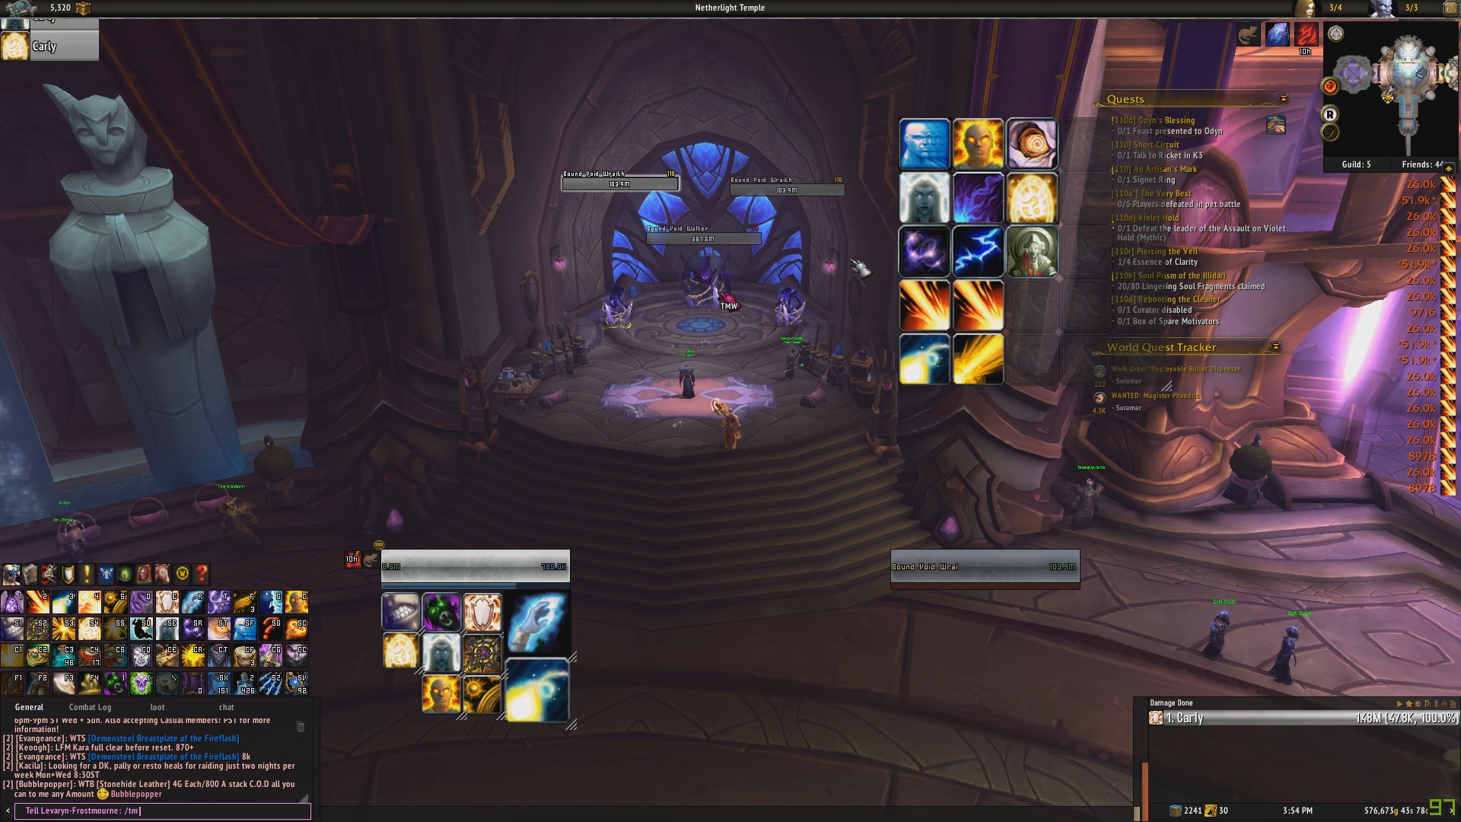
Set empty buffs-group icon 23 to the Spell Cooldown icon type.
right_click(1033, 358)
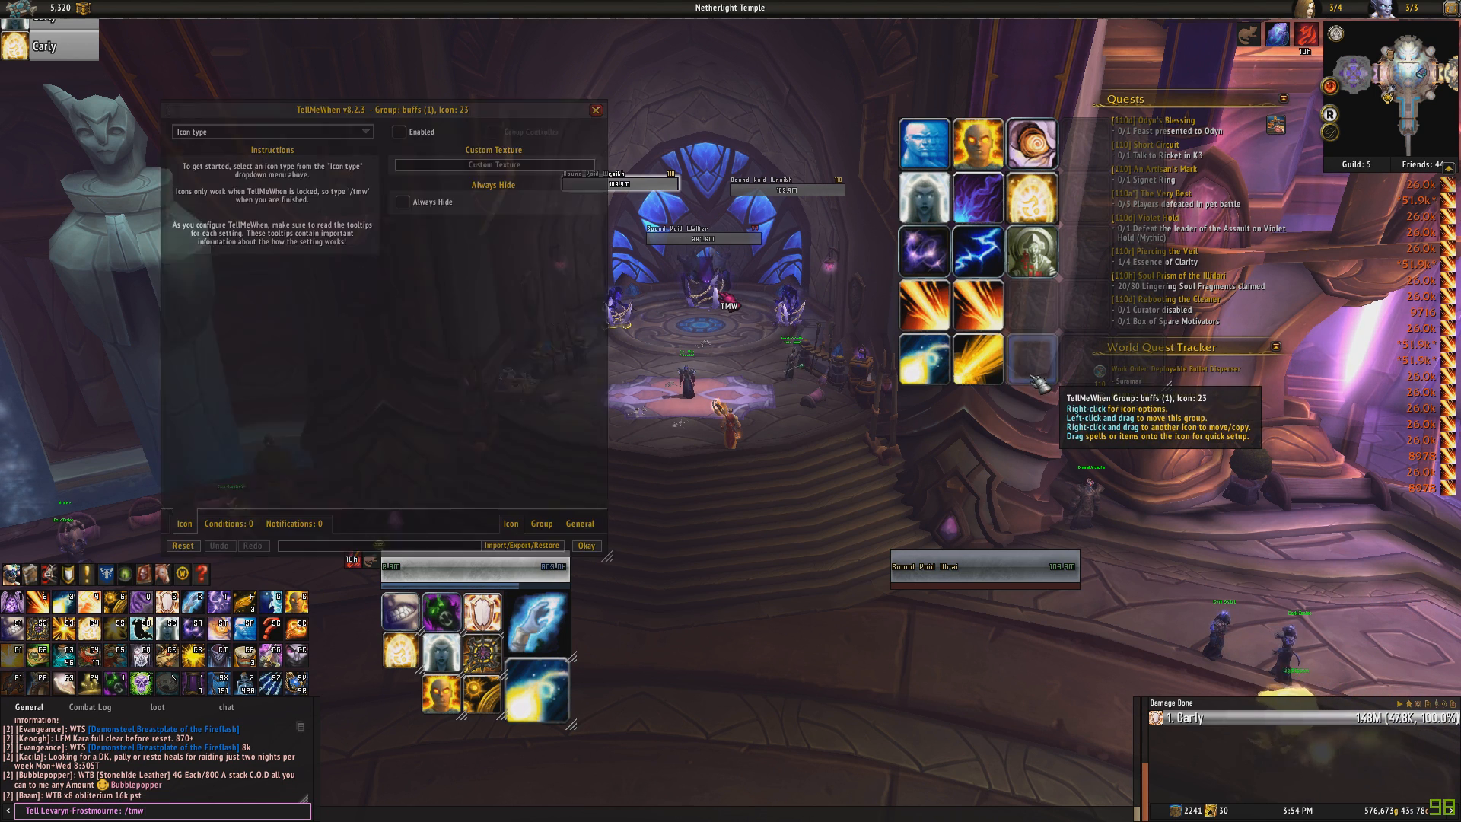
left_click(270, 131)
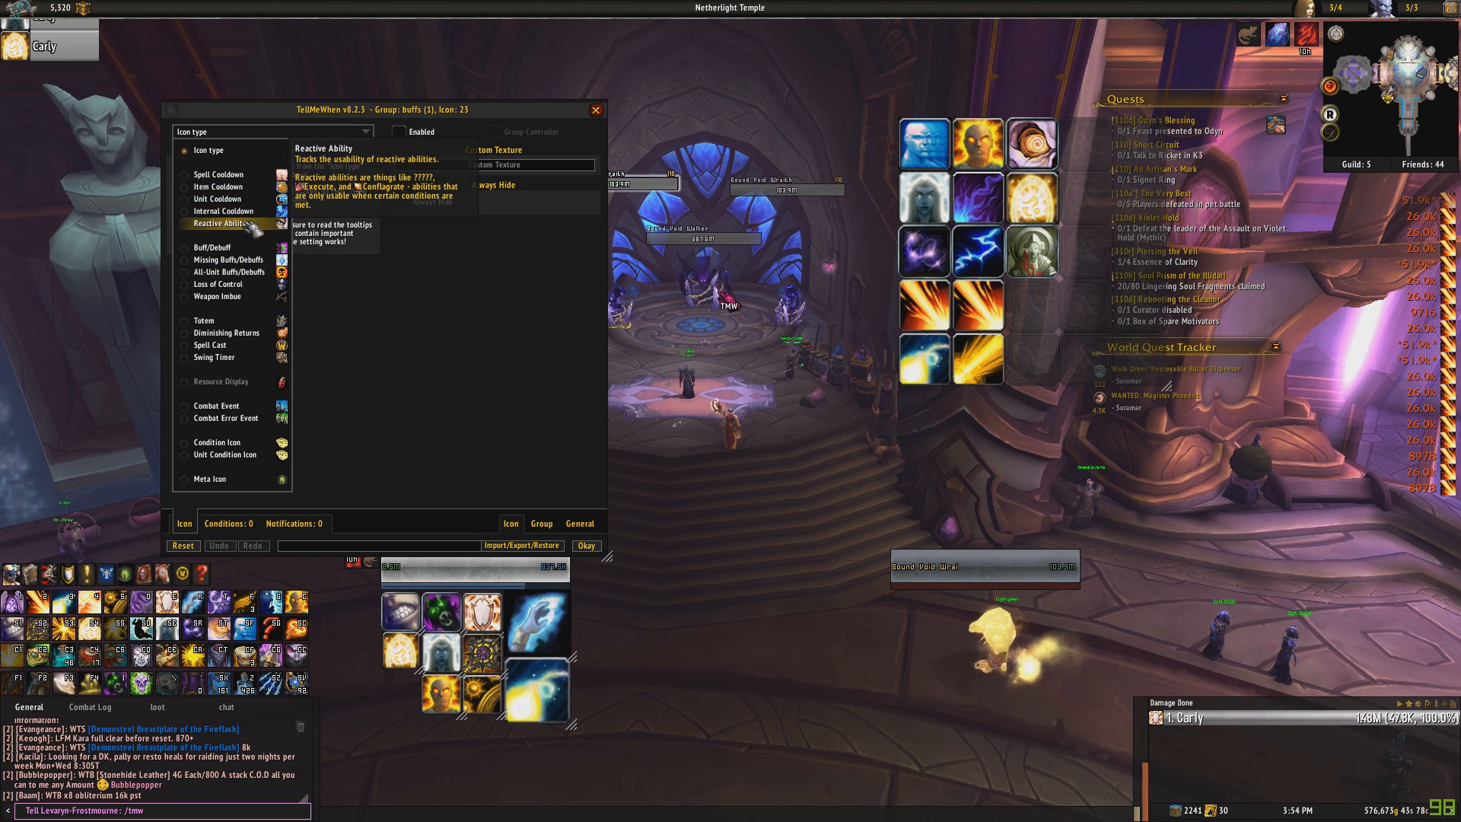
left_click(219, 187)
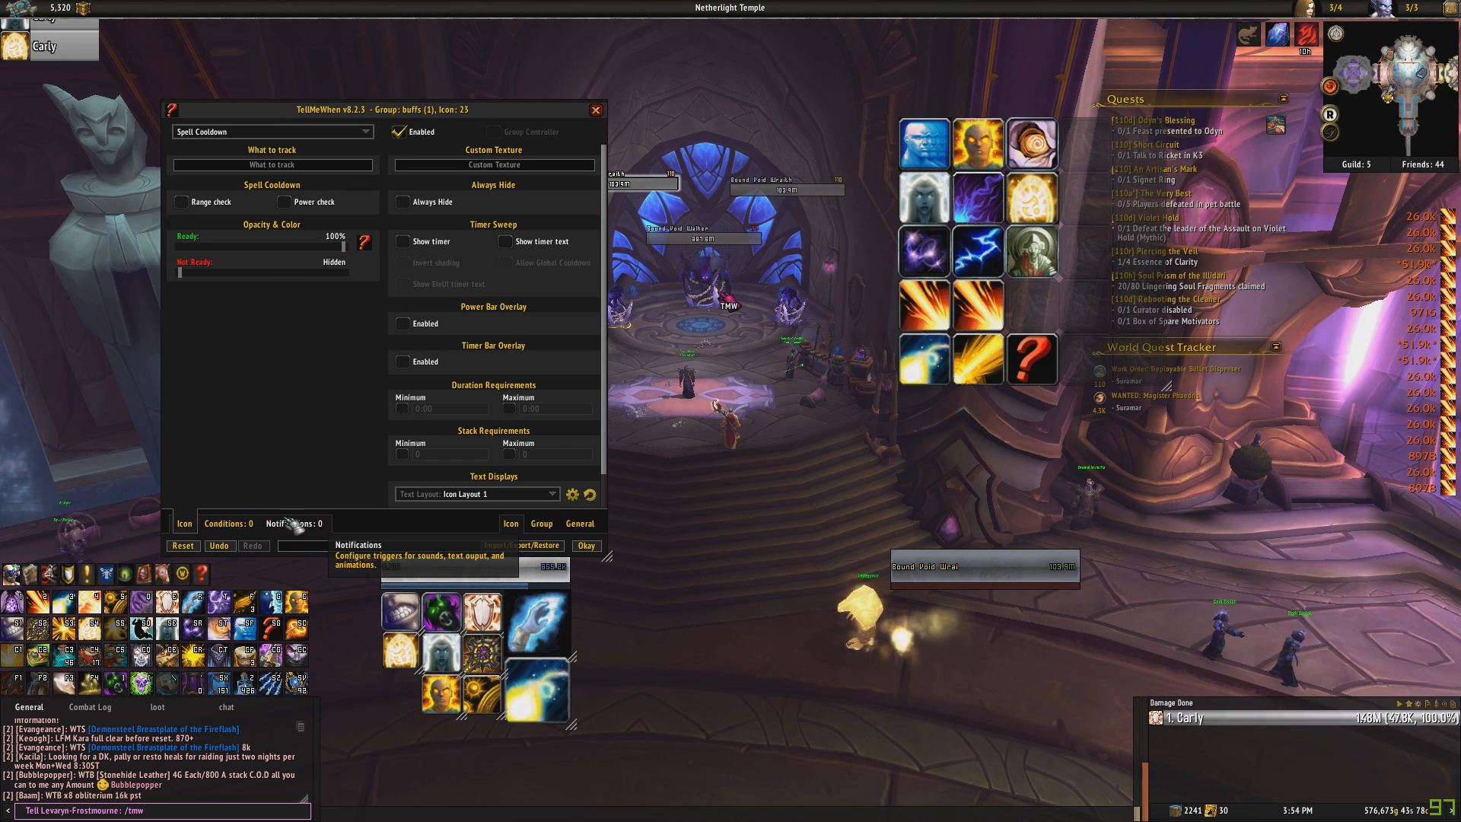
Add a Health - Percent condition to icon 23.
left_click(229, 523)
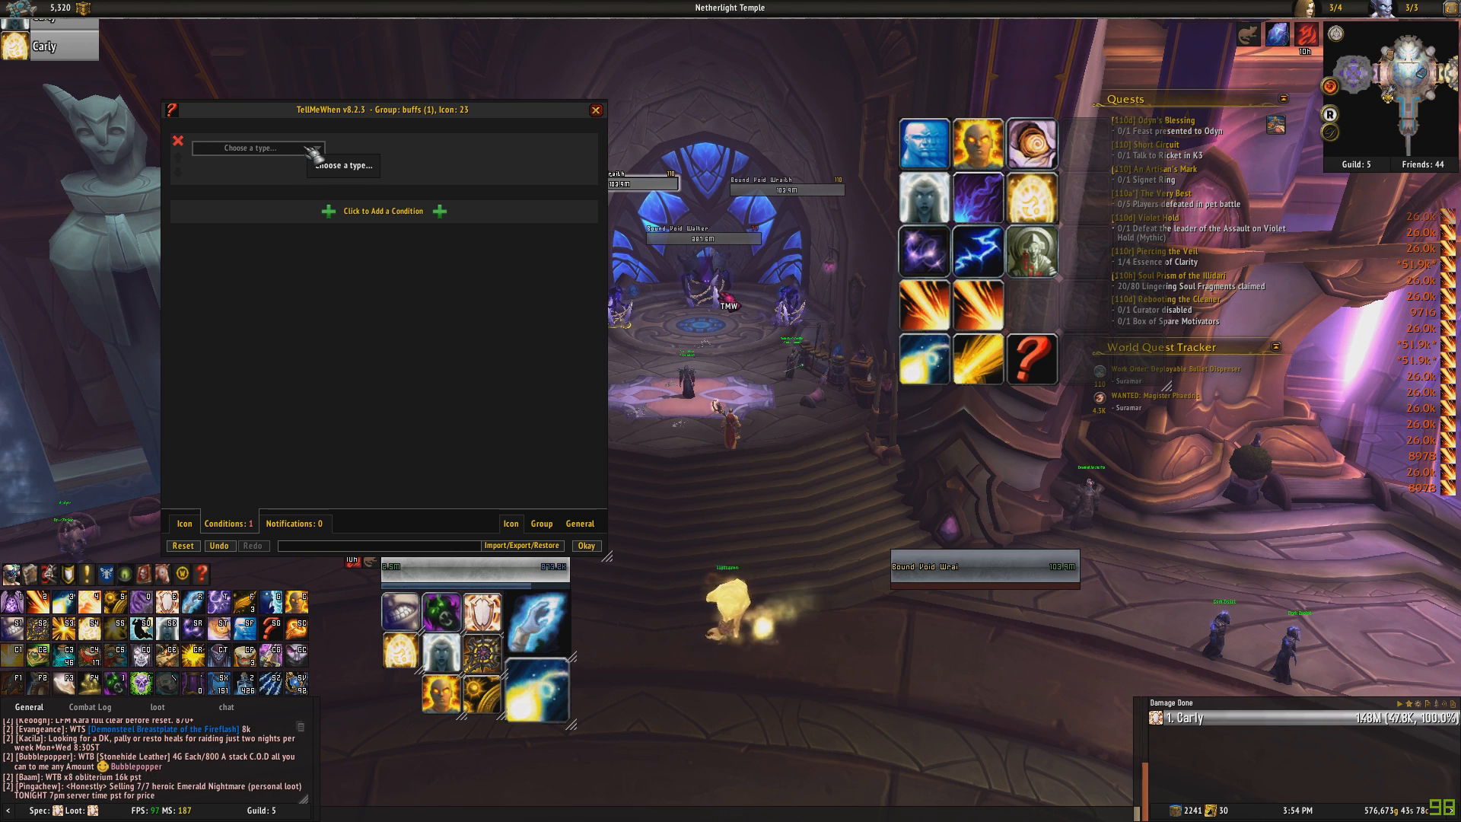
left_click(255, 148)
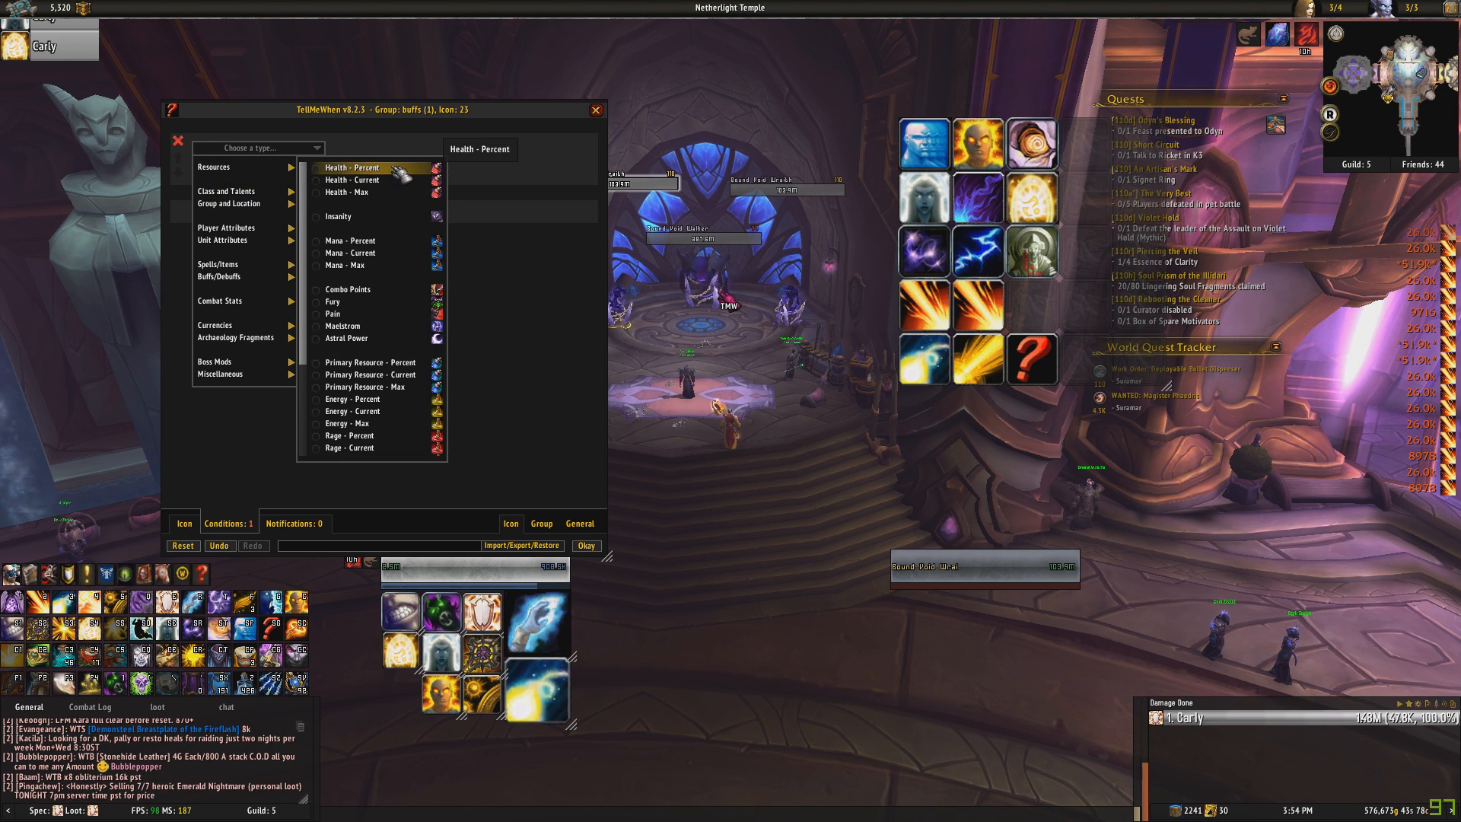
left_click(344, 167)
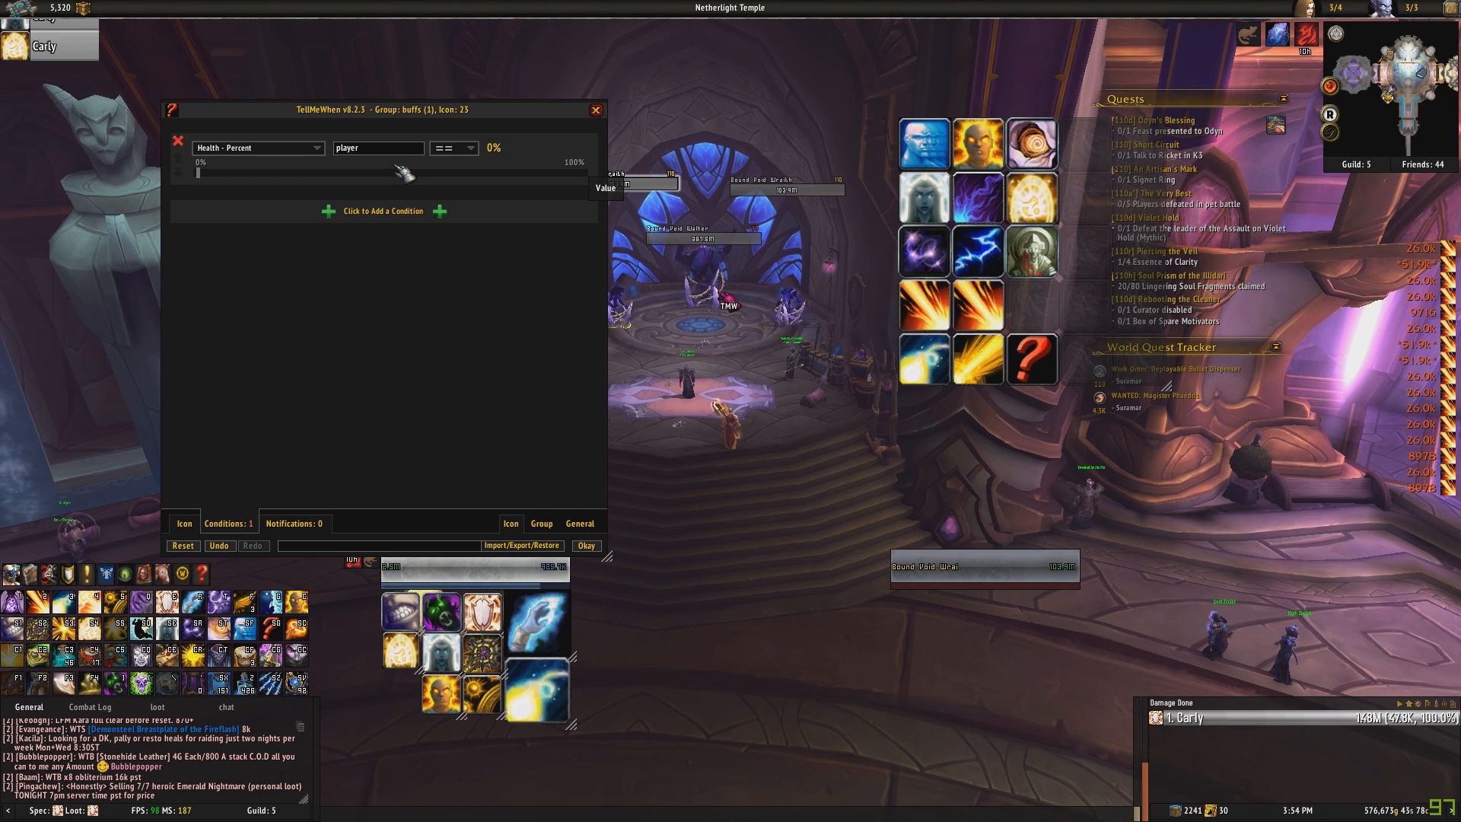
Set the condition to target health Less Than/Equal to 35%, then show the Icon settings.
left_click_drag(382, 173, 196, 172)
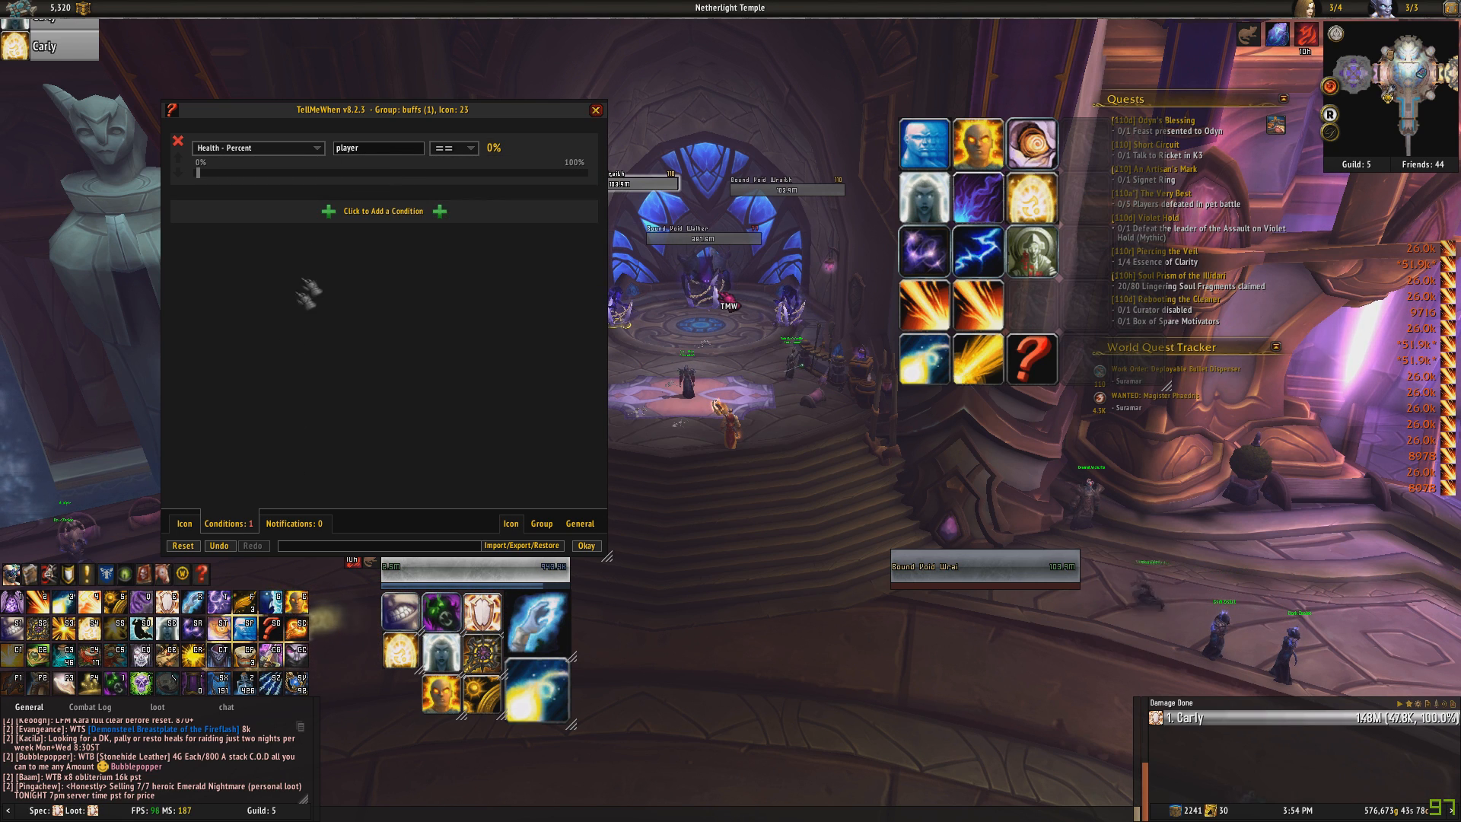
mouse_move(395, 150)
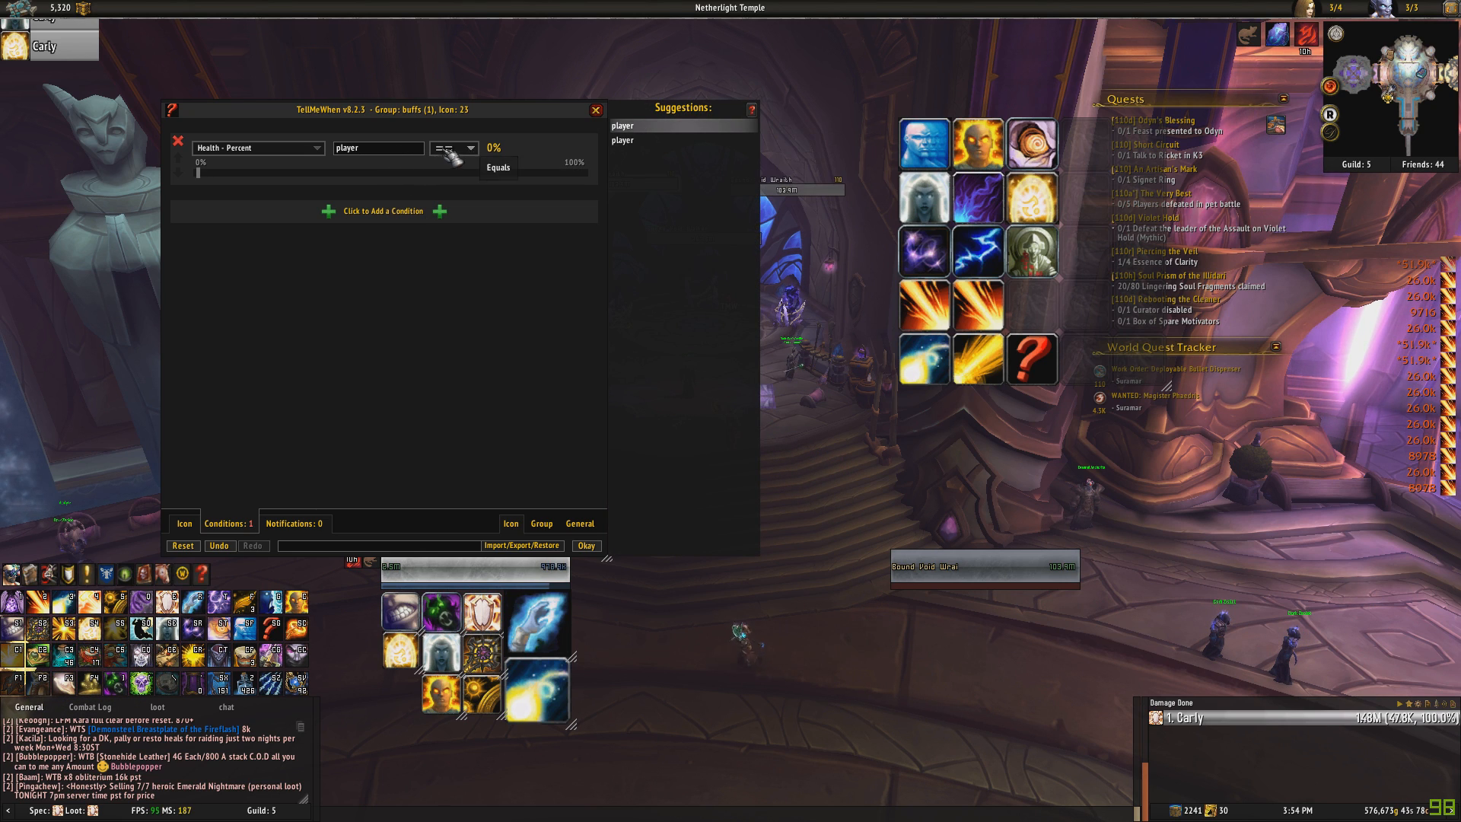
left_click(378, 147)
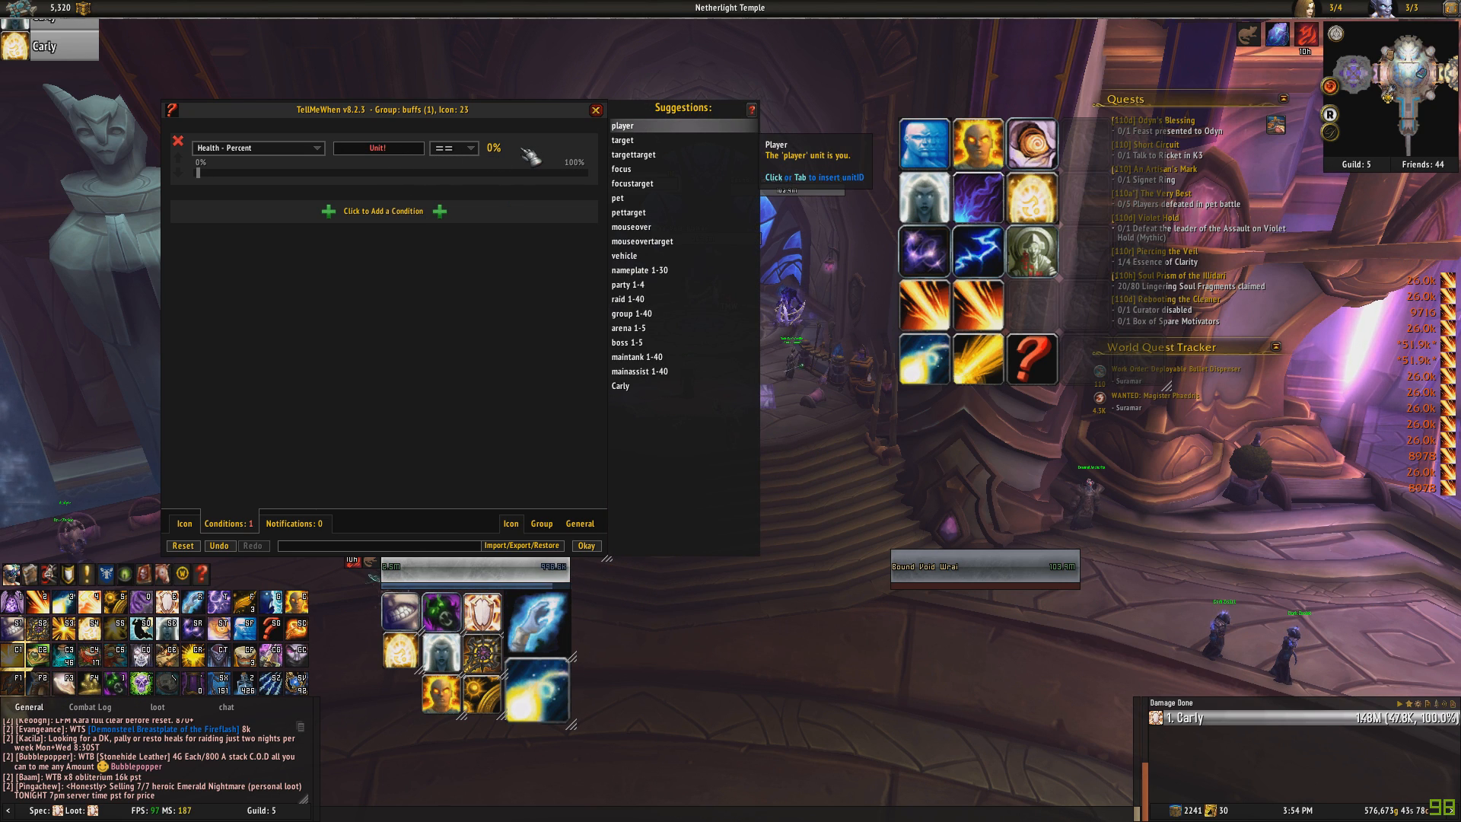
left_click(623, 140)
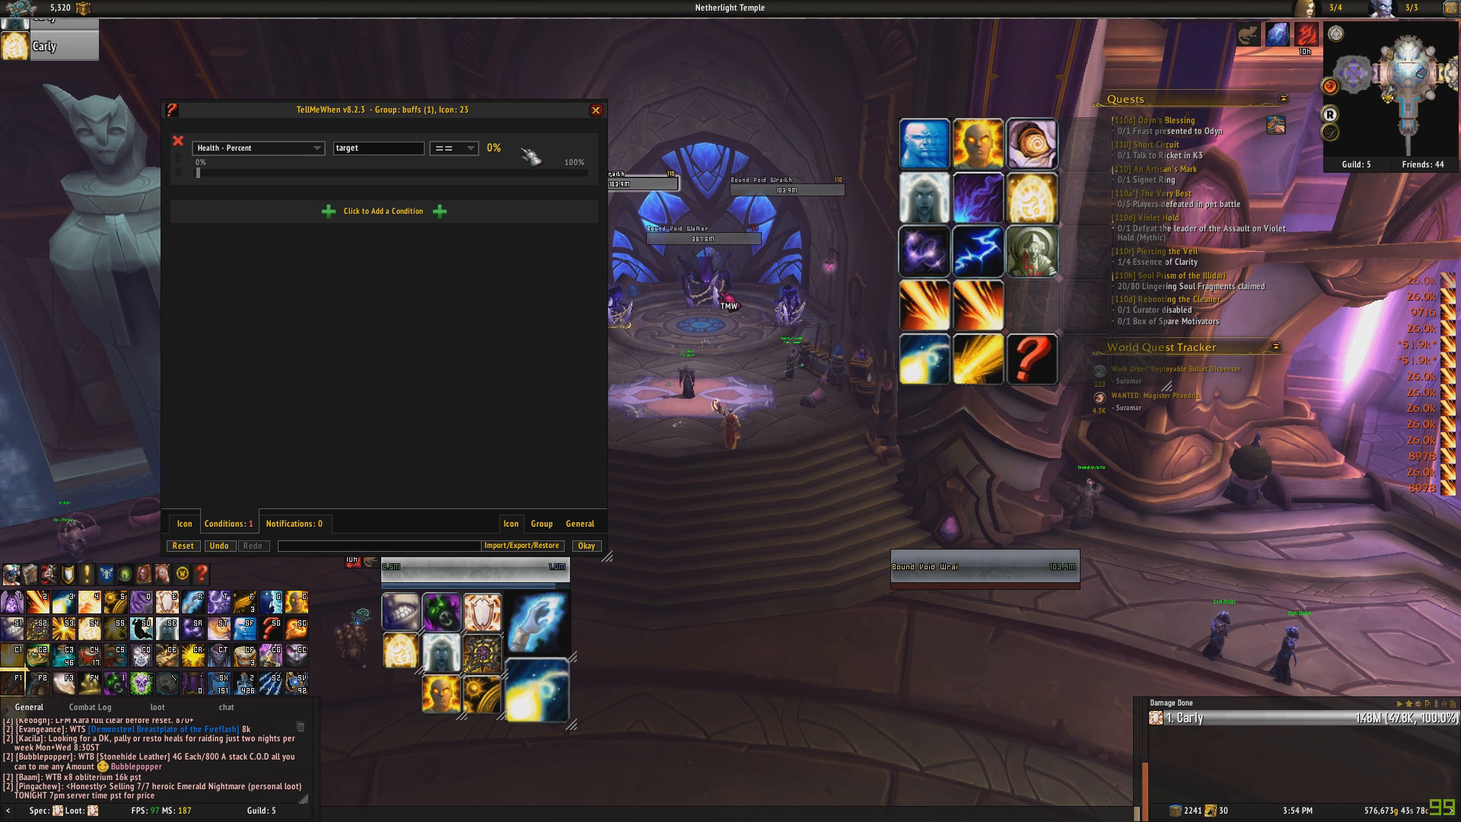
left_click(455, 148)
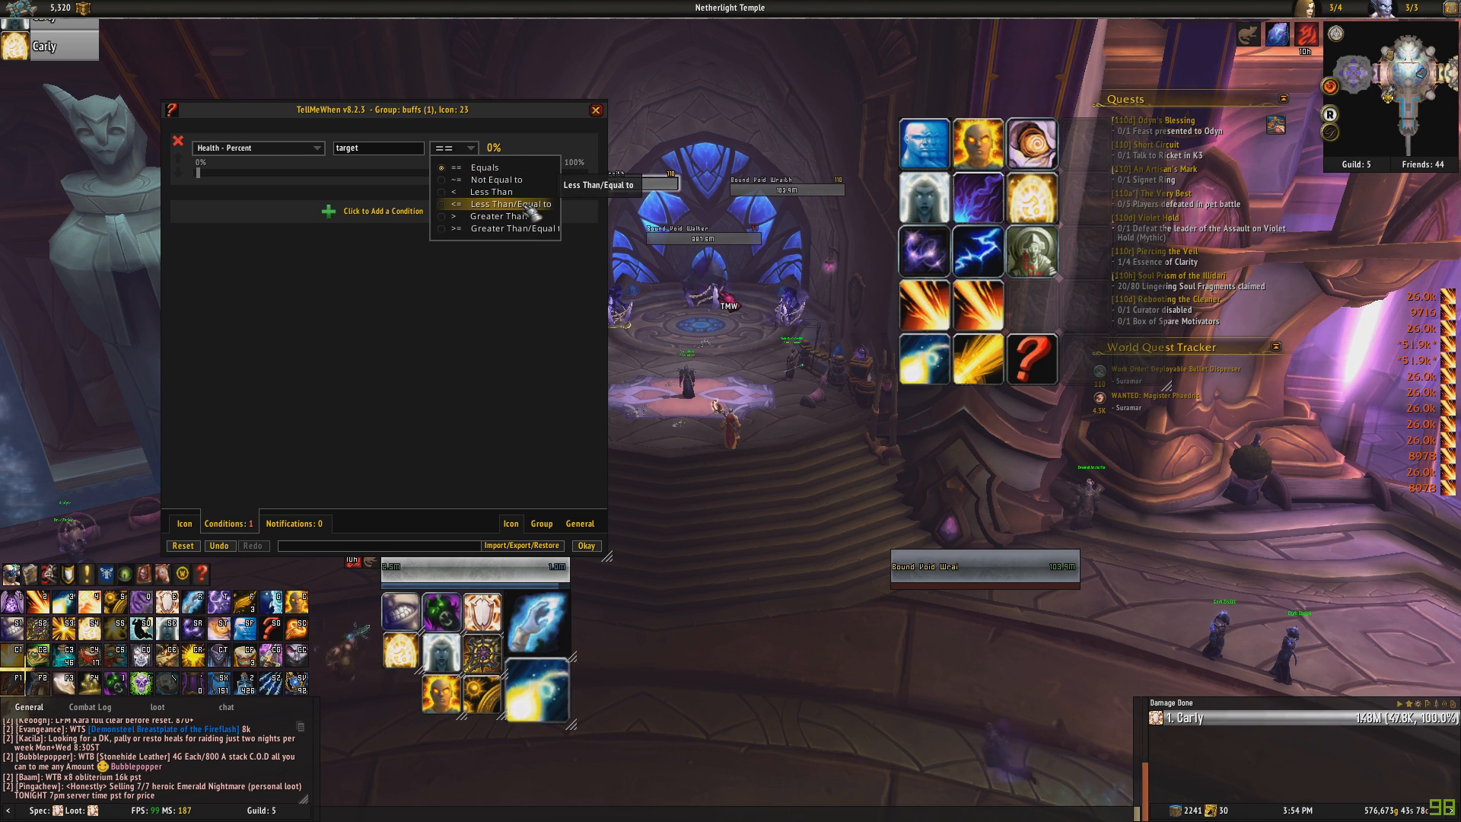
left_click(510, 203)
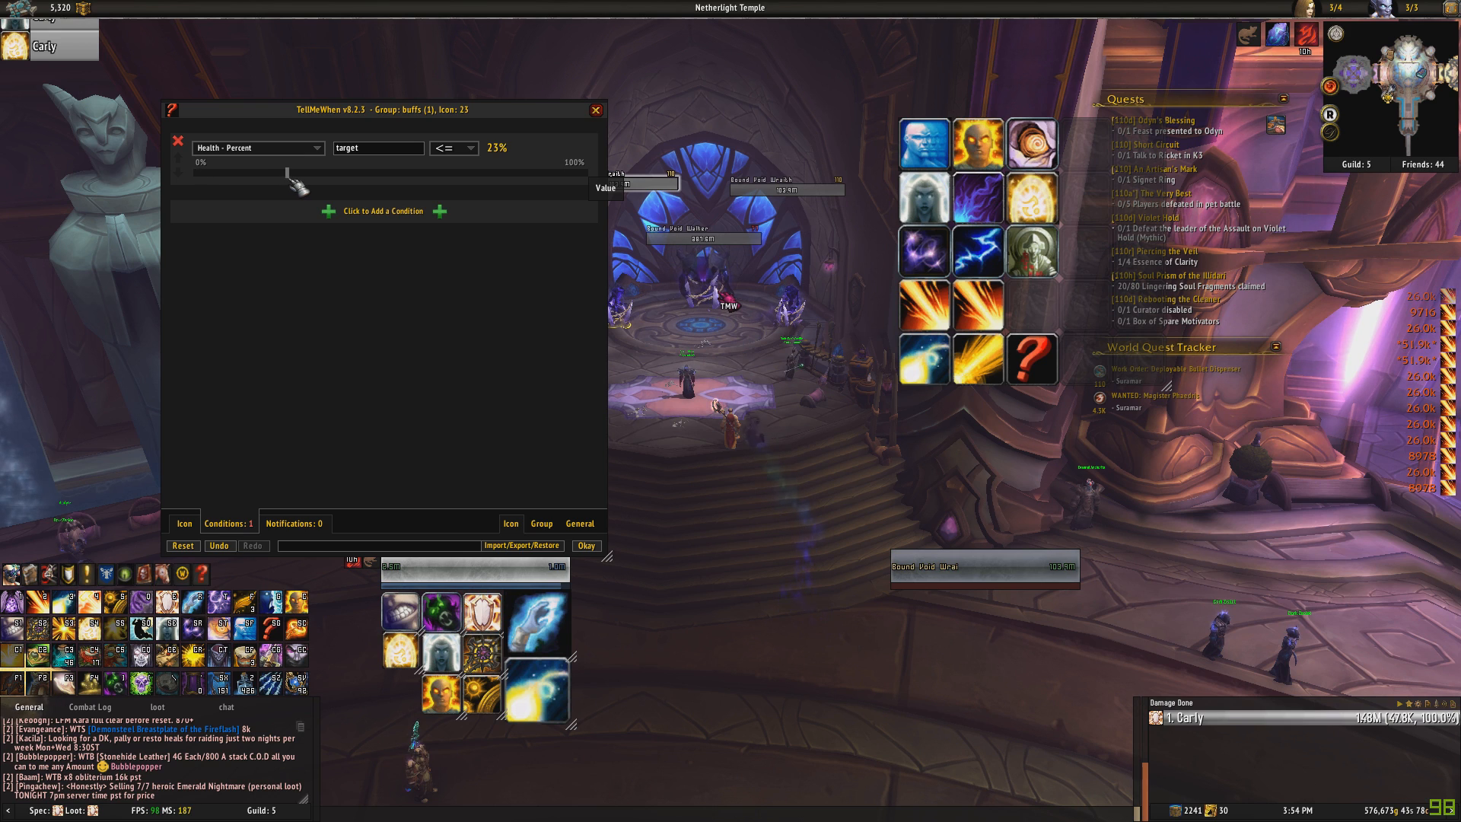
left_click_drag(289, 177, 326, 178)
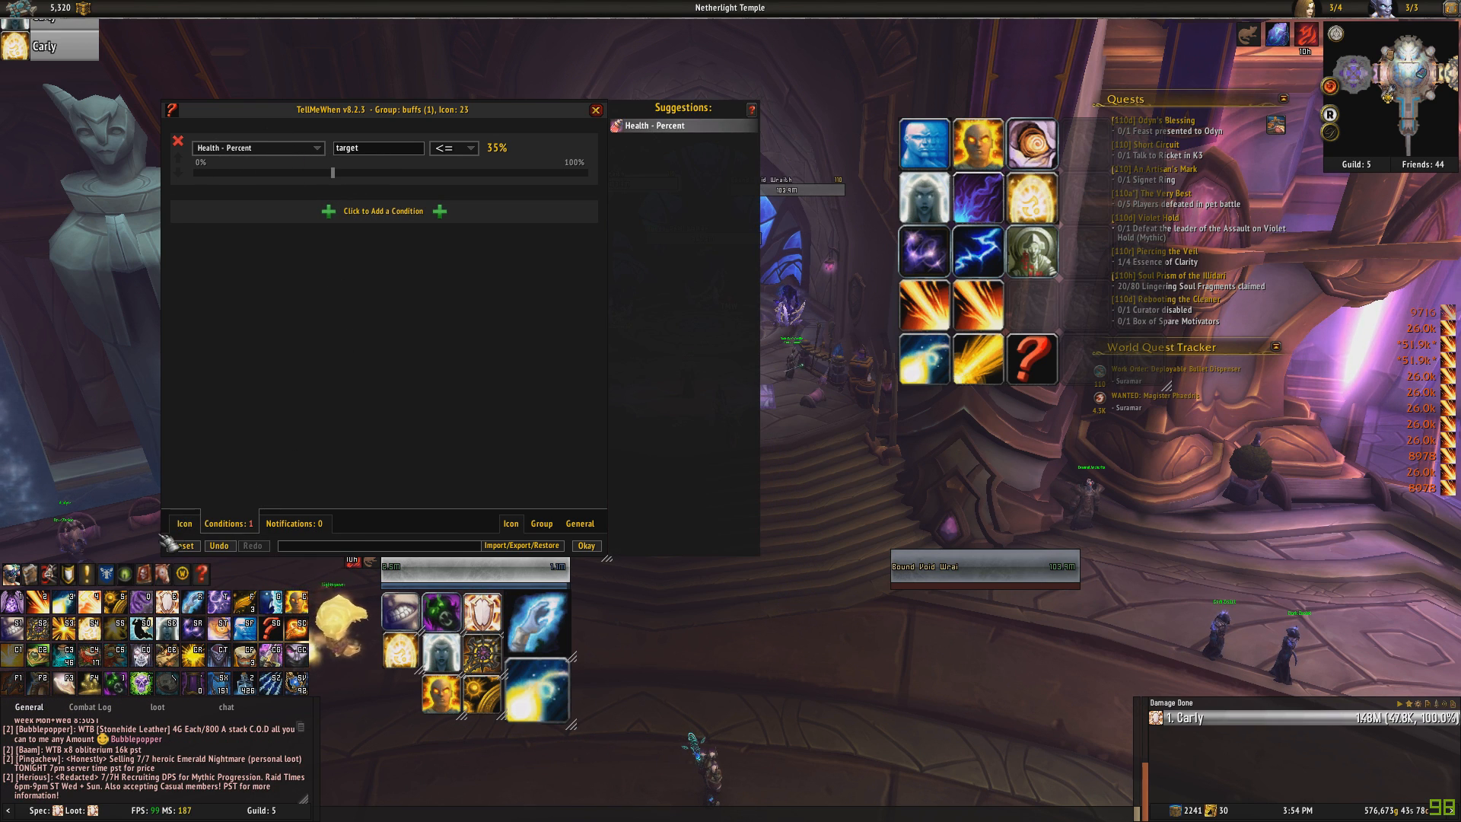
left_click(184, 523)
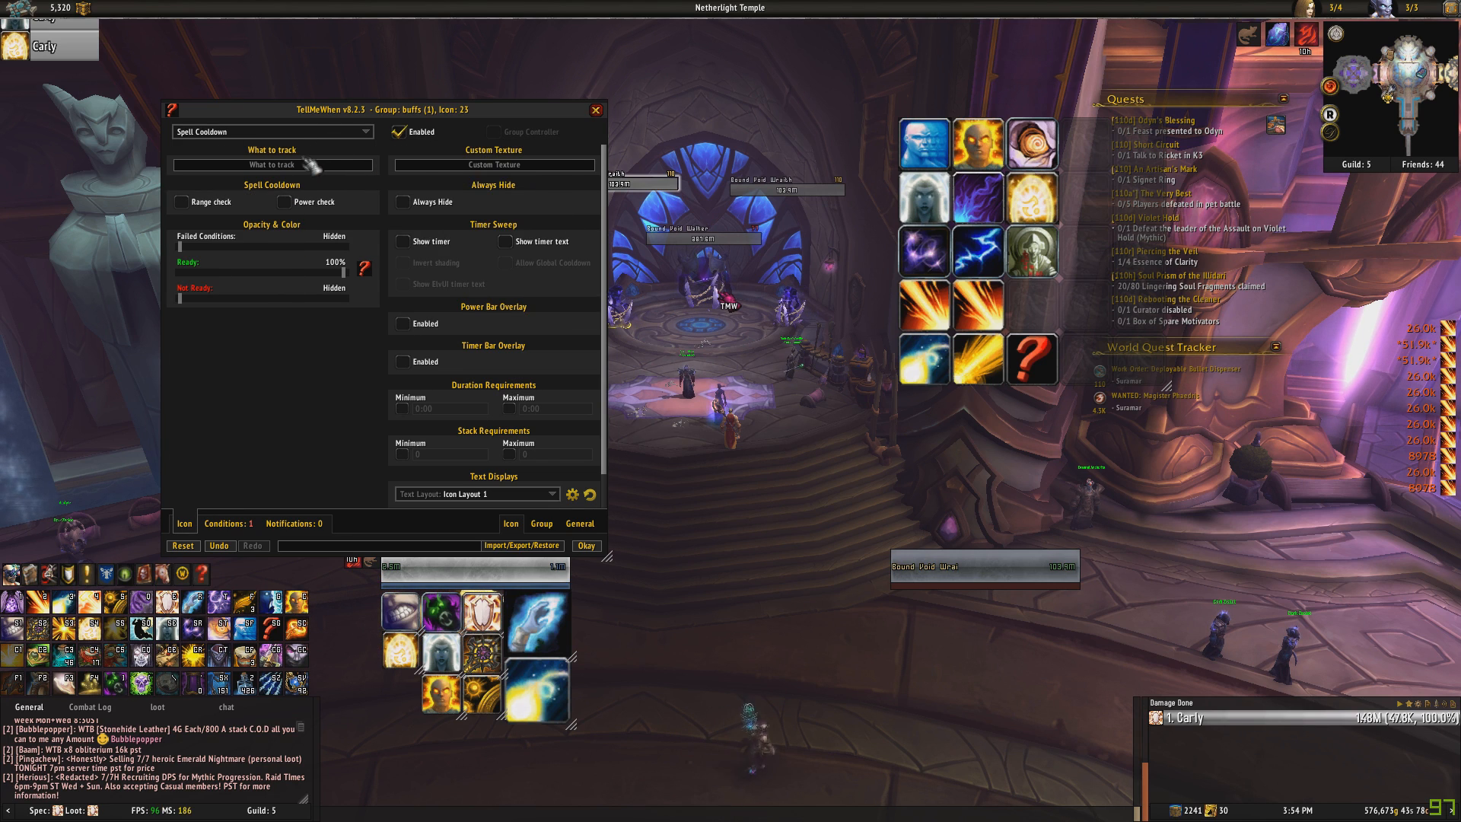
Track the Shadow Word: Death cooldown on icon 23 with timer and timer text shown.
type("shoadw")
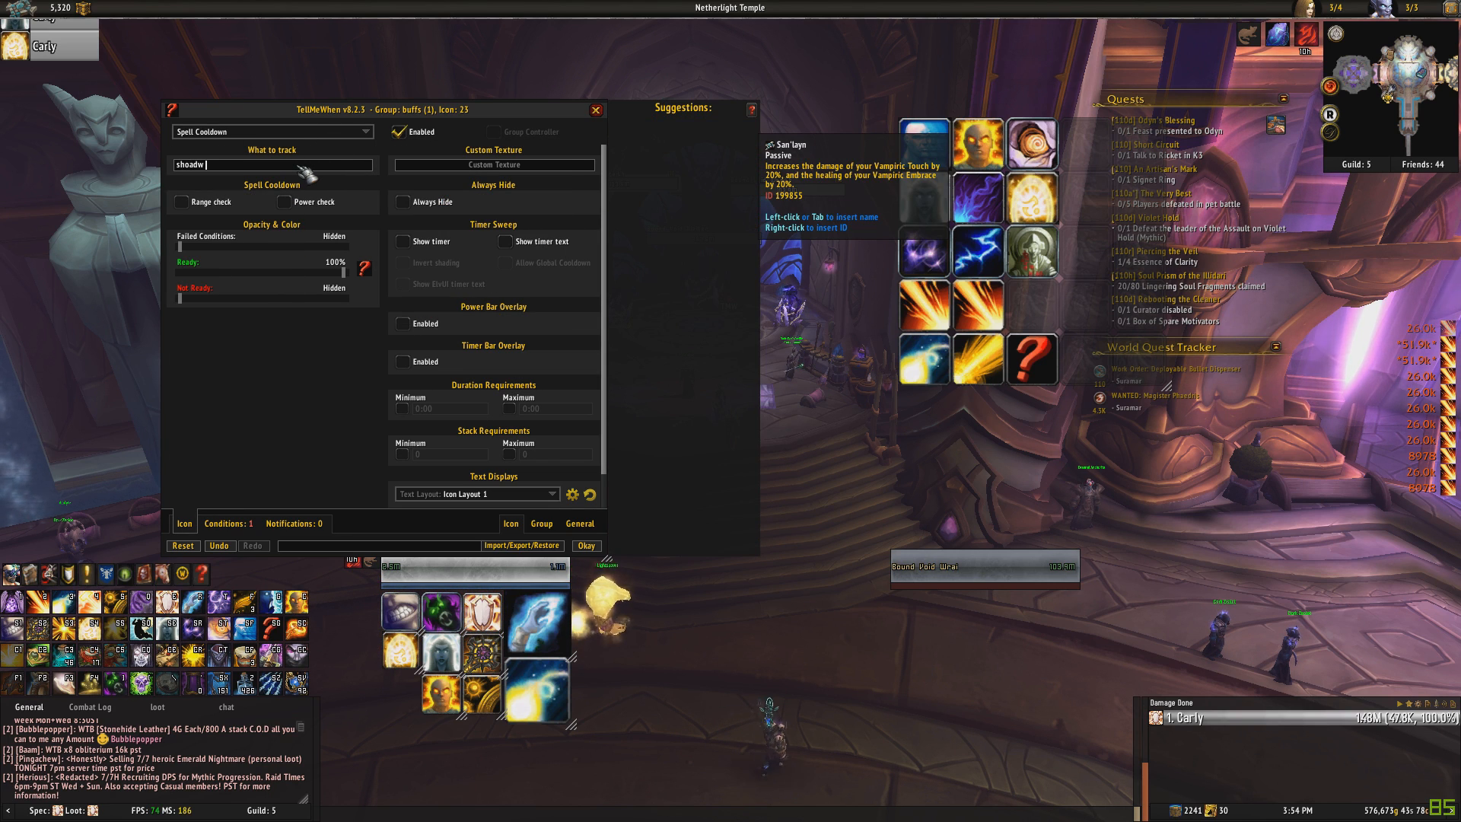
type("shadow")
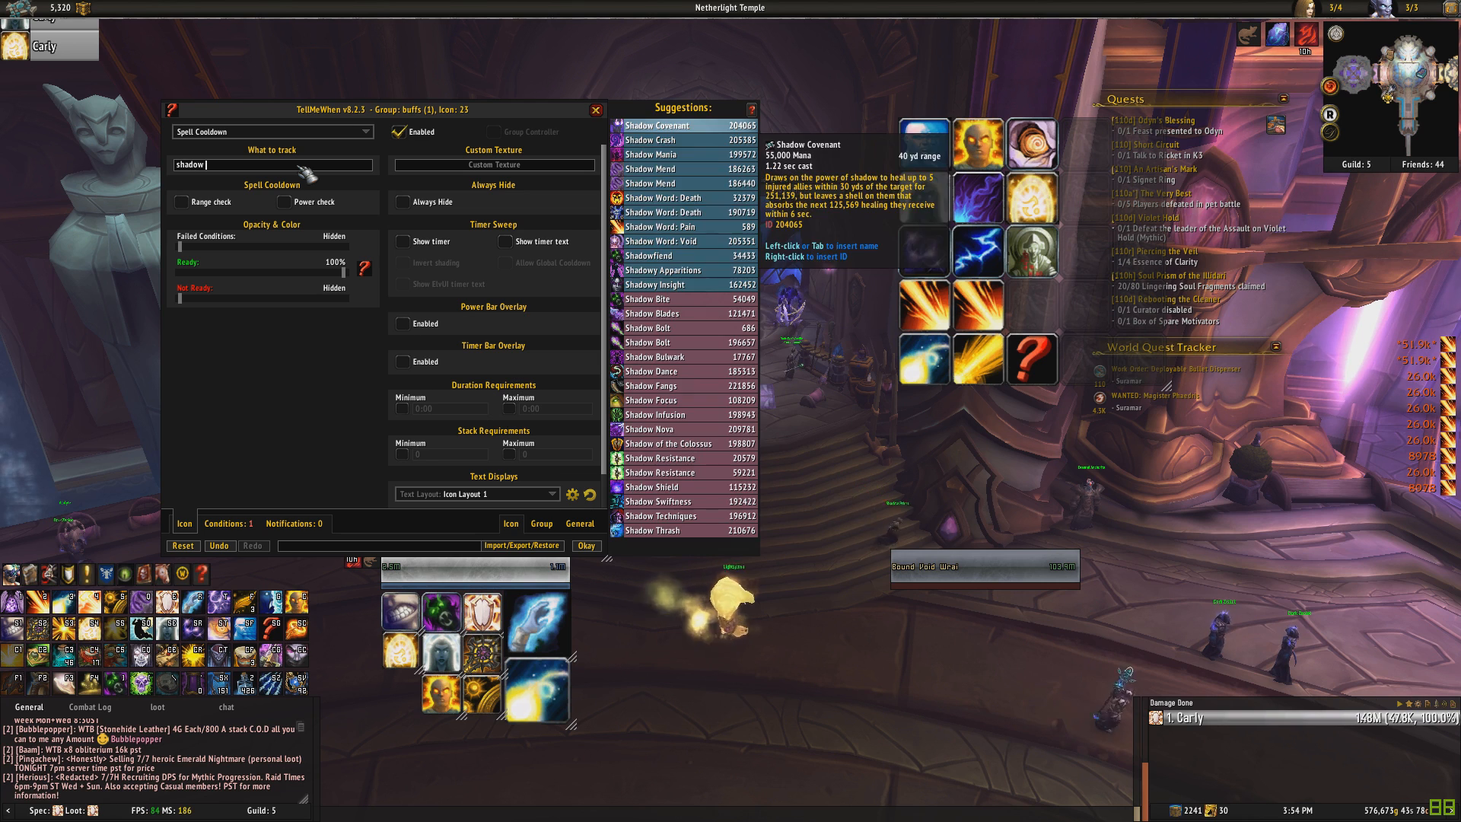
mouse_move(680, 271)
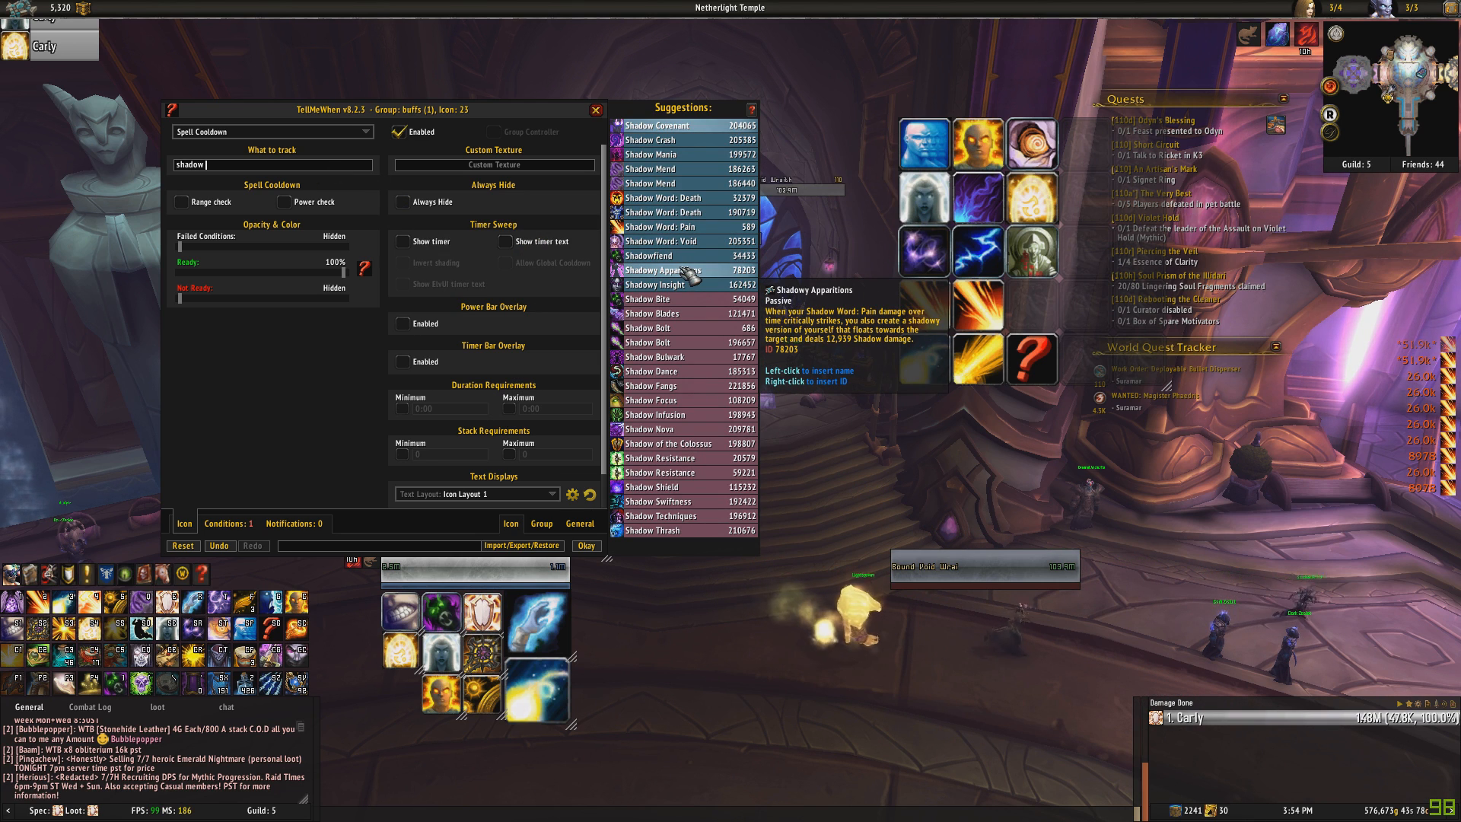
left_click(663, 213)
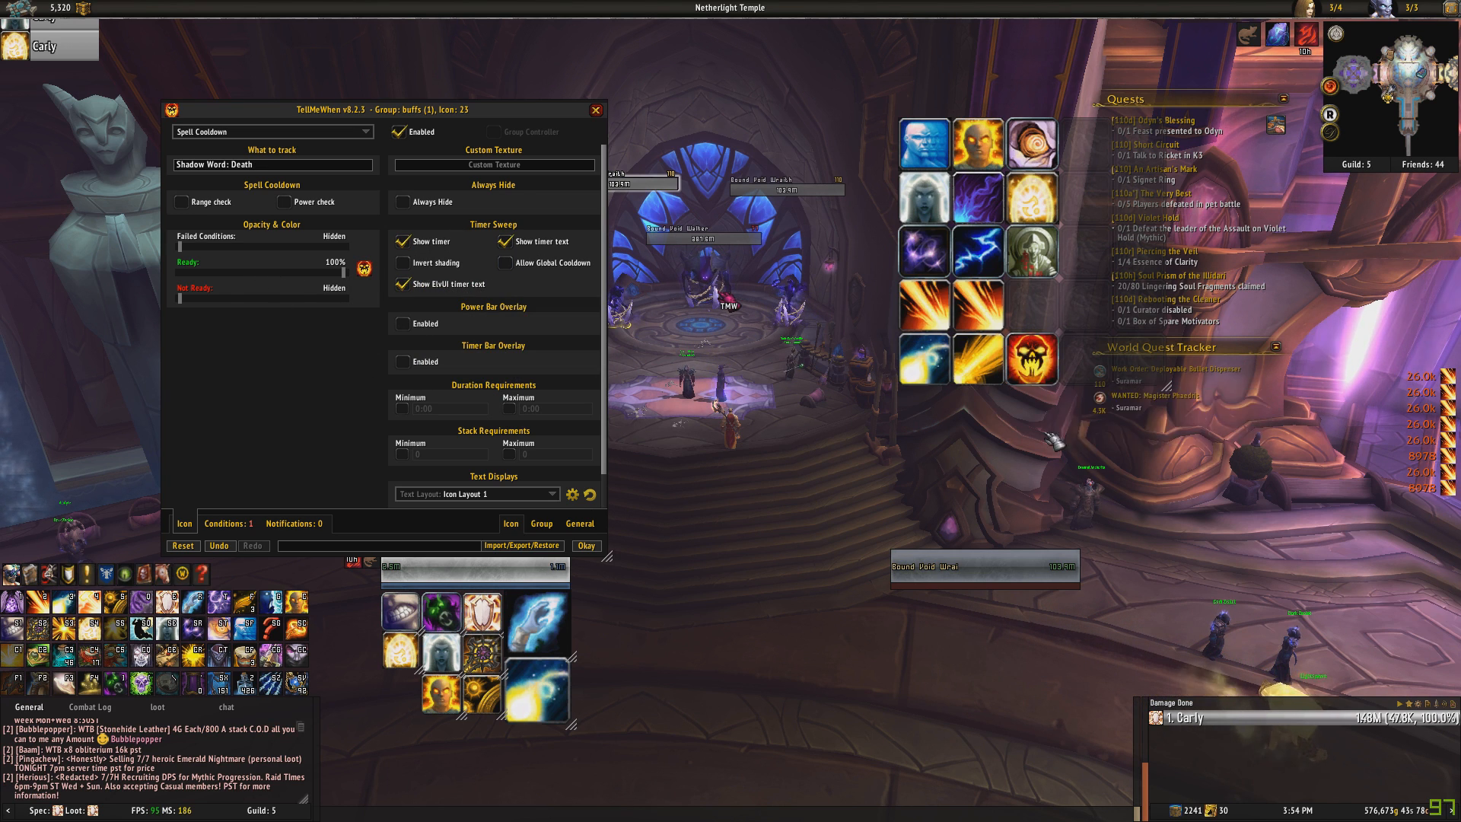
mouse_move(1031, 359)
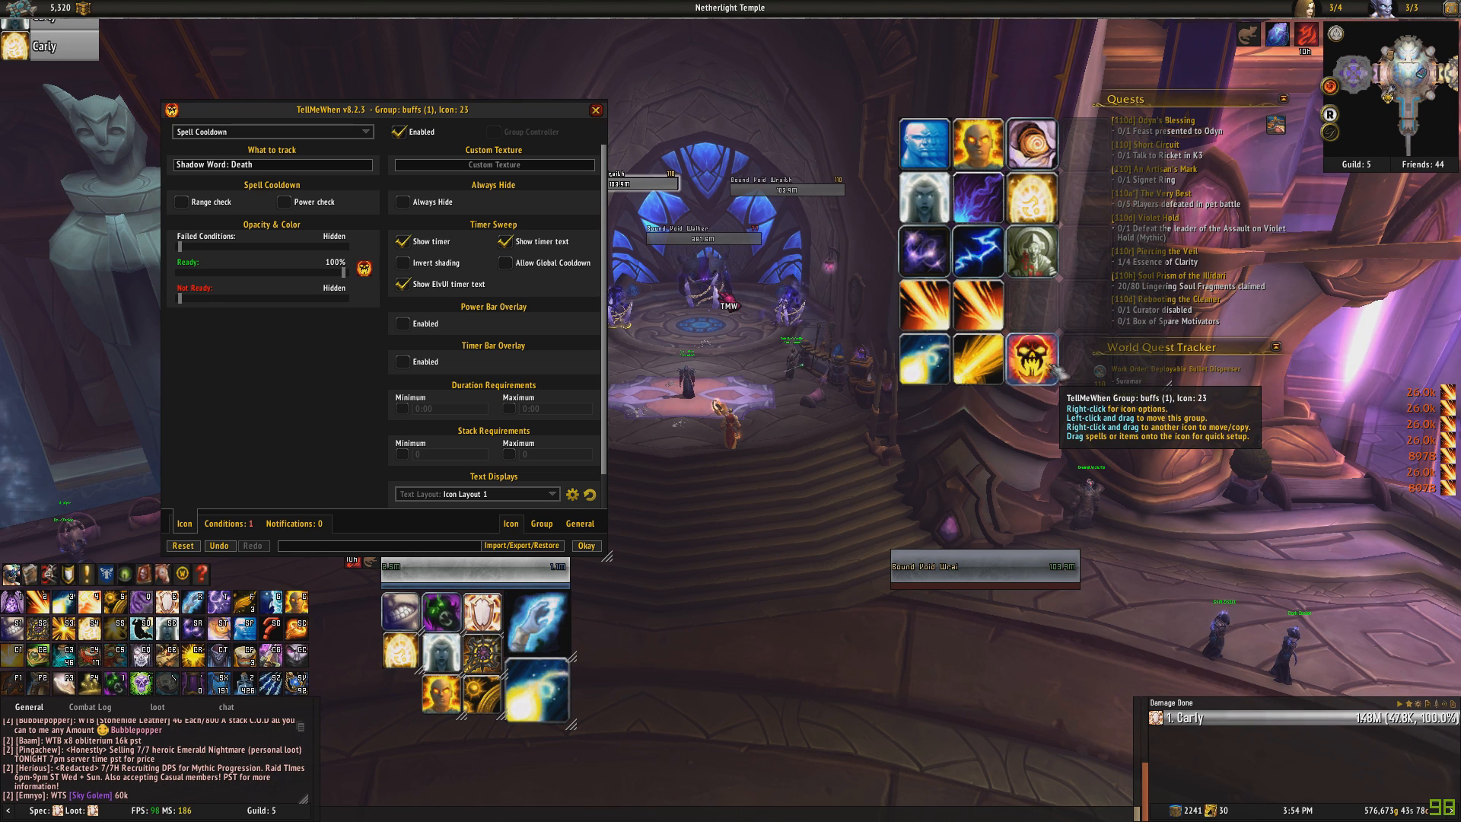
left_click(229, 523)
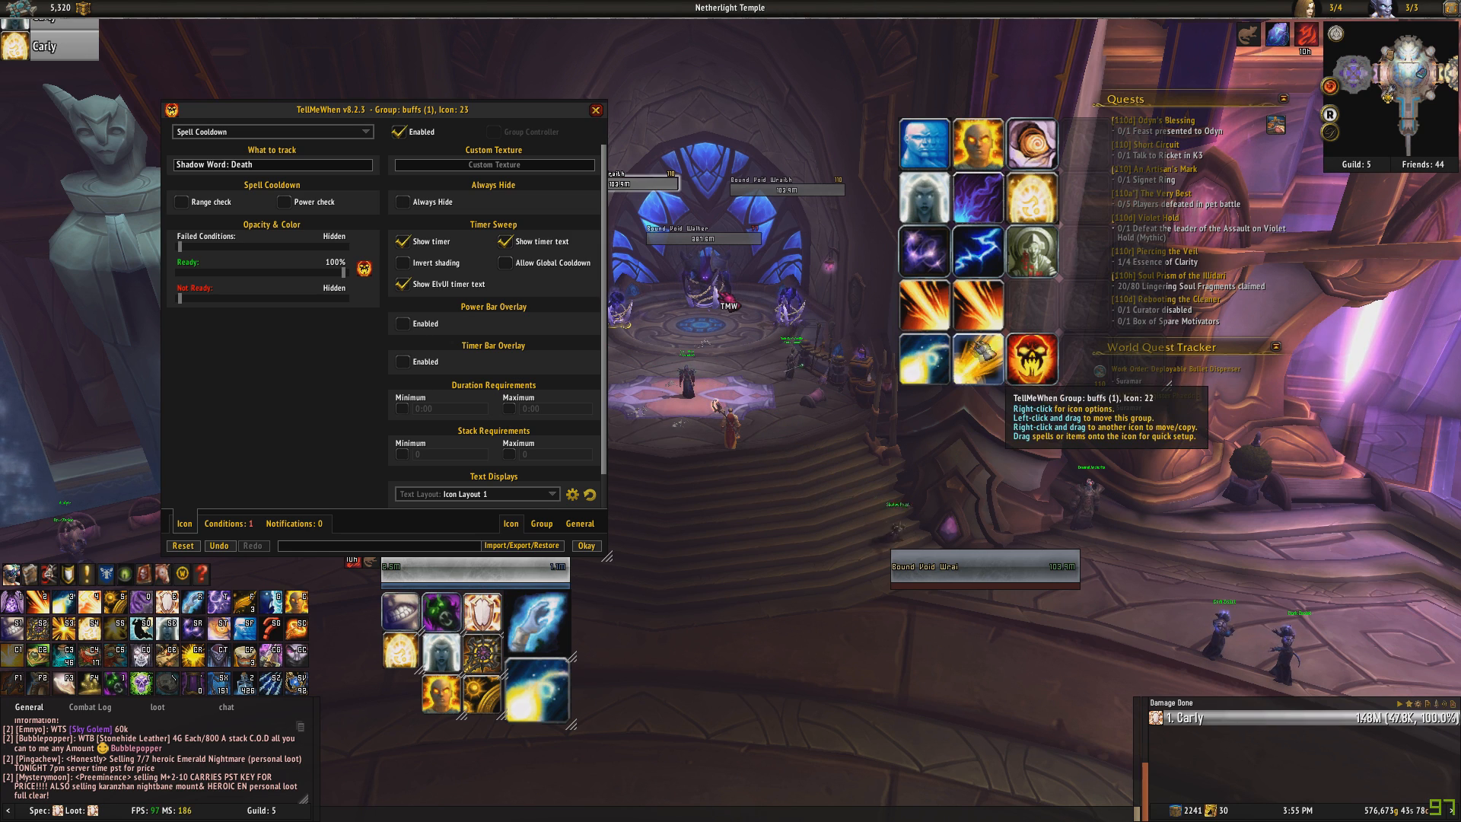
mouse_move(542, 523)
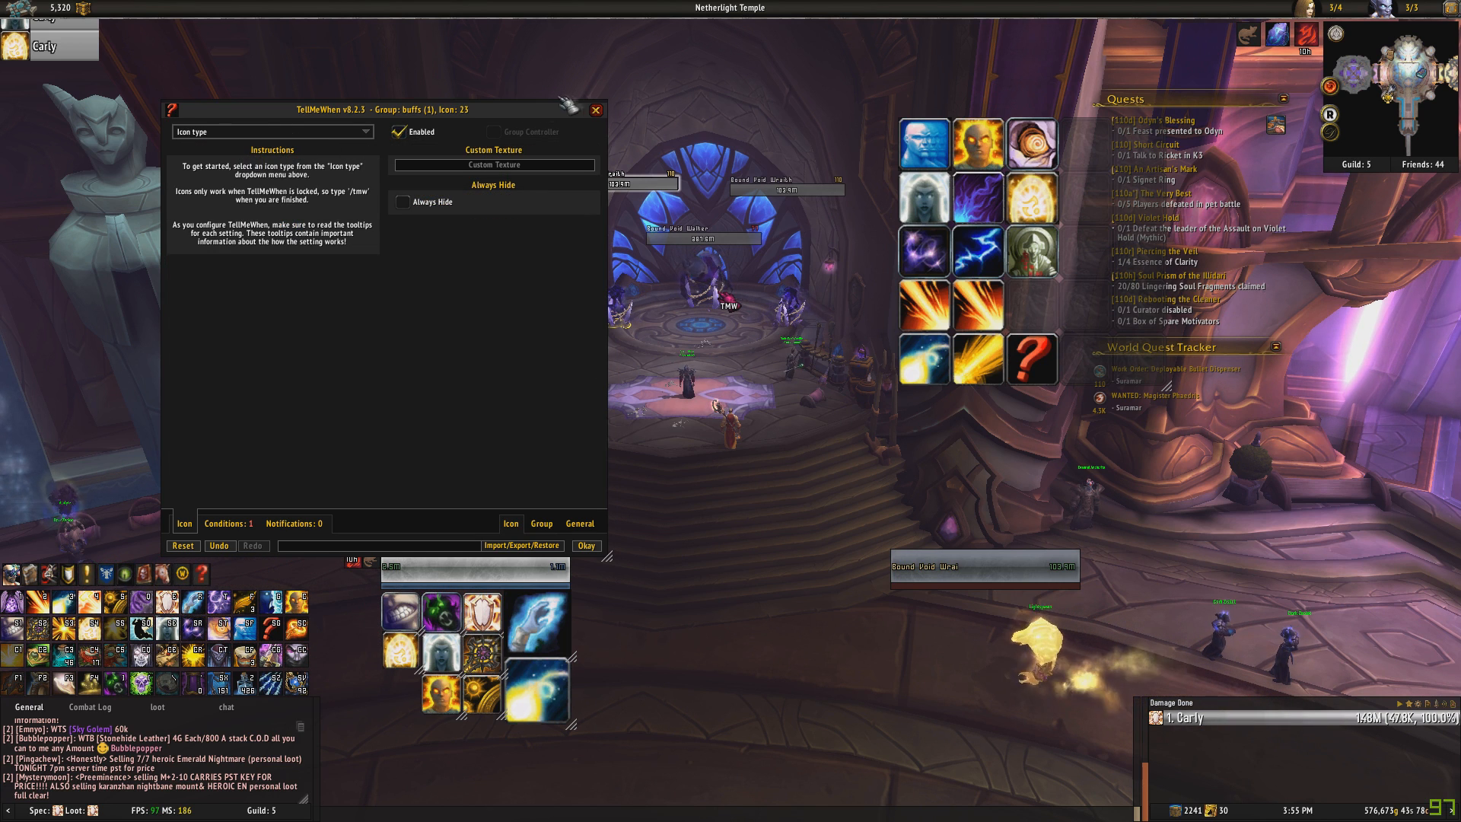
Close the TellMeWhen icon settings window.
left_click(596, 111)
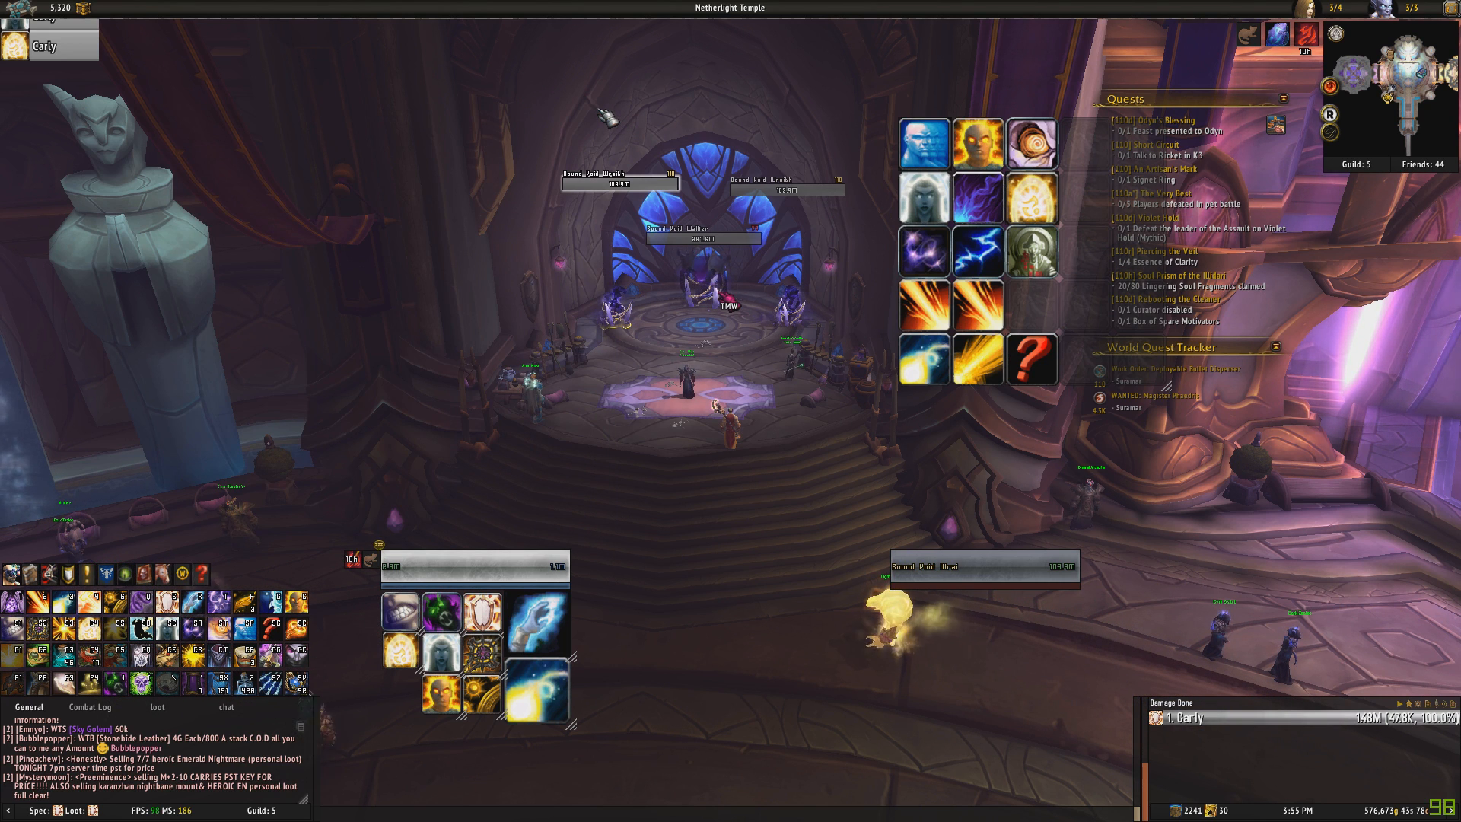